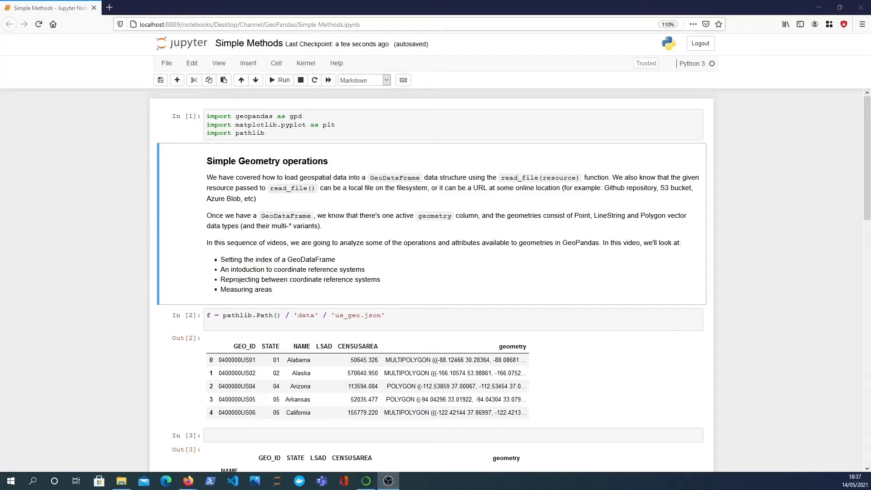
mouse_move(416, 262)
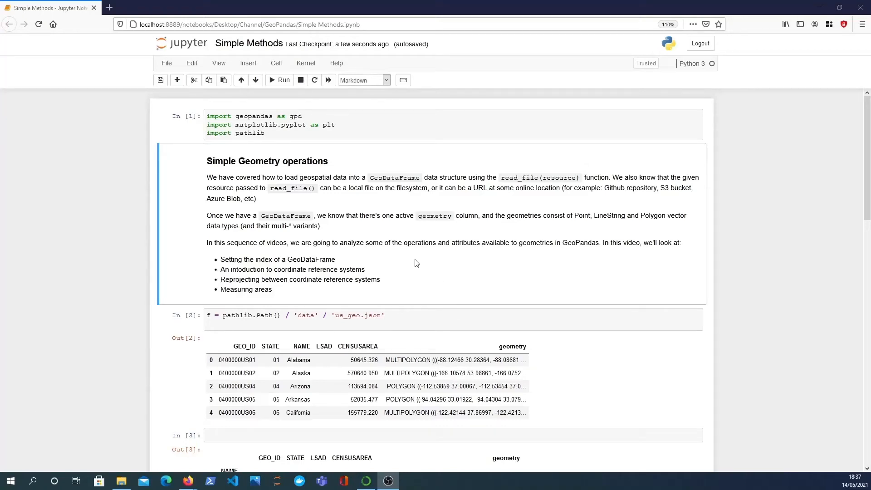
mouse_move(297, 226)
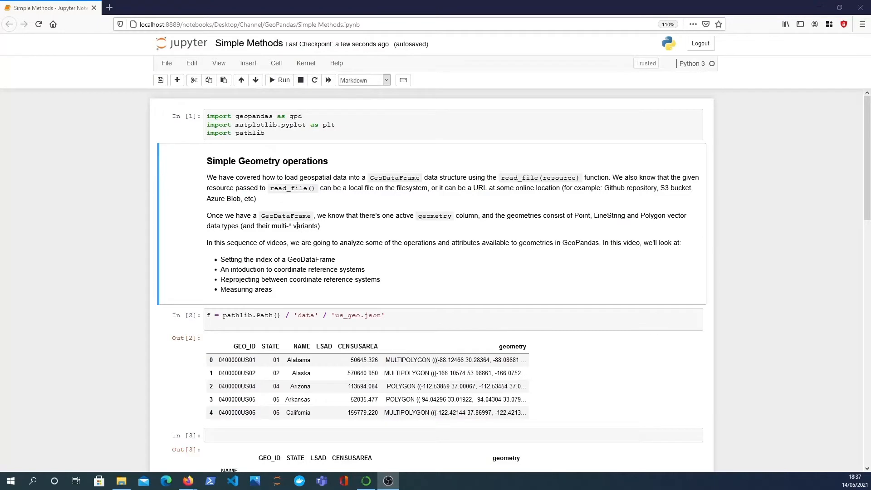
mouse_move(46, 288)
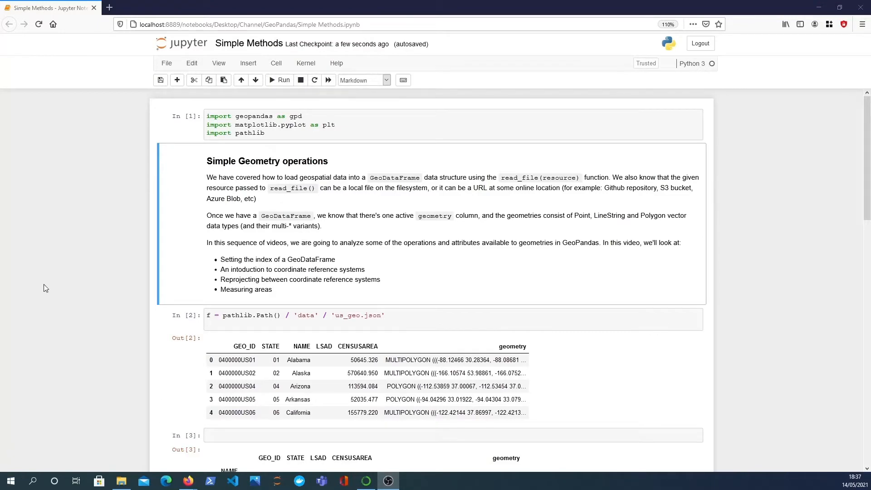
mouse_move(363, 237)
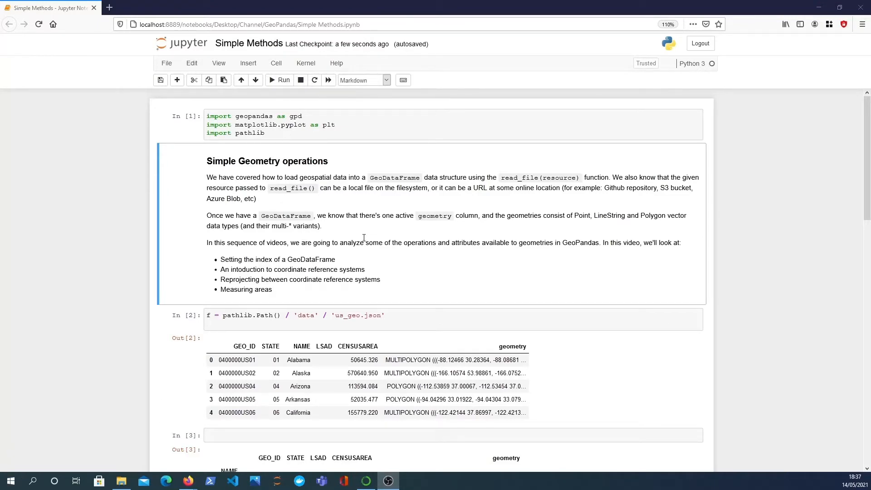
- Re-run the geopandas, matplotlib and pathlib import cell (now execution count 15)
left_click(278, 124)
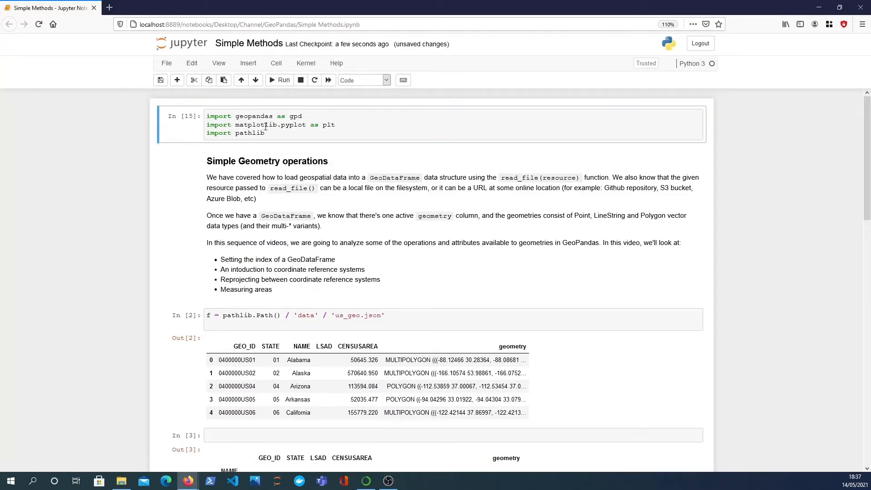
mouse_move(284, 133)
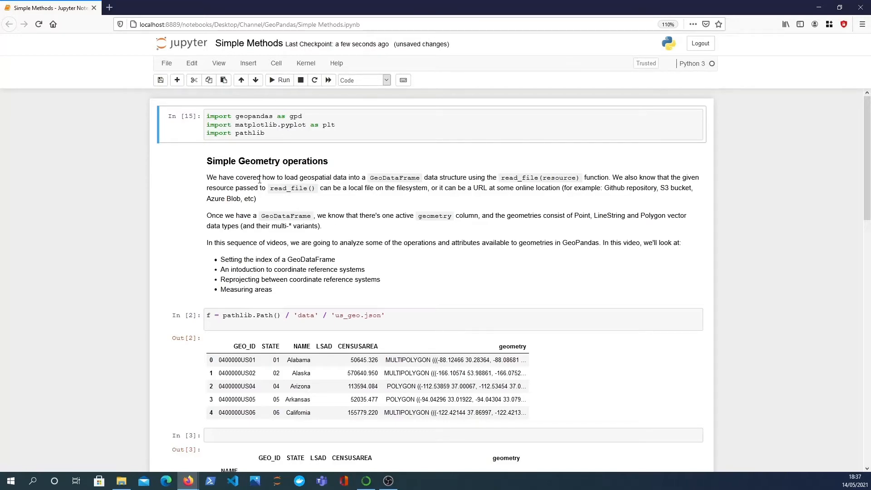
scroll("down", 3)
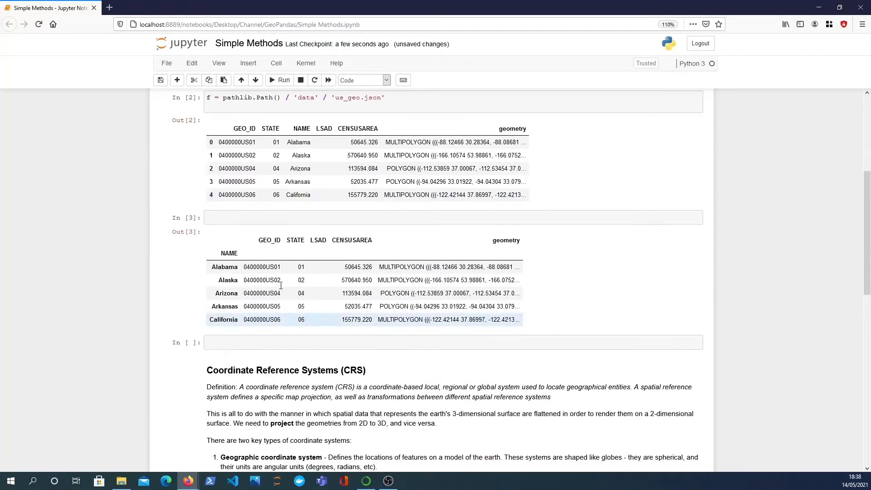
scroll("down", 3)
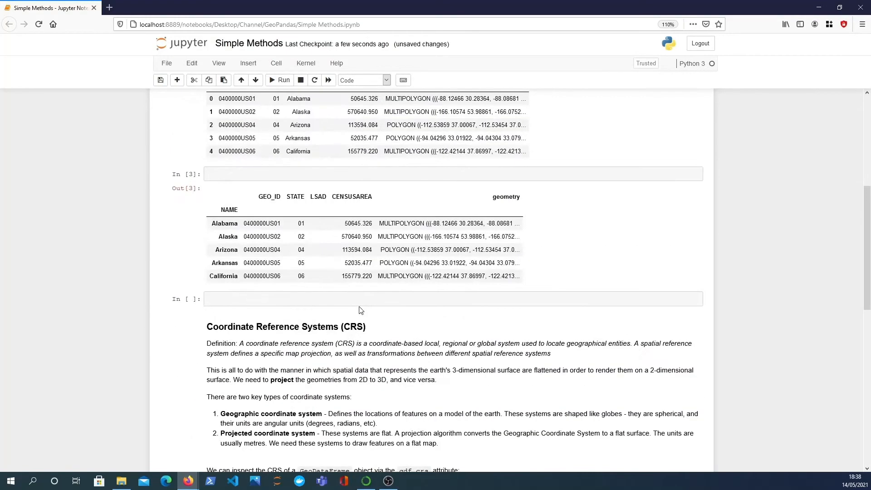
scroll("up", 3)
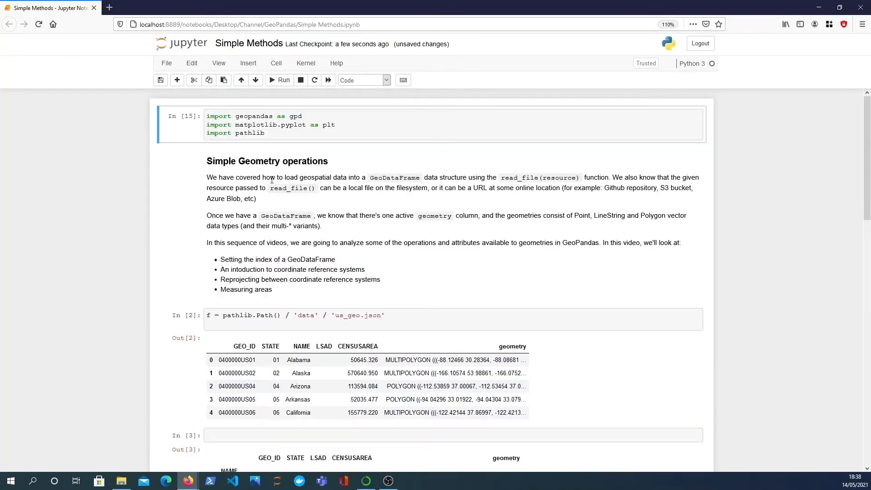
mouse_move(316, 192)
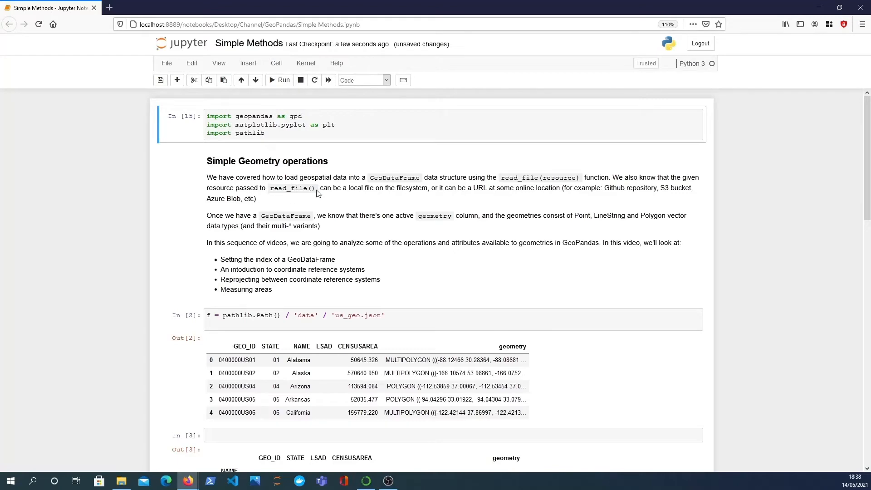
mouse_move(337, 184)
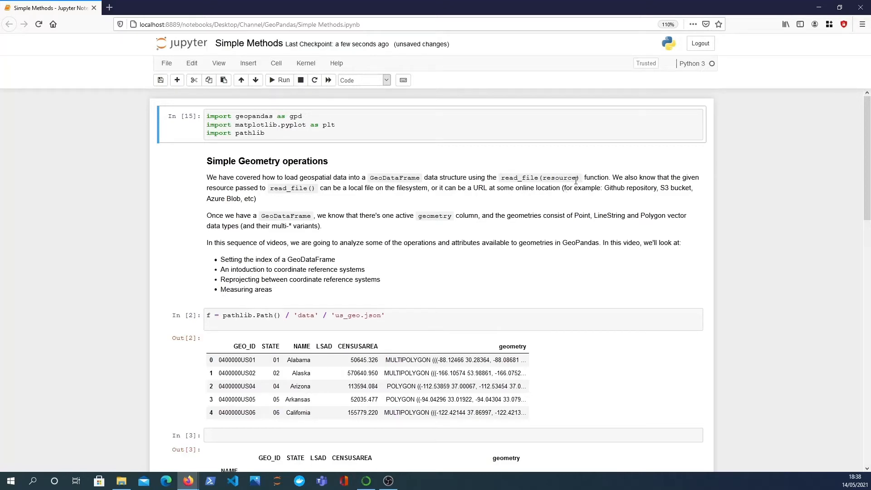
mouse_move(559, 178)
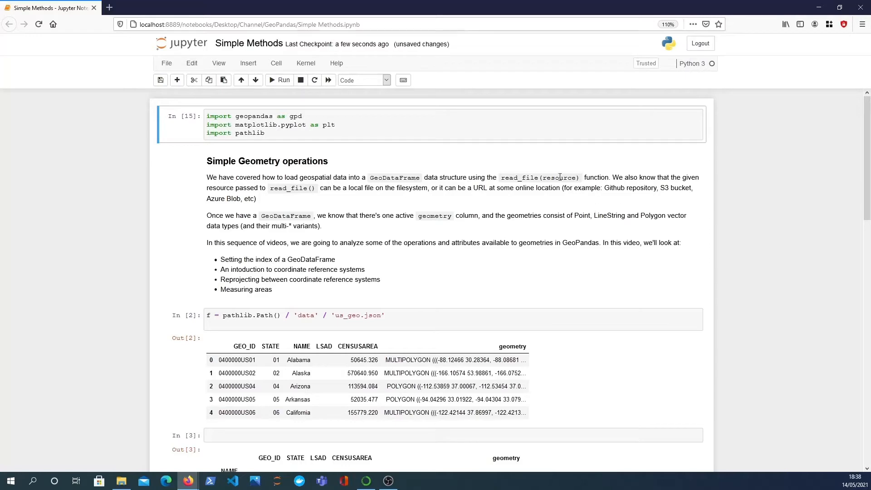
mouse_move(308, 196)
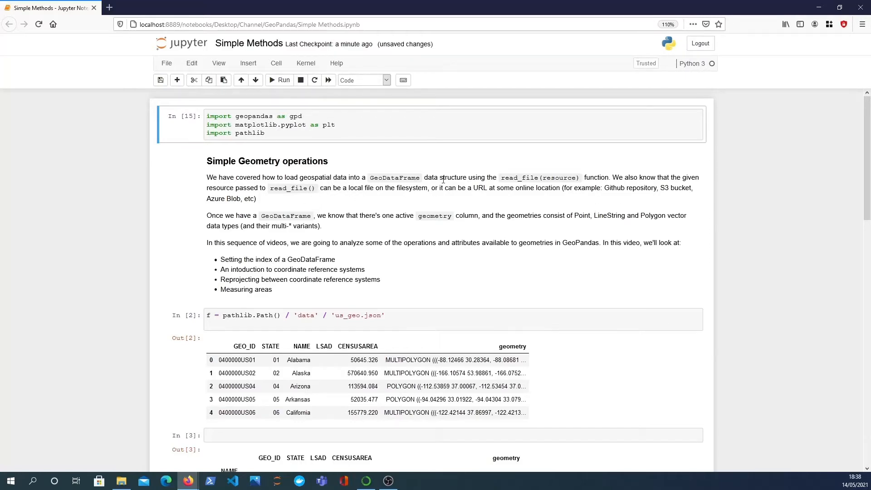
mouse_move(432, 195)
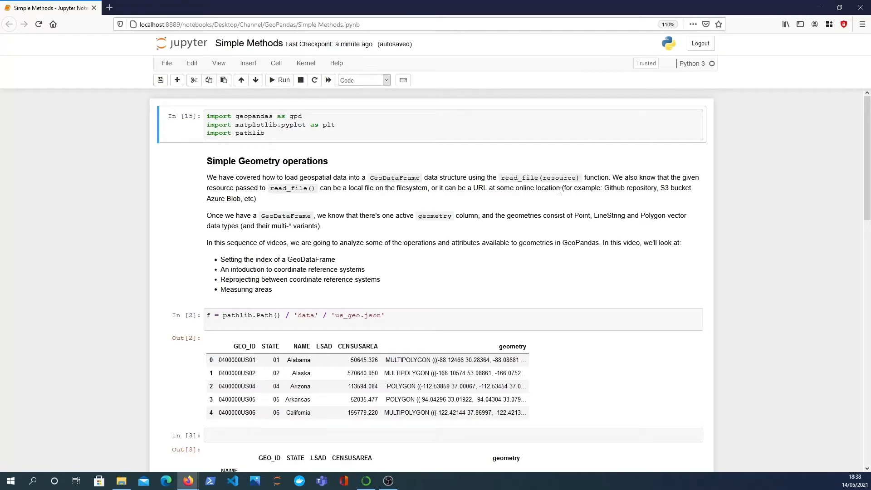
mouse_move(644, 191)
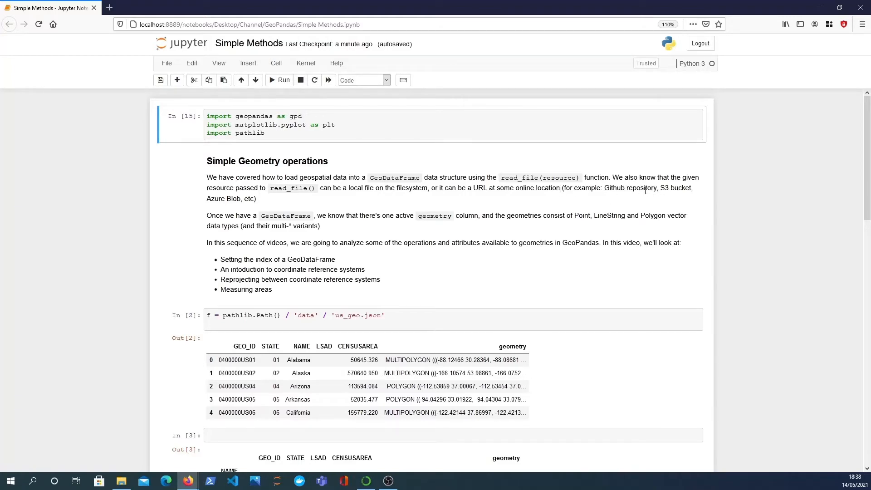
mouse_move(233, 185)
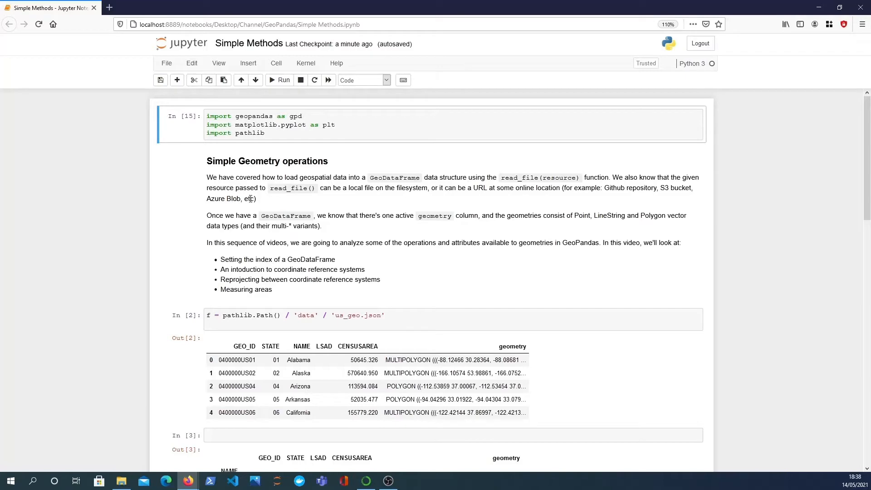
mouse_move(343, 228)
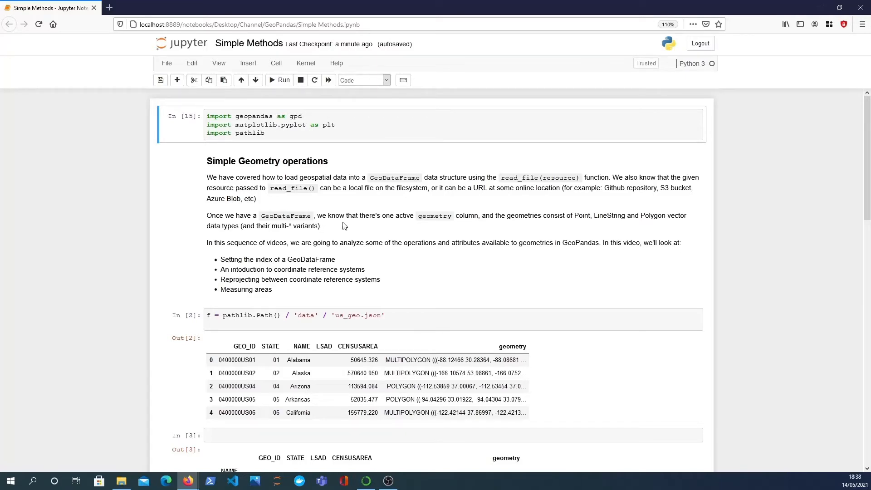
mouse_move(379, 257)
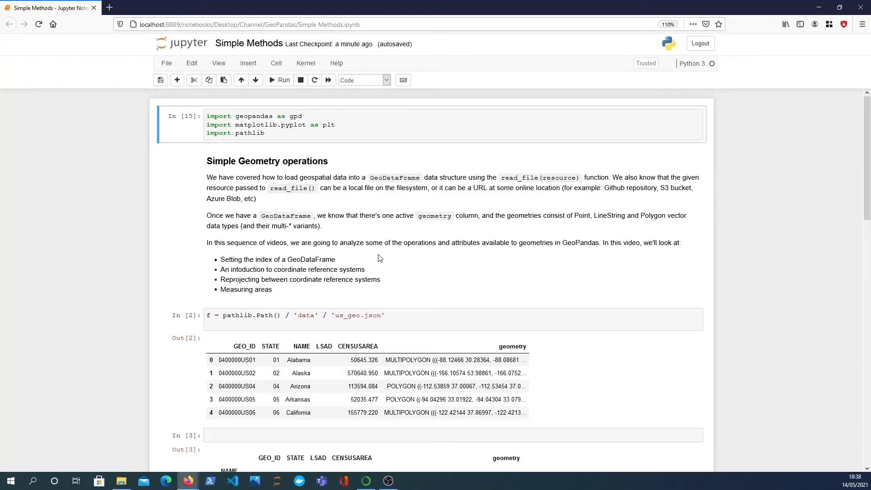
mouse_move(431, 232)
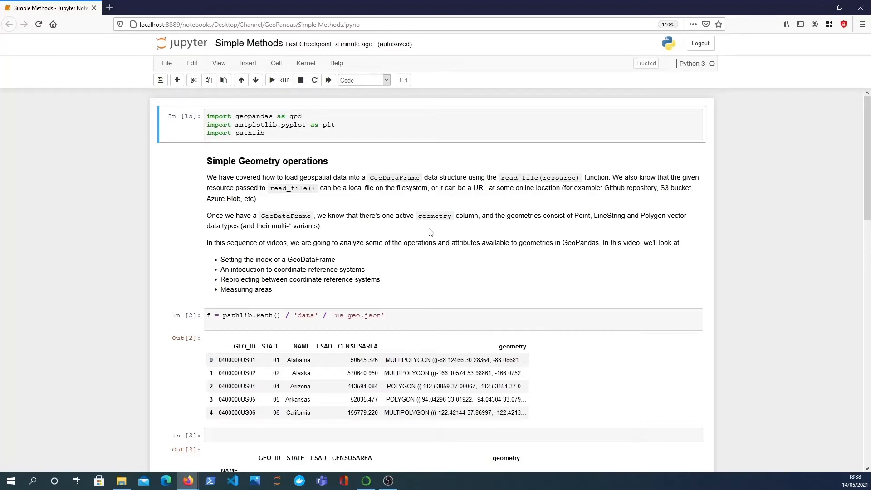
mouse_move(402, 243)
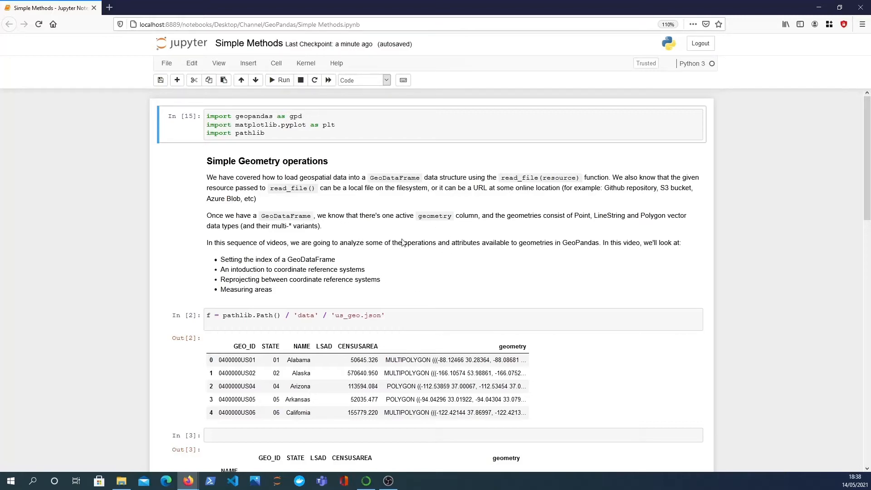
mouse_move(537, 227)
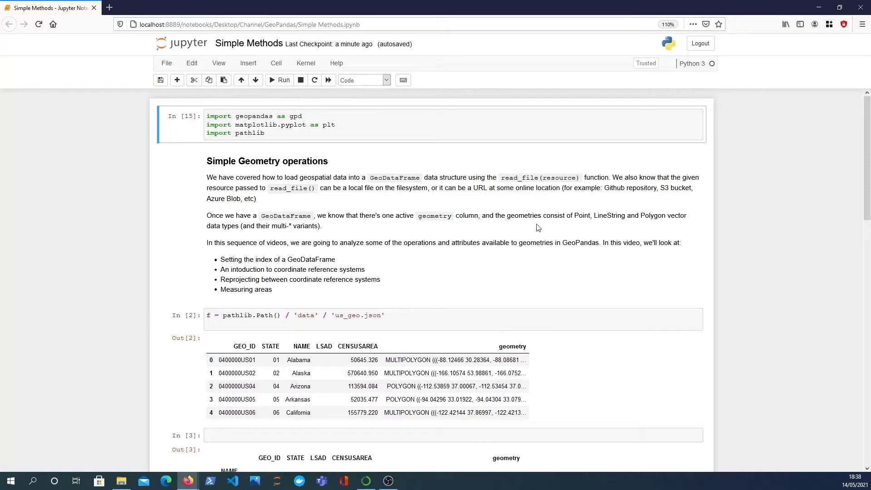
mouse_move(651, 262)
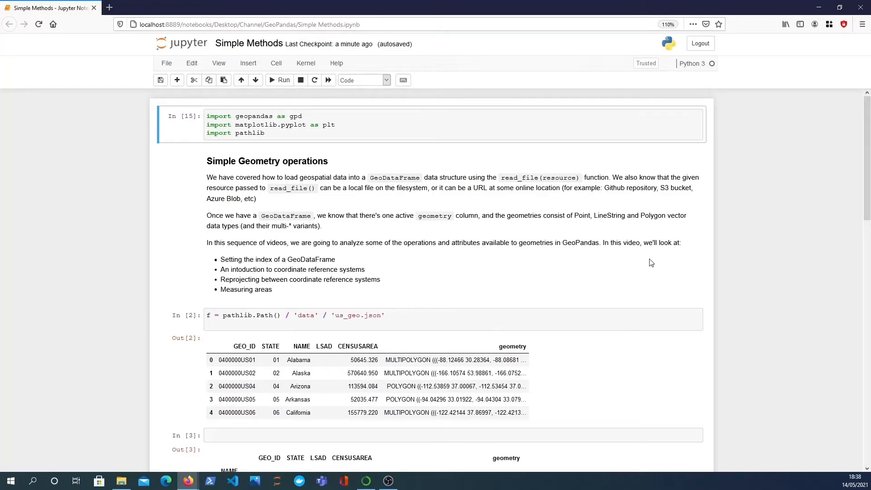
mouse_move(654, 212)
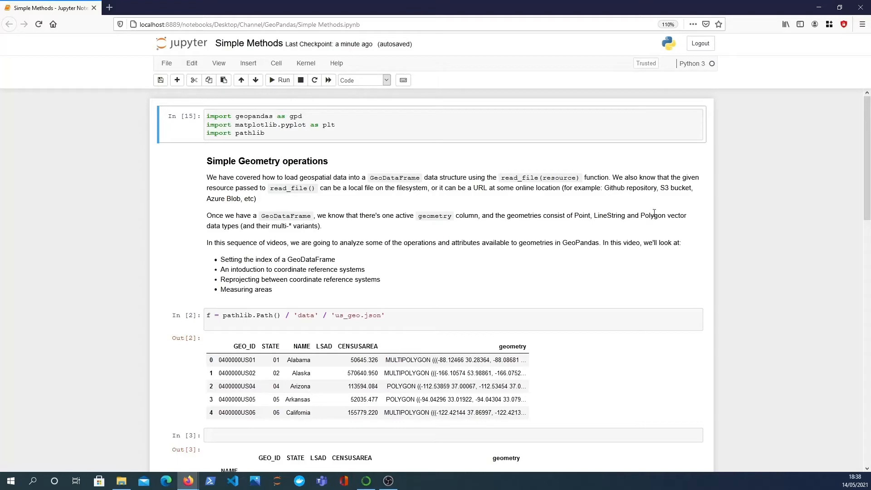
mouse_move(297, 229)
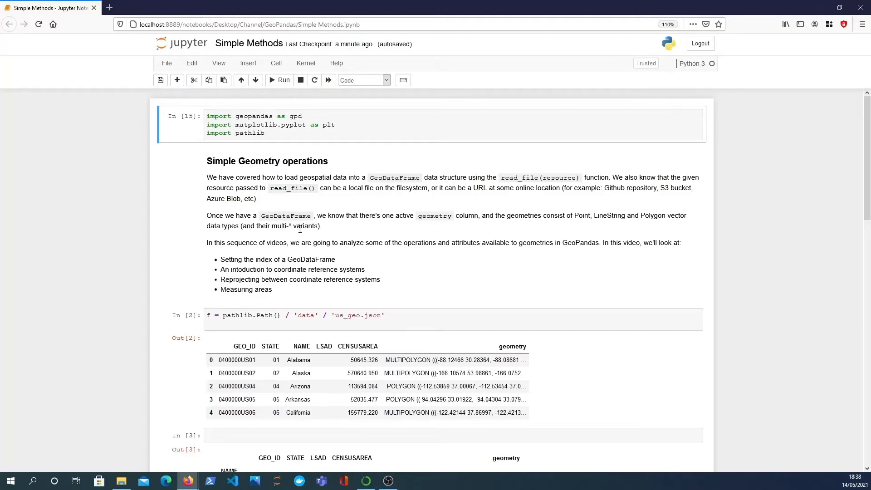
mouse_move(336, 273)
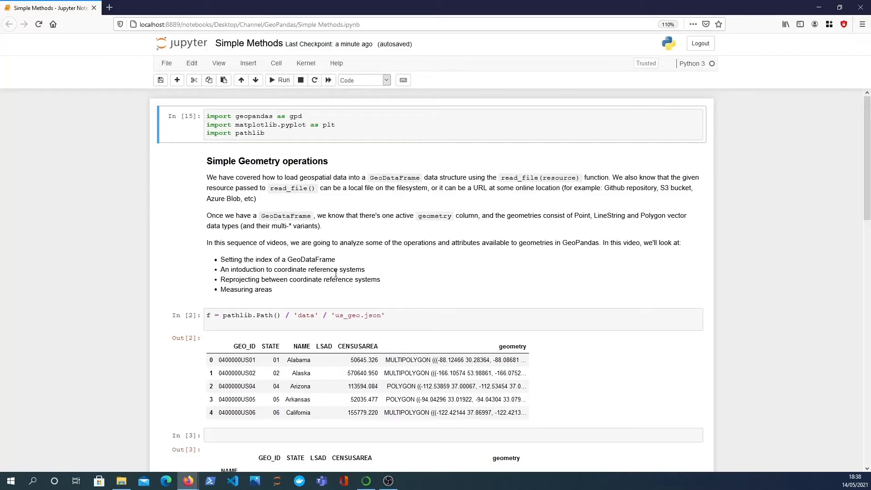
mouse_move(309, 257)
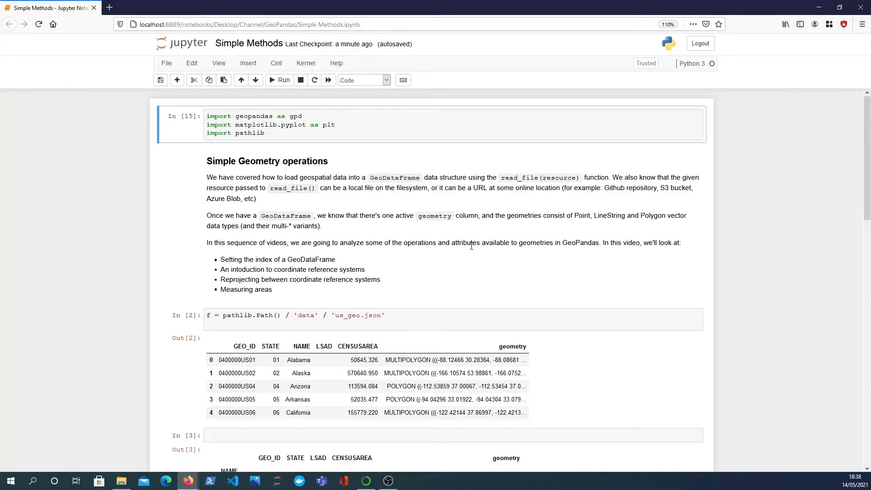
mouse_move(544, 289)
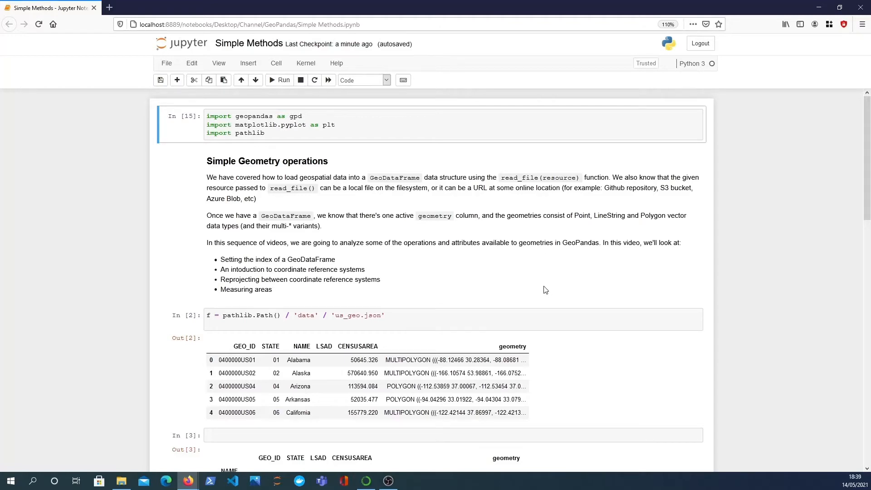
mouse_move(350, 300)
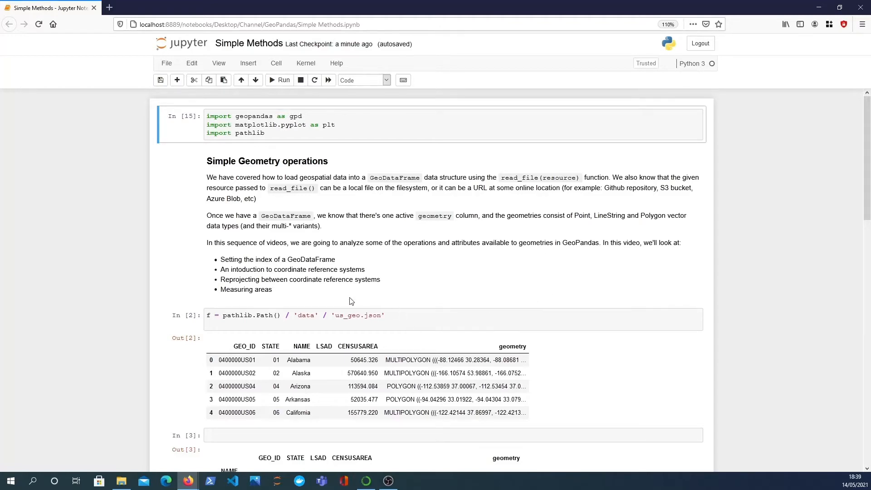
mouse_move(270, 267)
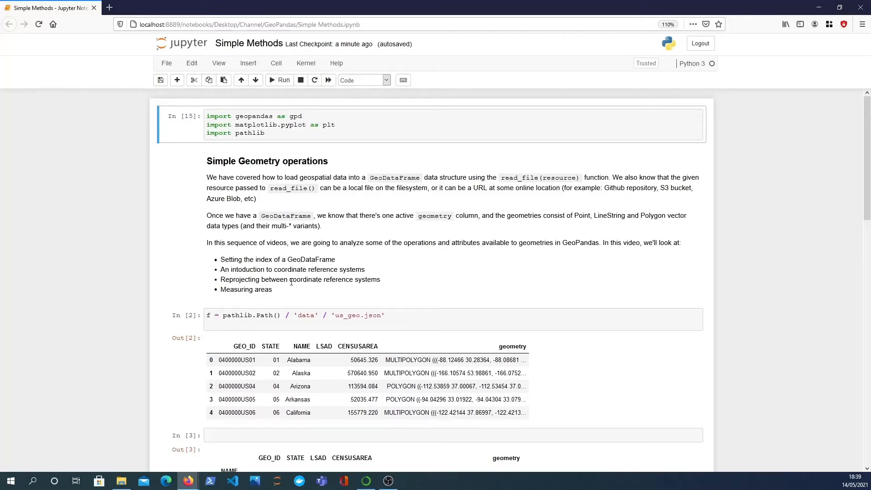
mouse_move(280, 287)
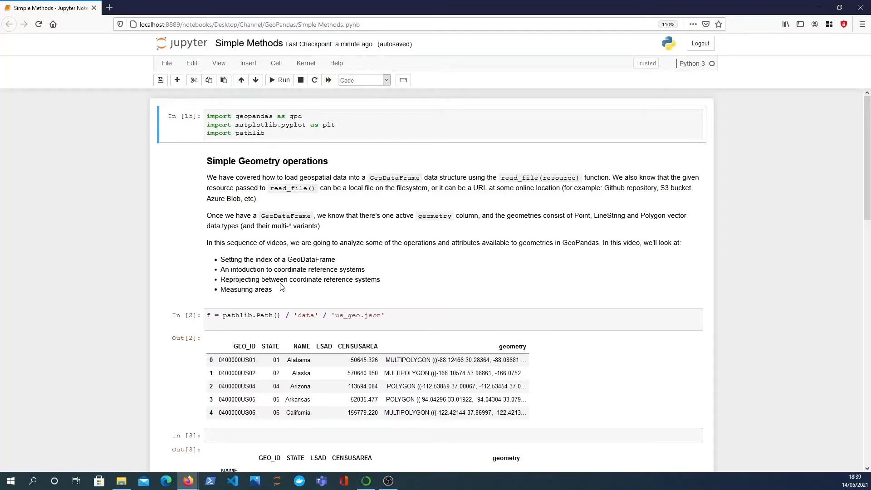
mouse_move(316, 297)
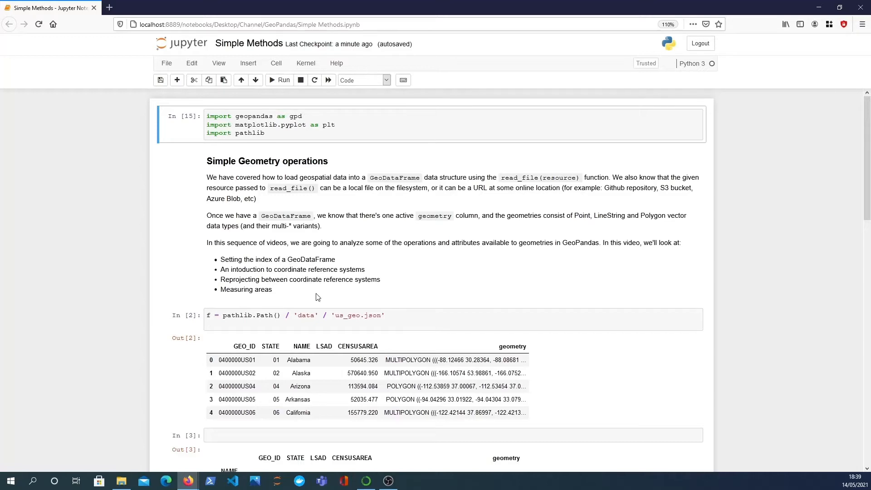
mouse_move(334, 327)
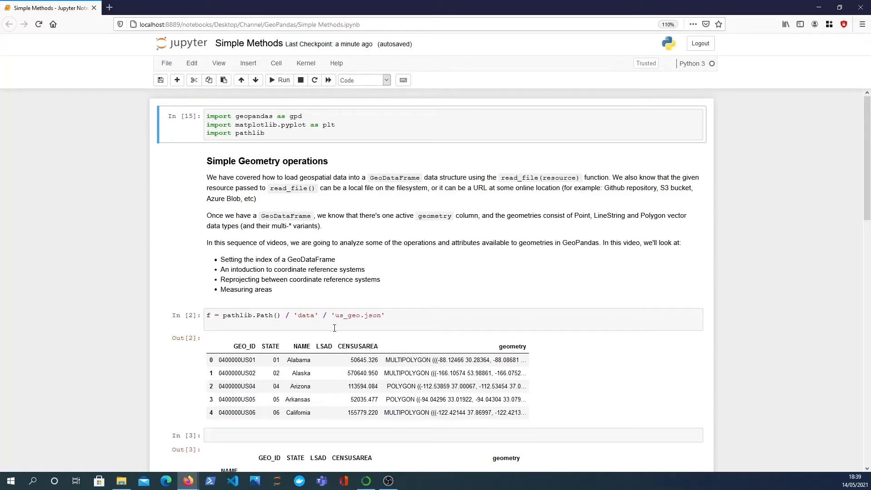
mouse_move(344, 270)
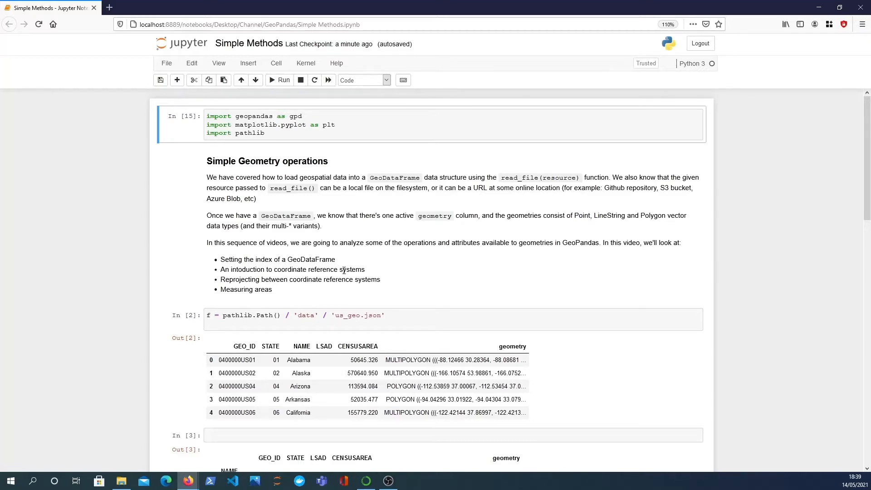
mouse_move(344, 282)
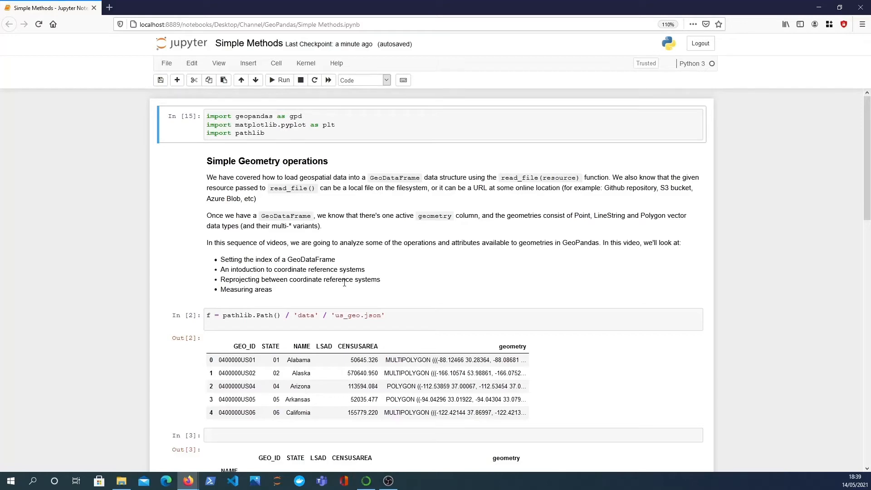
mouse_move(331, 300)
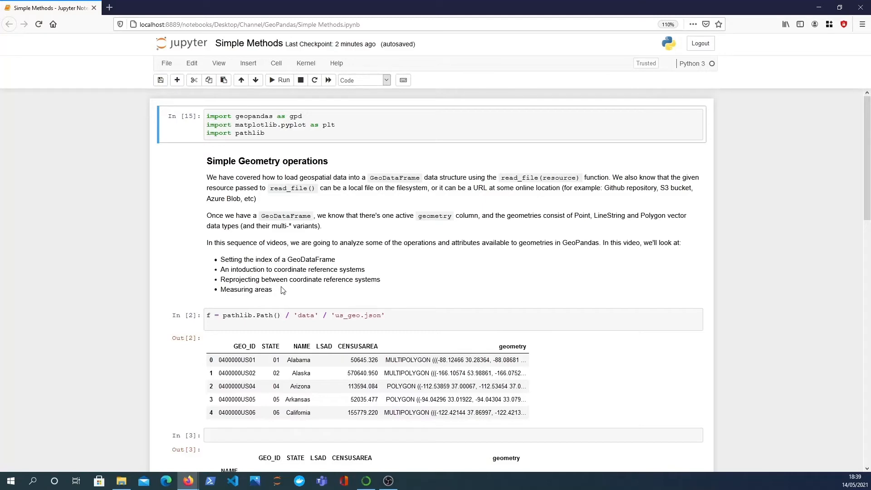
mouse_move(304, 291)
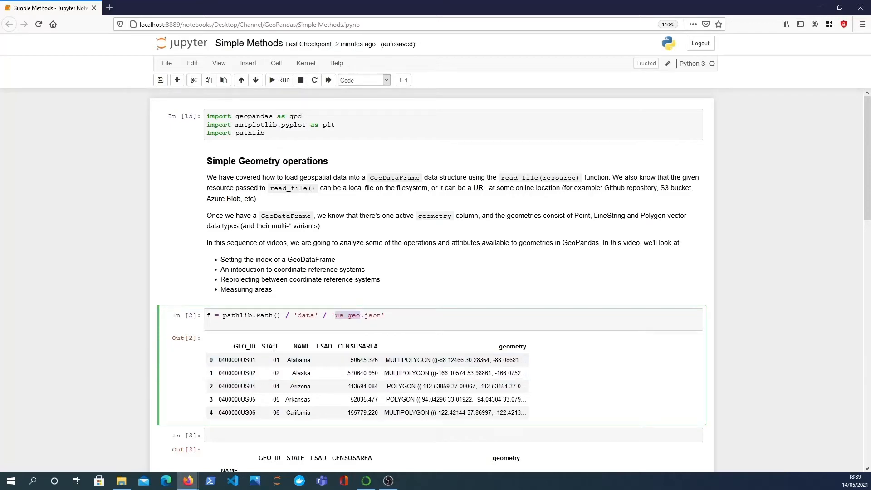
- Load us_geo.json with gdf = gpd.read_file(f) and preview the first five states via gdf.head()
type("gpd")
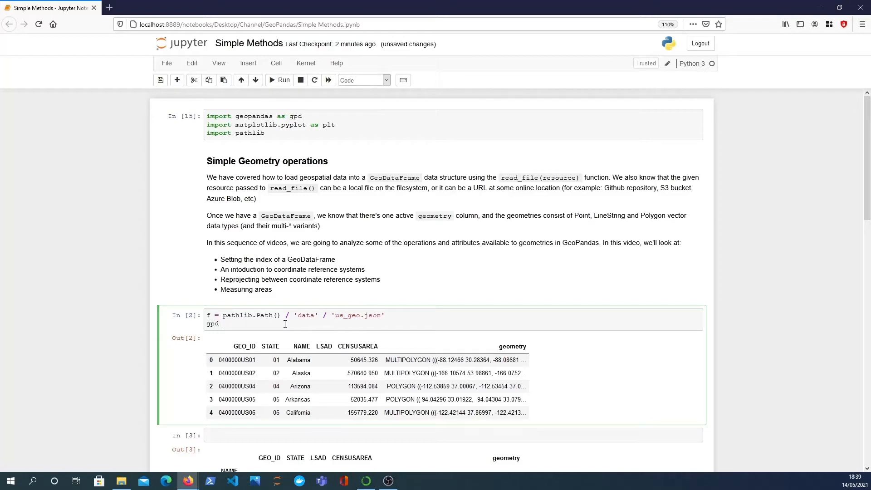
type("df")
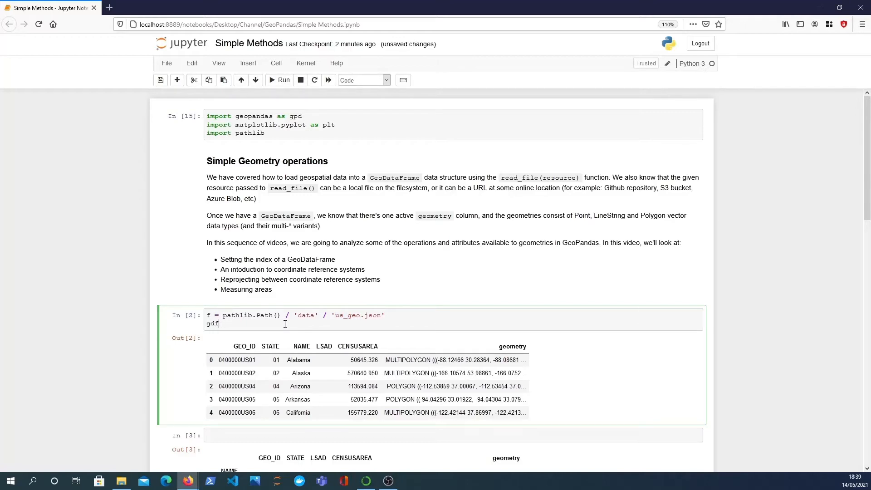
type("= gpd.read_")
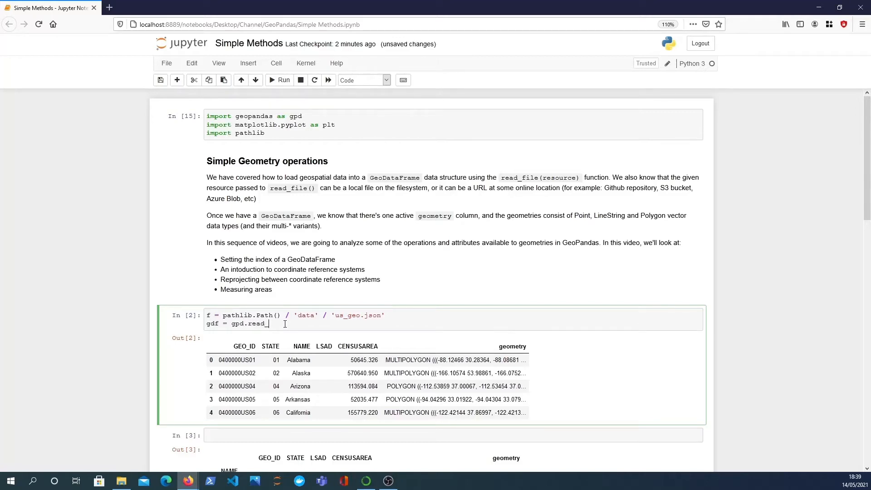
type("file(f)")
type("gdf.")
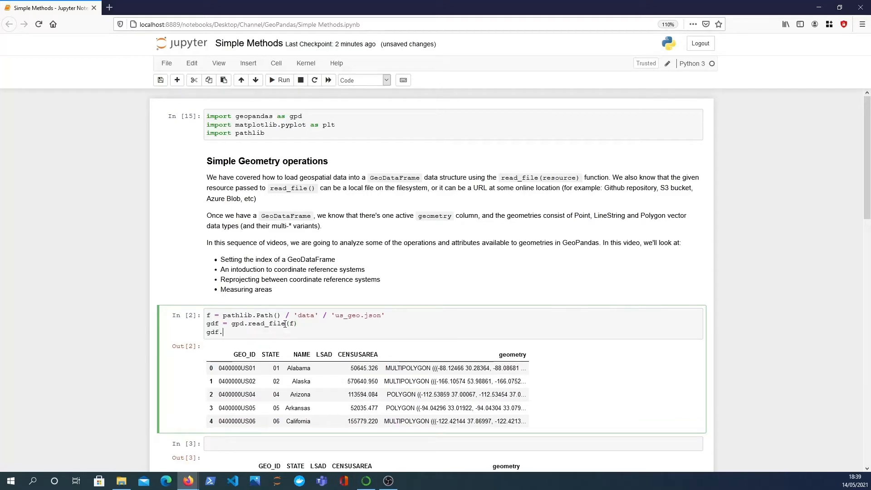
left_click(279, 79)
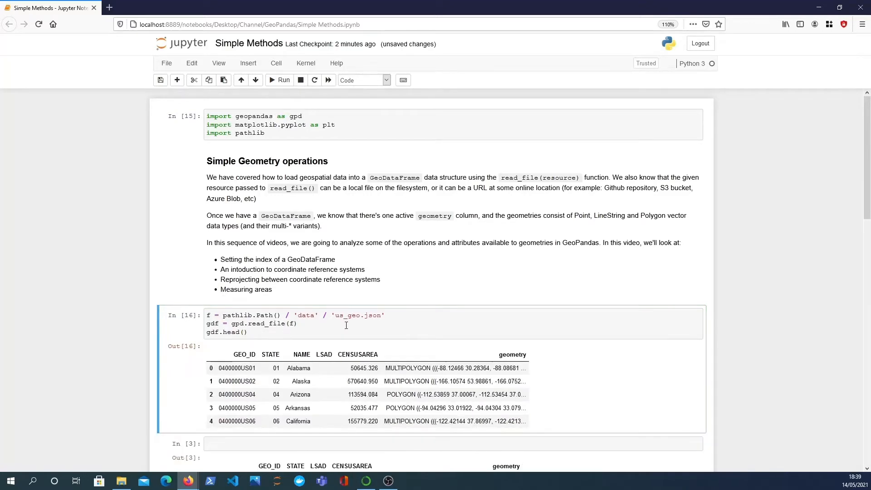
scroll("down", 3)
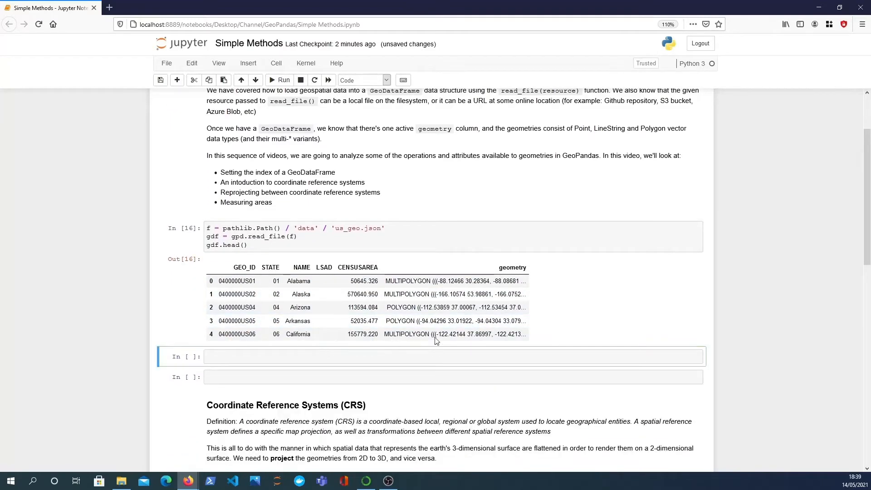
mouse_move(292, 272)
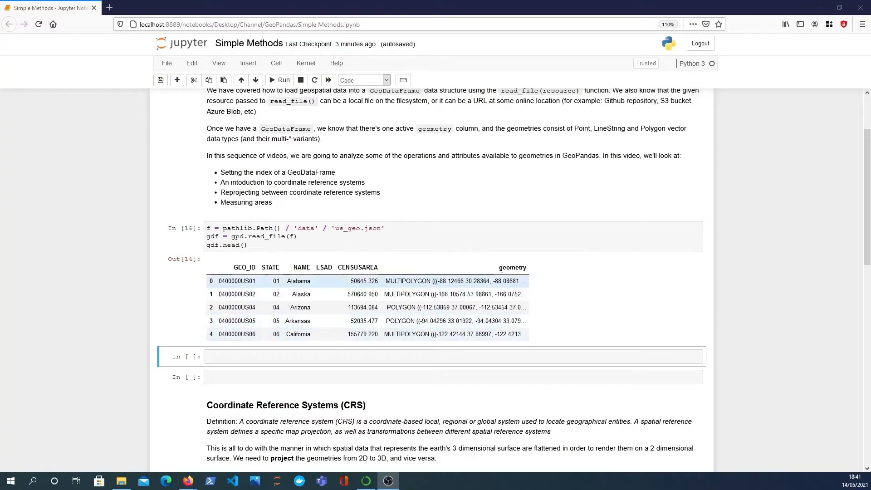
mouse_move(411, 293)
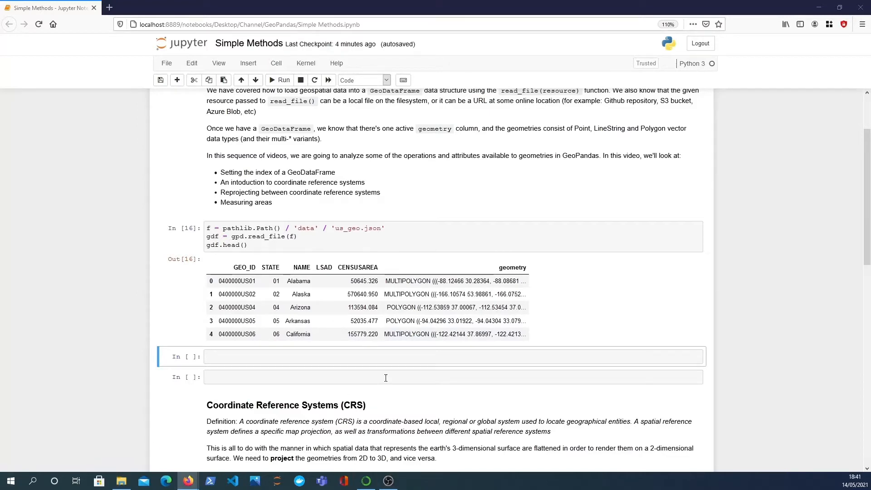
- Re-index gdf by state name with gdf = gdf.set_index("NAME") so Alabama, Alaska label the rows
left_click(299, 356)
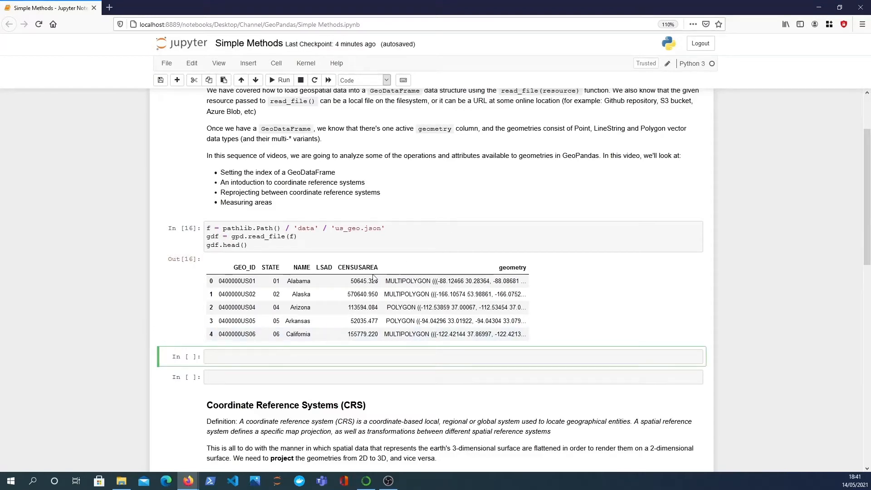
mouse_move(328, 256)
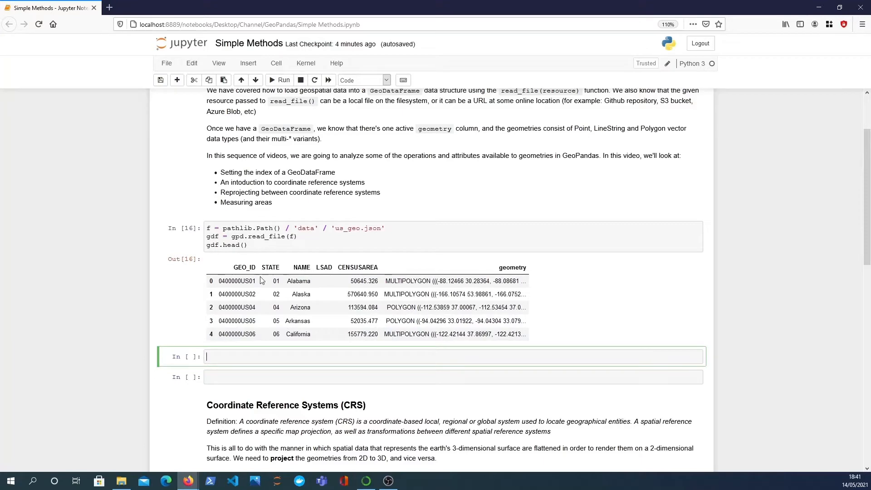
mouse_move(308, 367)
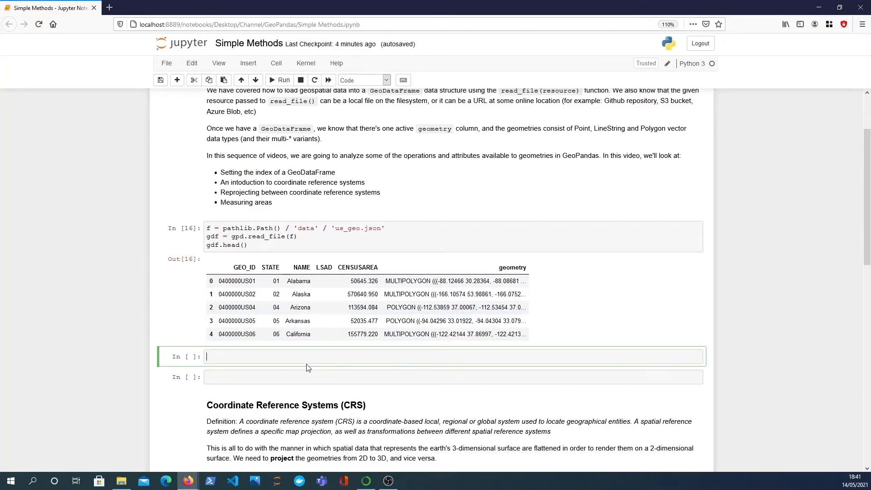
type("gdf = g")
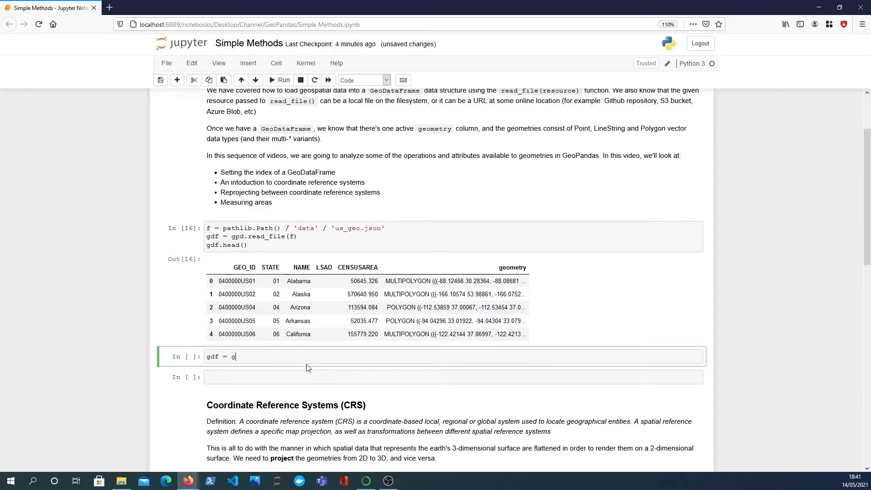
type("df.set_")
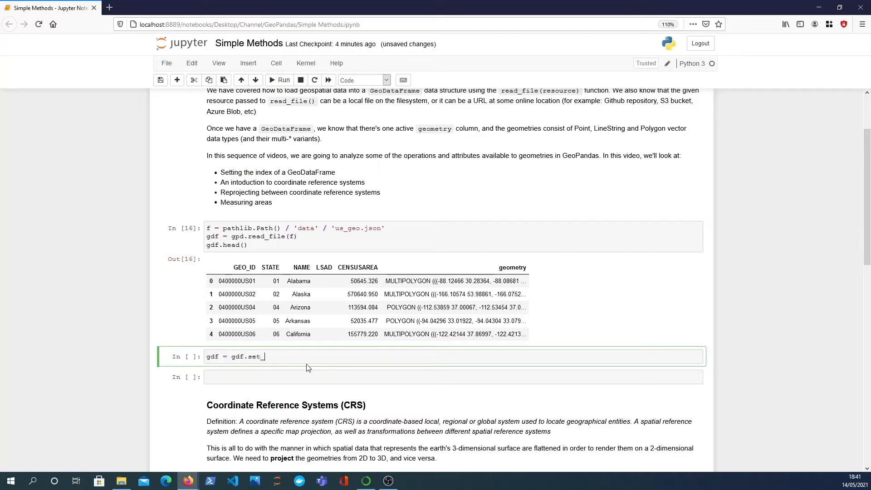
type("index(\"NAME\")")
type("gdf.head()")
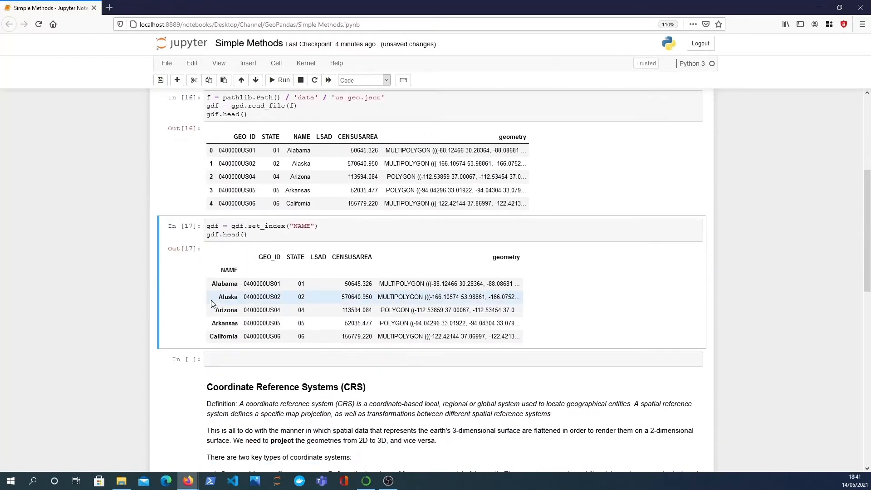
mouse_move(231, 284)
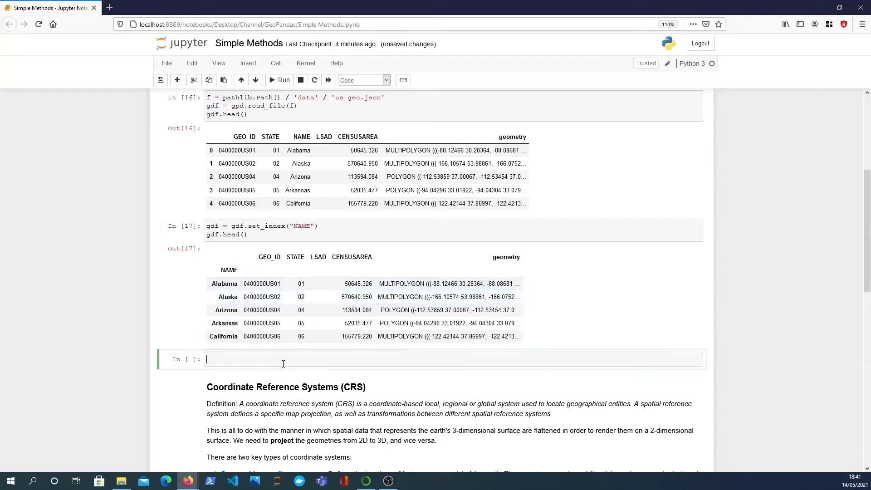
- Look up the California row with gdf.loc['California'] and run it
type("gdf.lo")
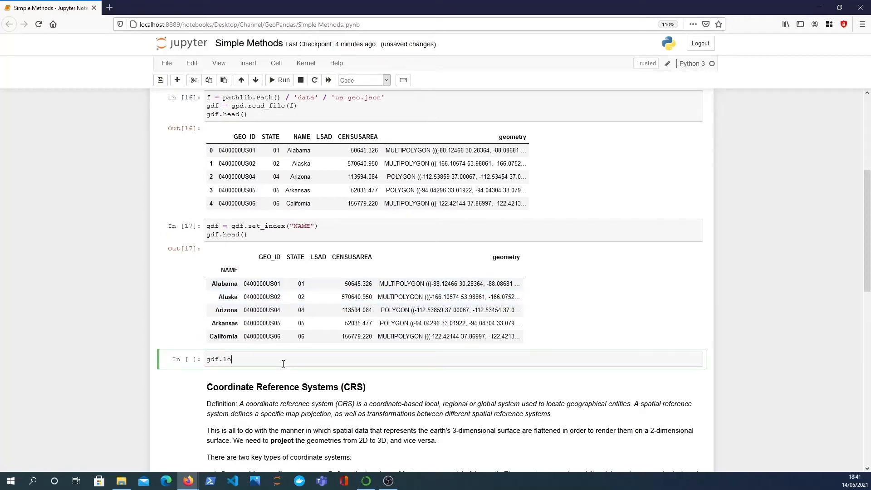
type("c[")
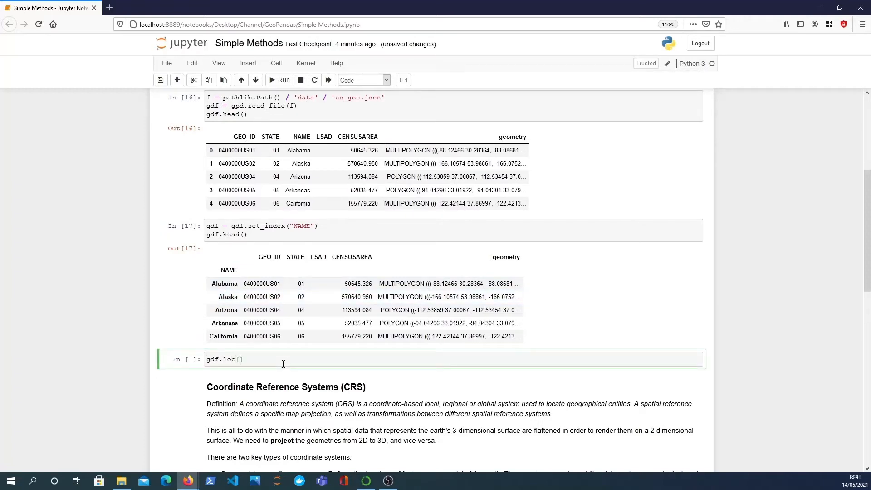
type("['']")
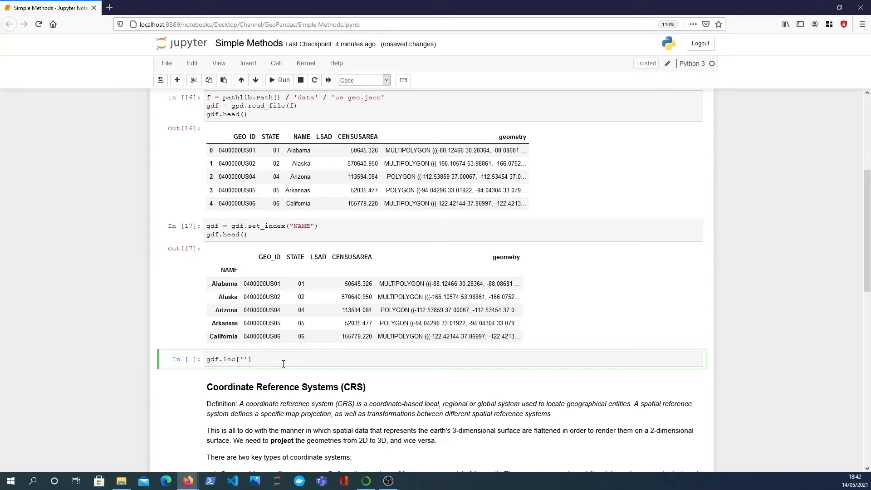
scroll("down", 3)
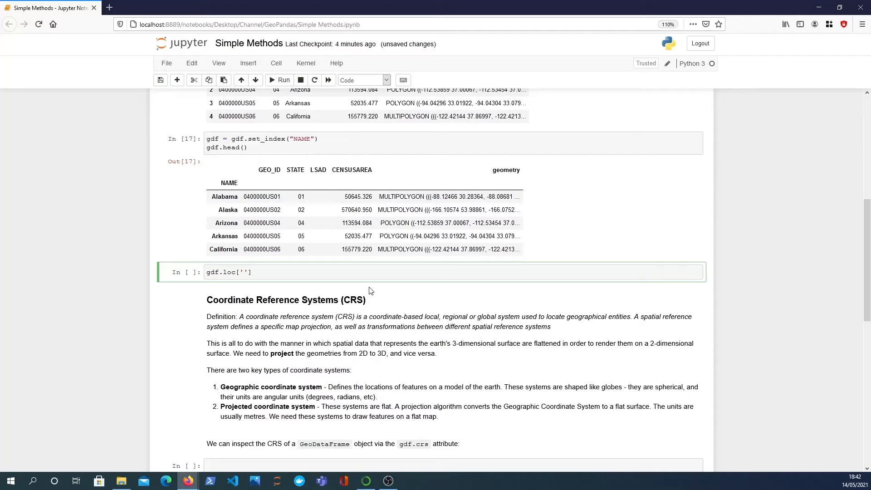
left_click(242, 271)
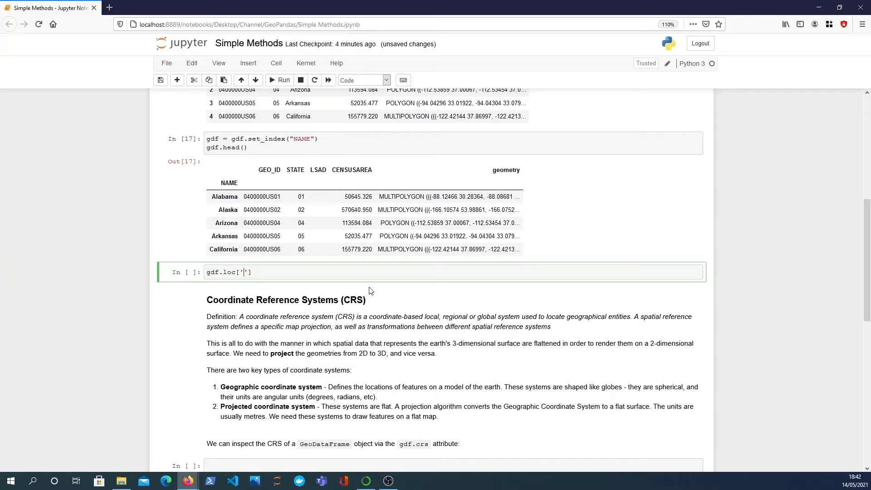
type("Californi")
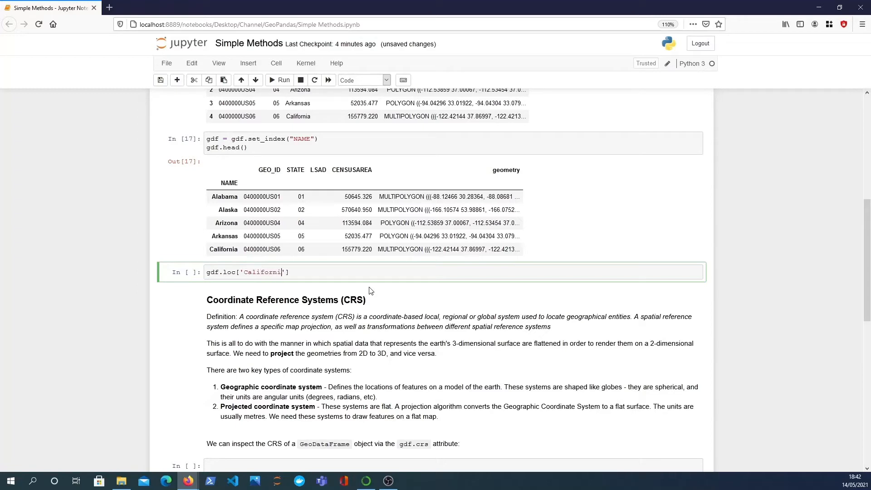
left_click(282, 80)
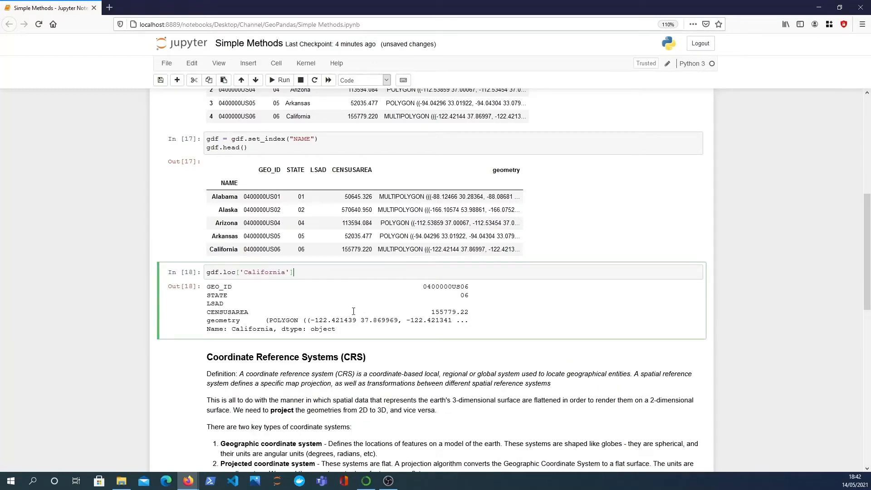
- Narrow the lookup to gdf.loc['California', 'geometry'] so California's outline renders as a shape
left_click(282, 80)
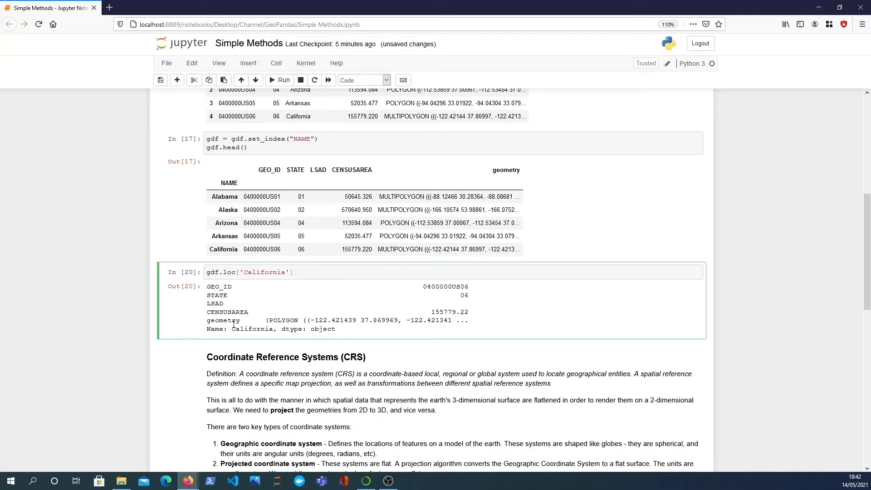
type(", ''")
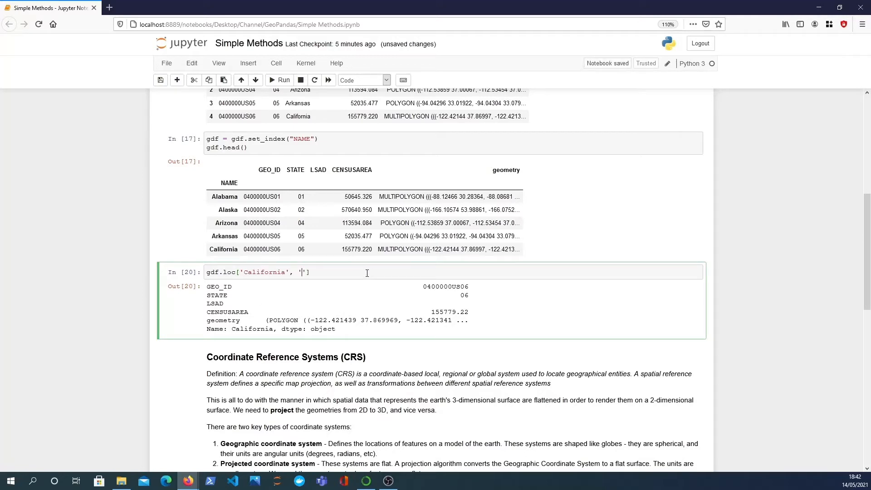
type("geometry")
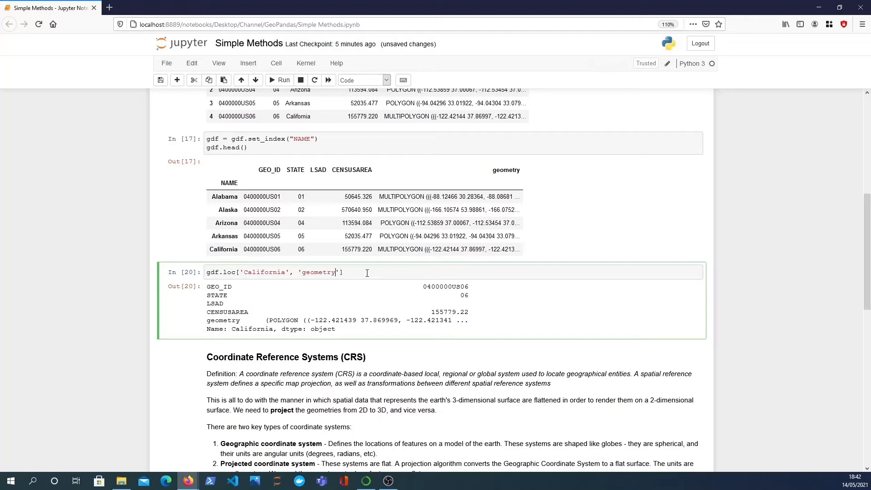
left_click(282, 79)
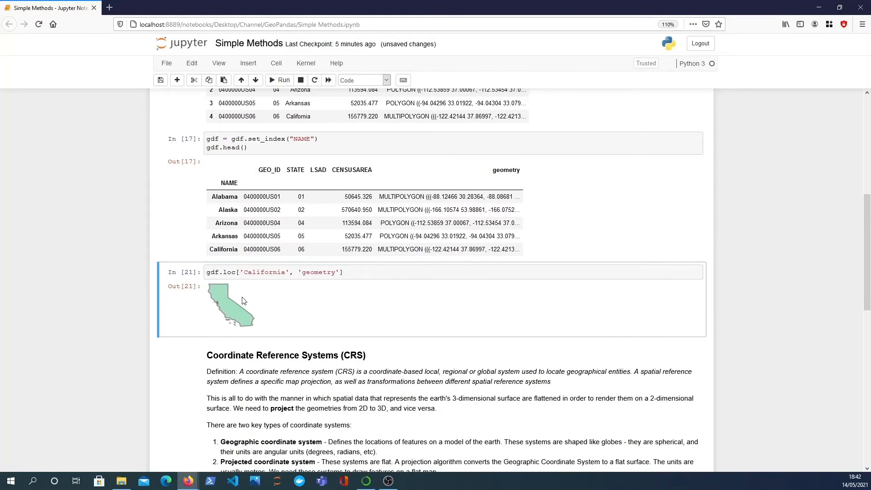
mouse_move(272, 289)
type(")")
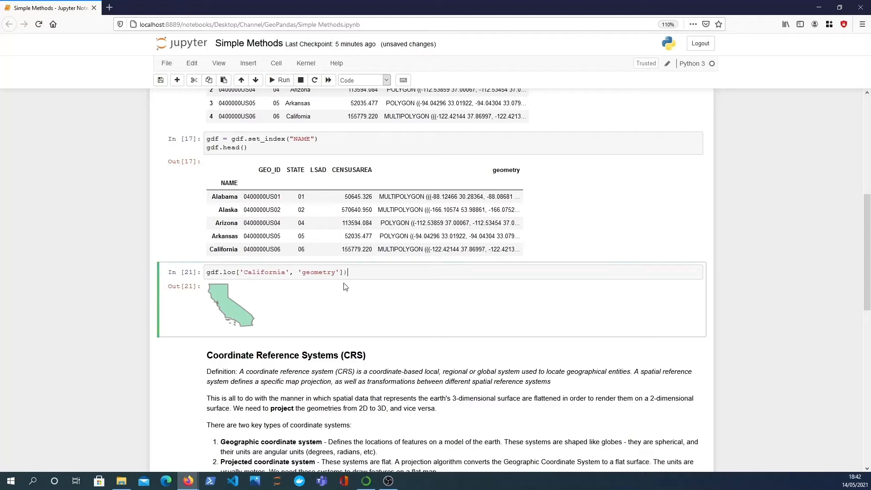
left_click(282, 79)
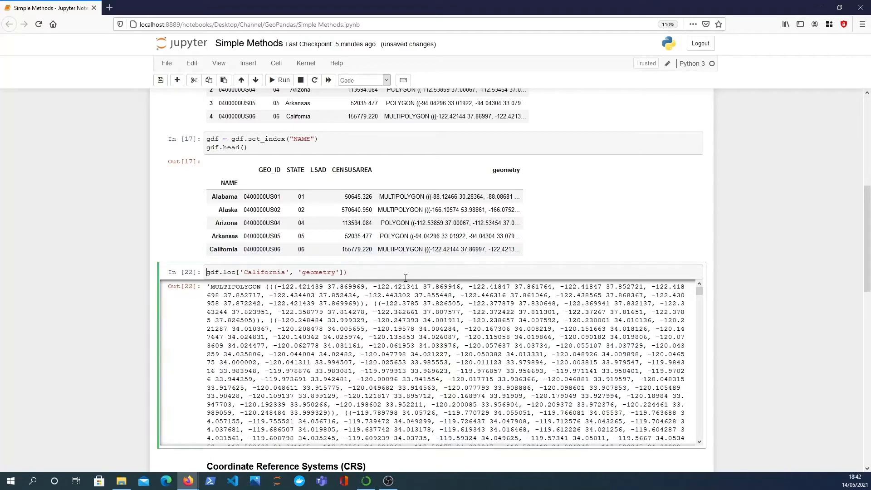
left_click(282, 80)
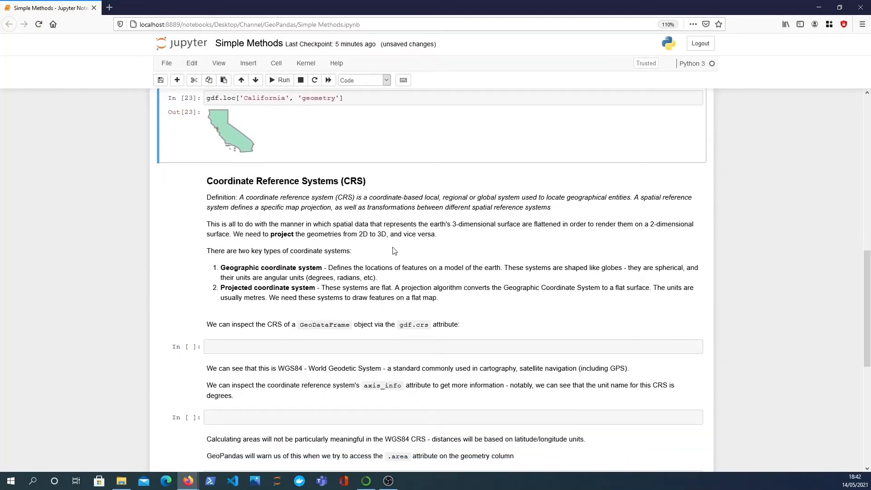
mouse_move(289, 205)
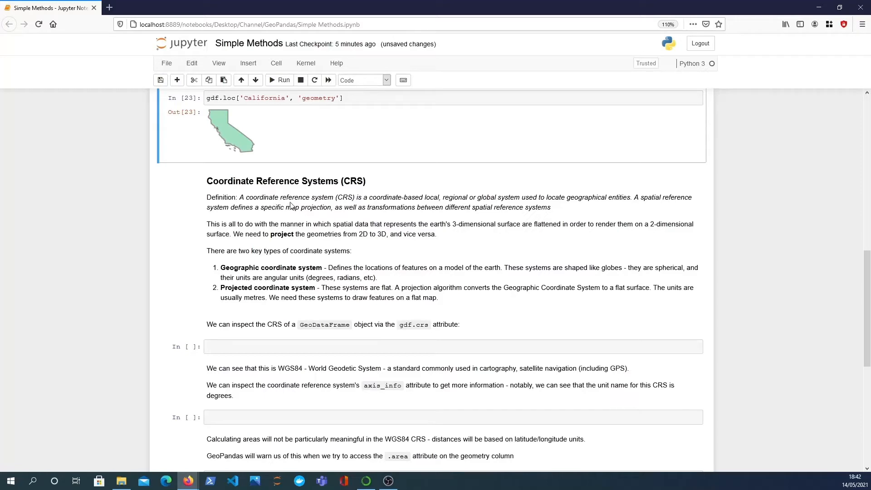
mouse_move(336, 207)
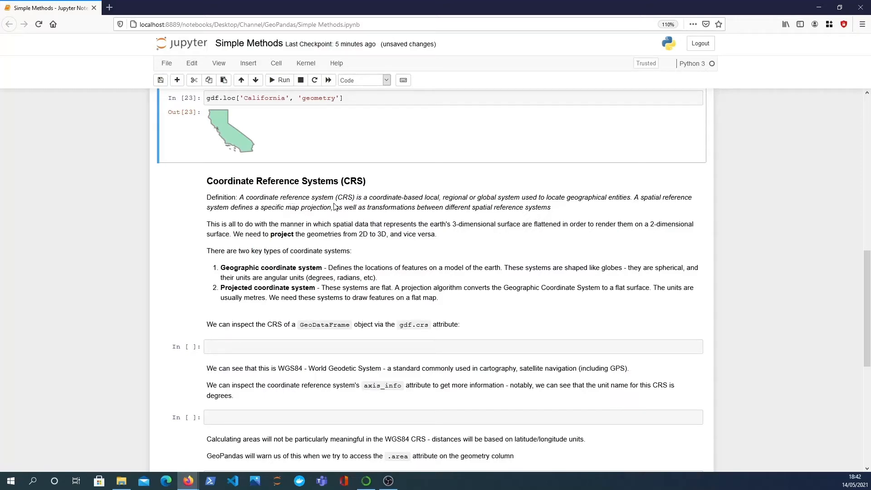
mouse_move(327, 223)
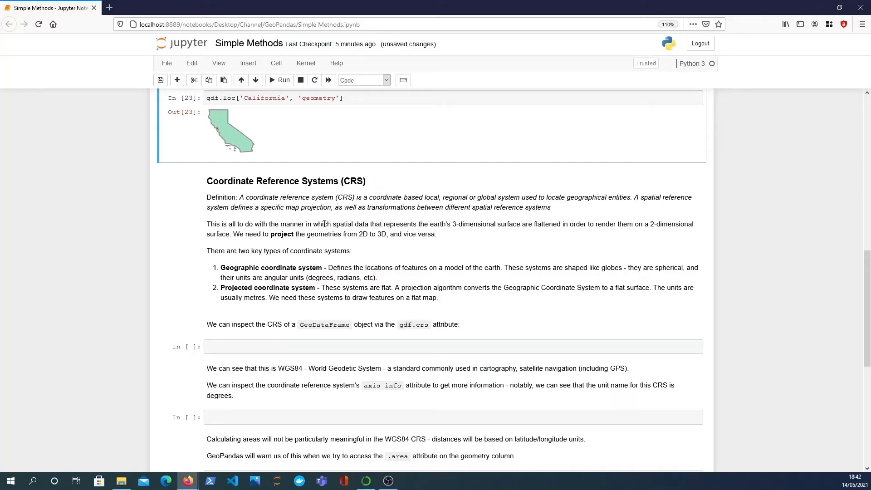
mouse_move(382, 222)
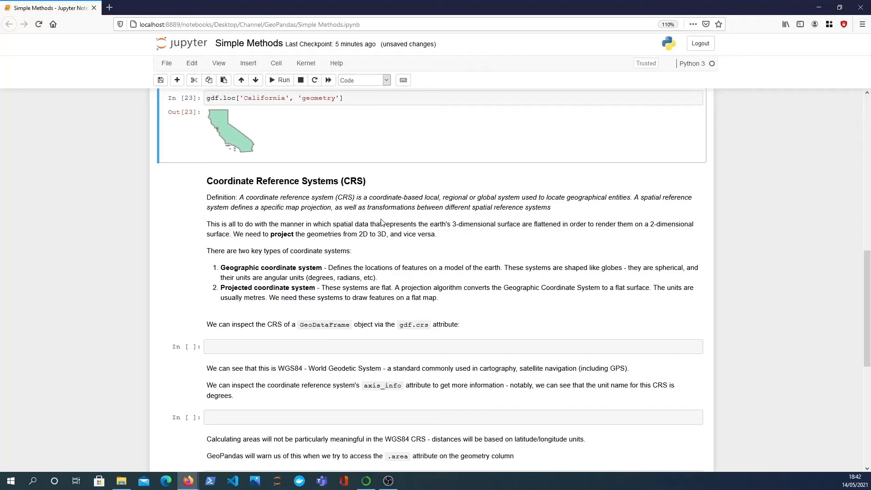
mouse_move(485, 198)
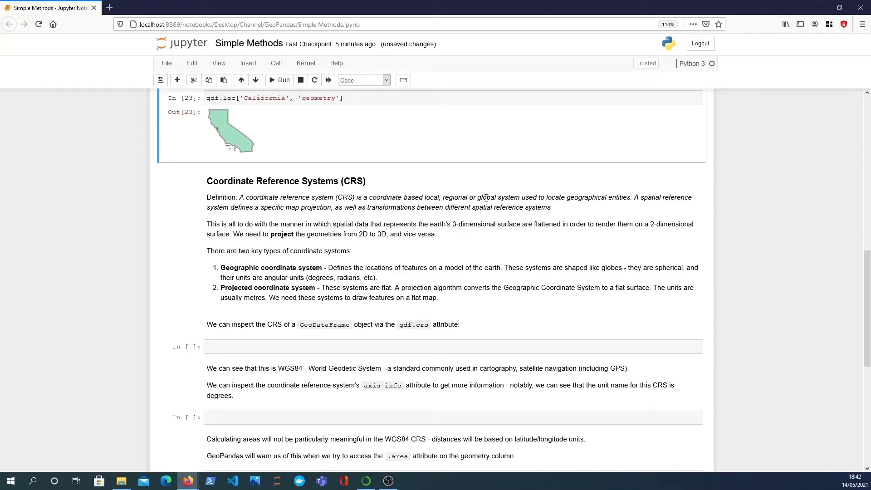
mouse_move(537, 201)
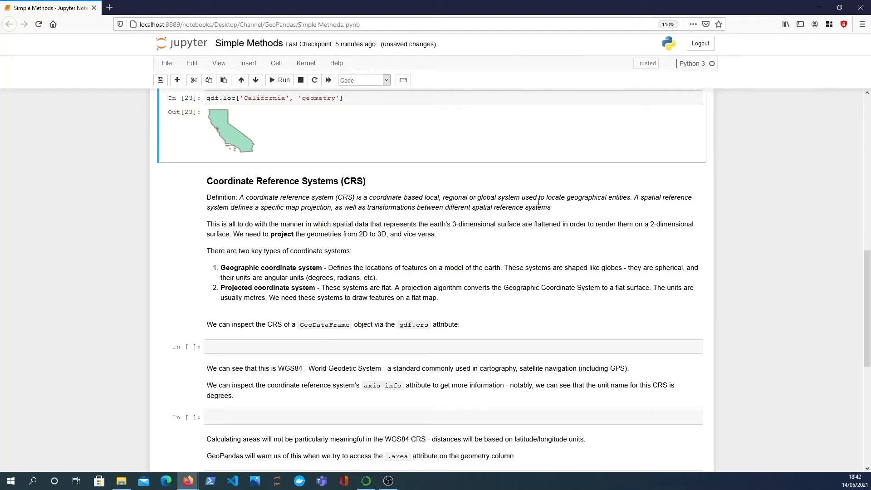
mouse_move(550, 217)
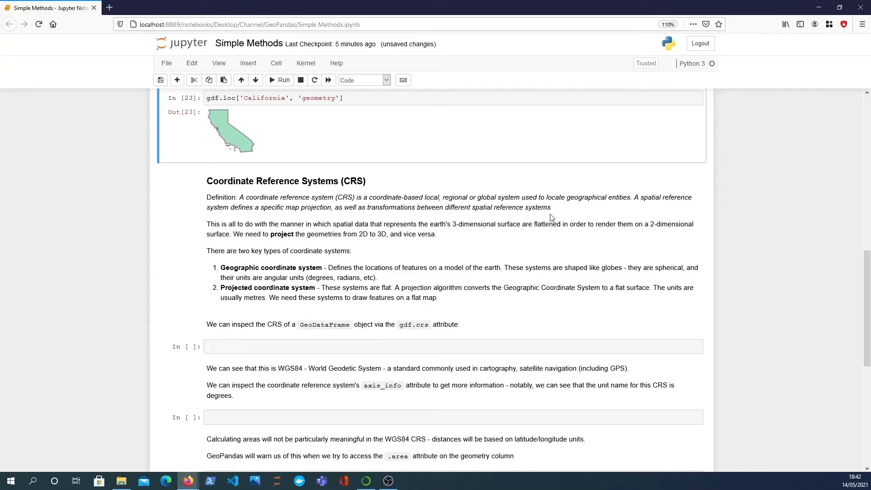
mouse_move(488, 220)
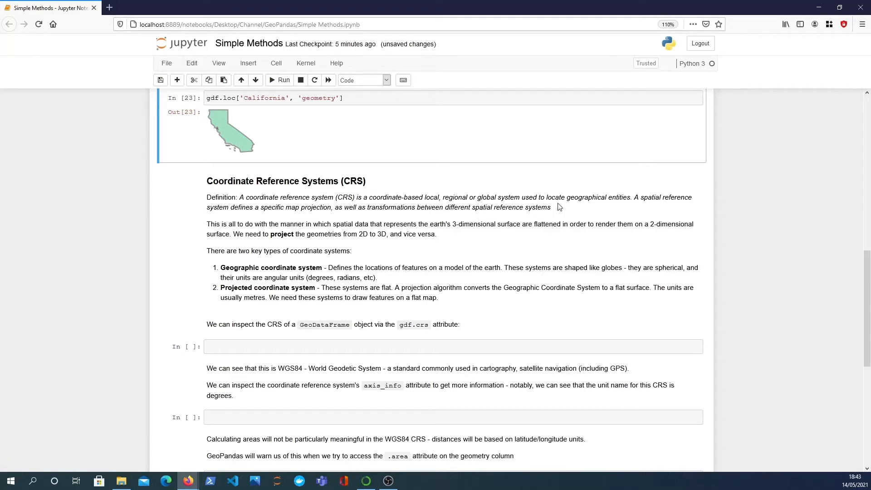
mouse_move(396, 252)
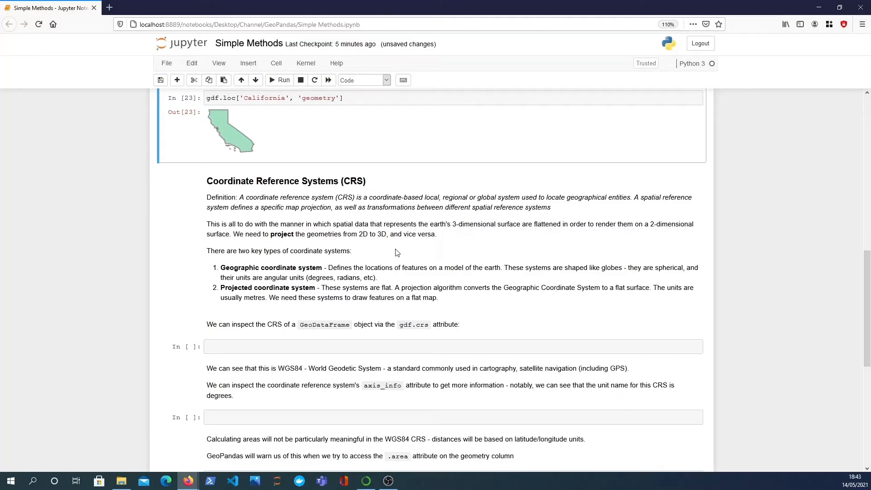
mouse_move(368, 246)
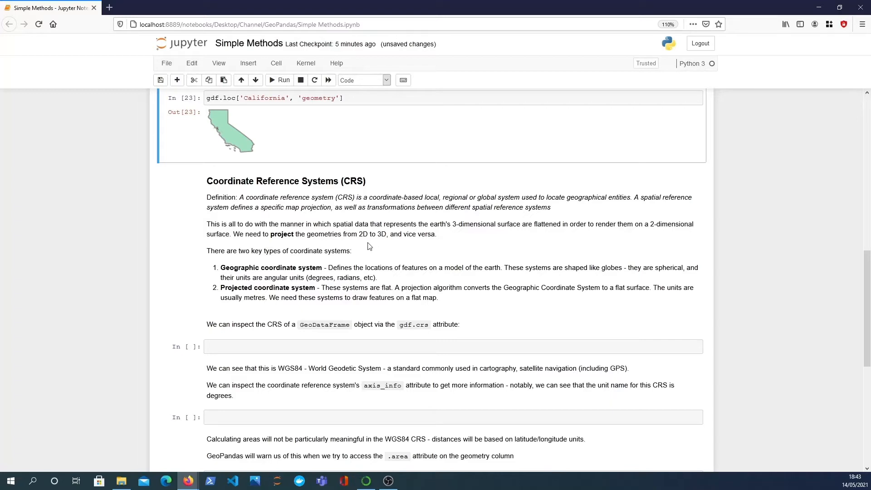
mouse_move(337, 237)
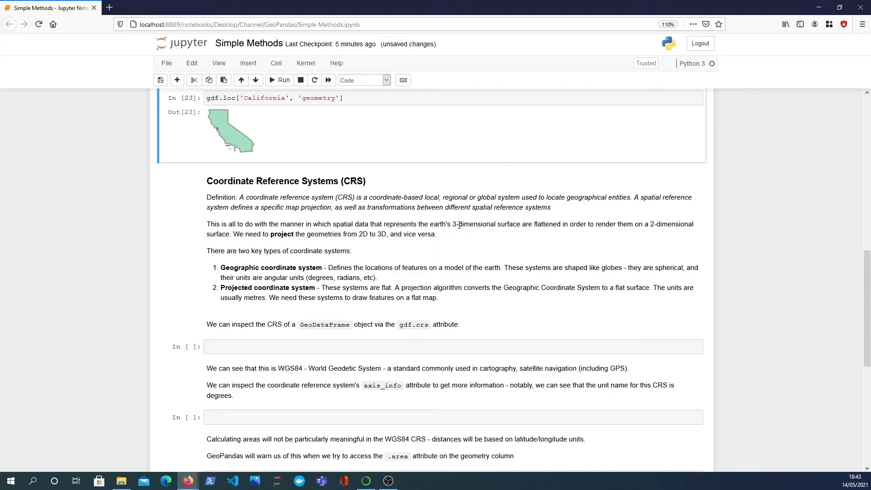
mouse_move(556, 249)
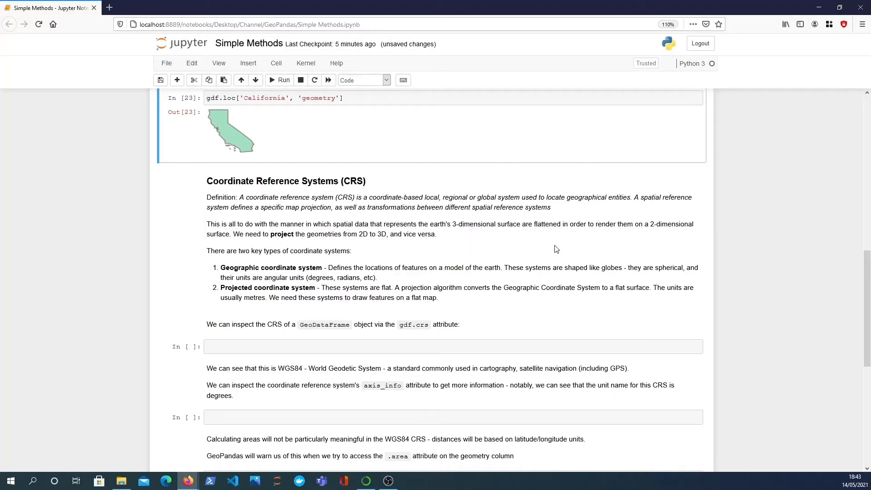
mouse_move(589, 240)
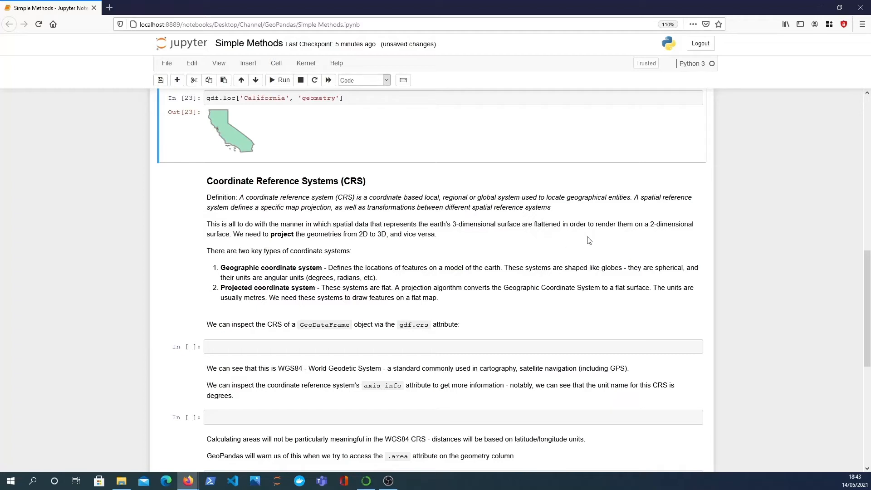
mouse_move(531, 271)
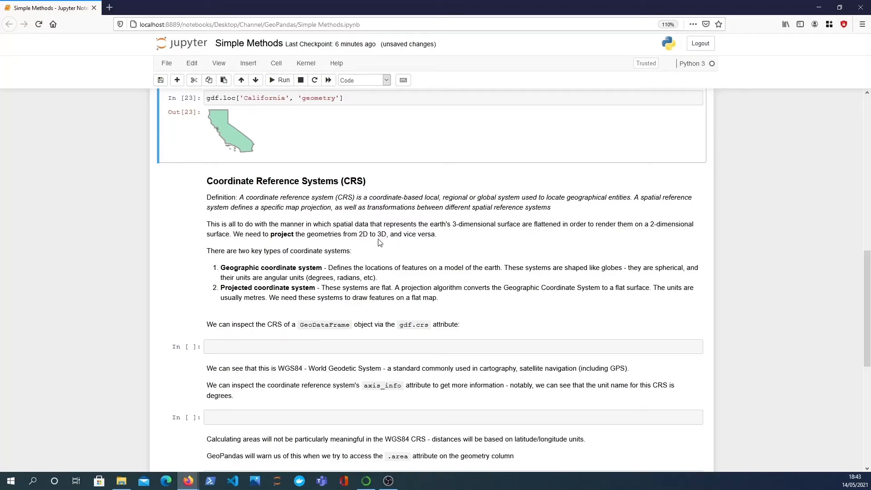
- Begin the CRS inspection code with 'gdf.' in the empty cell under the CRS note
scroll("down", 3)
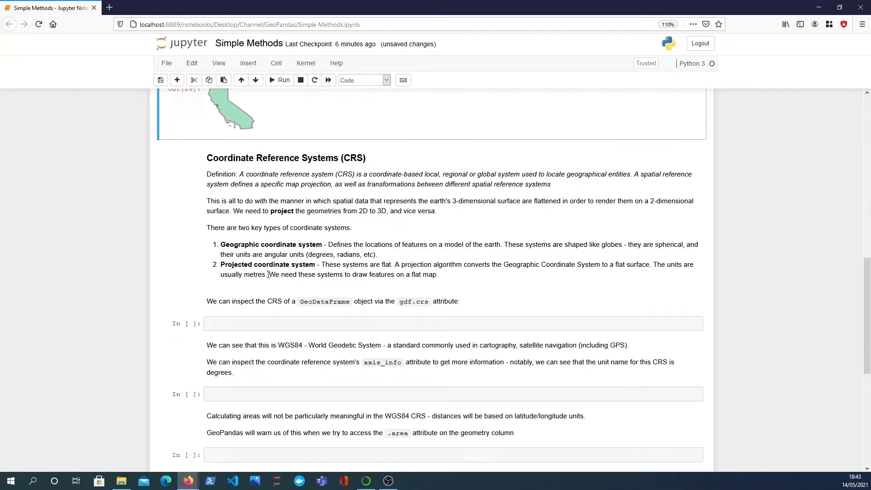
scroll("down", 3)
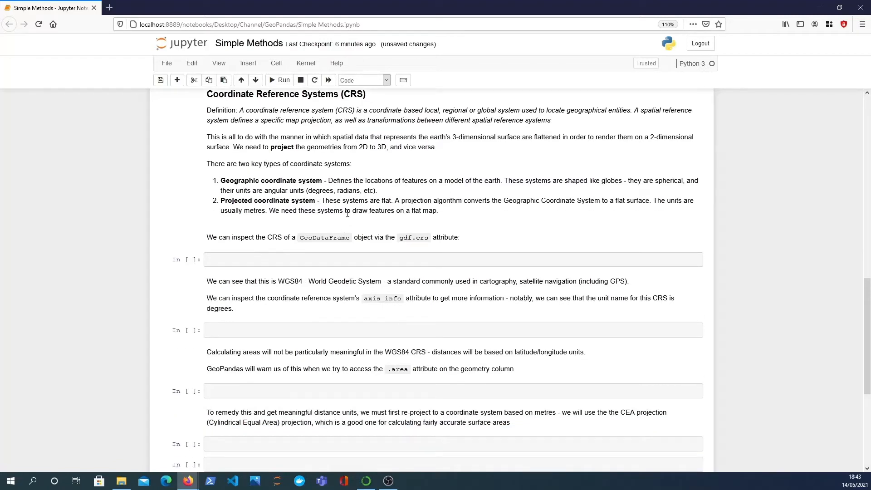
mouse_move(329, 233)
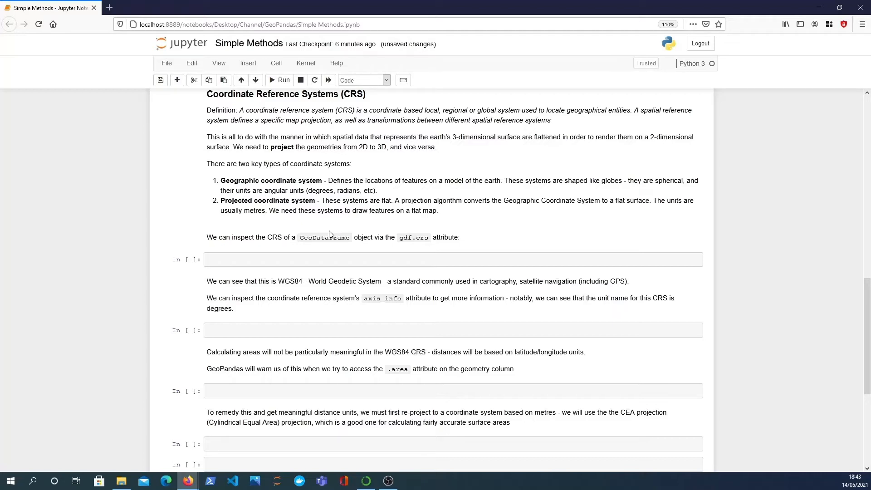
mouse_move(545, 212)
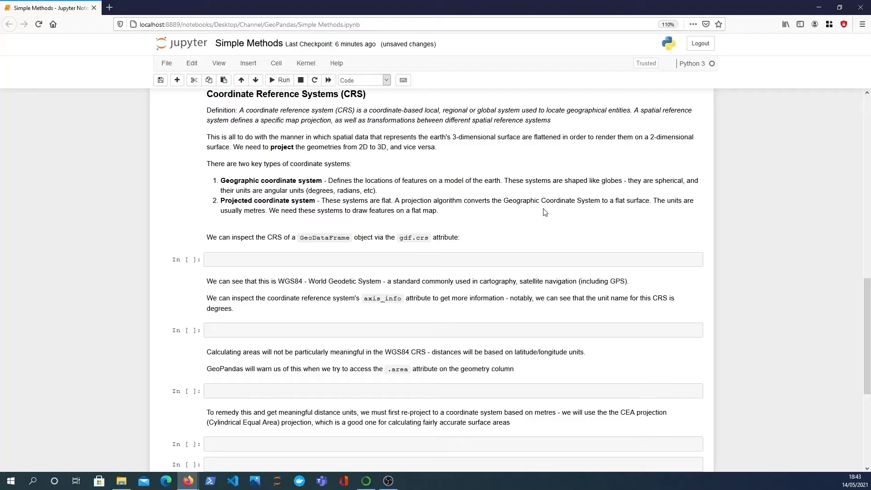
mouse_move(555, 219)
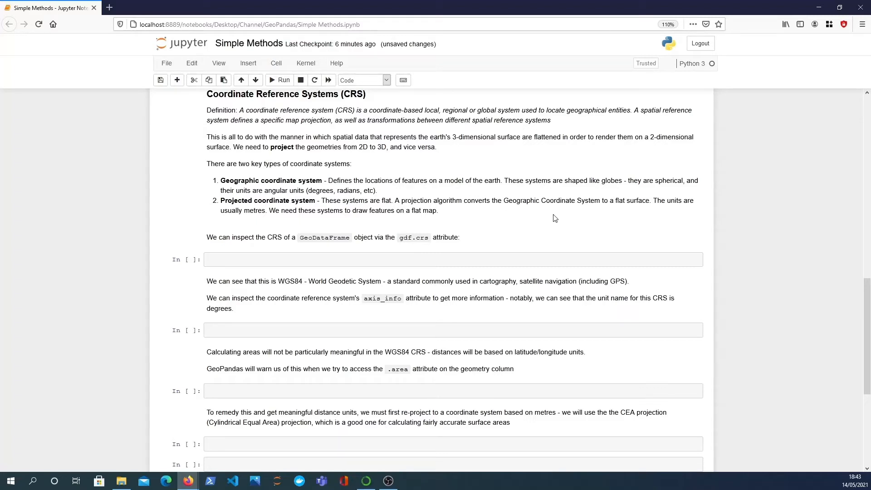
mouse_move(441, 210)
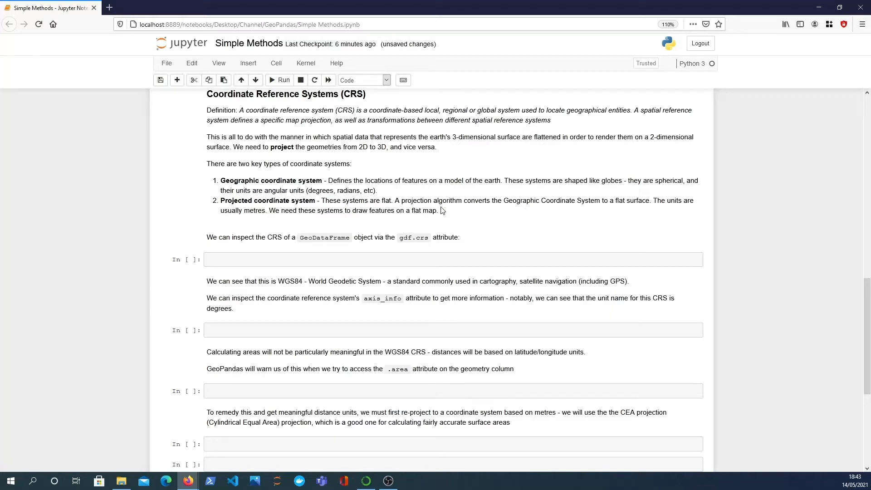
mouse_move(291, 225)
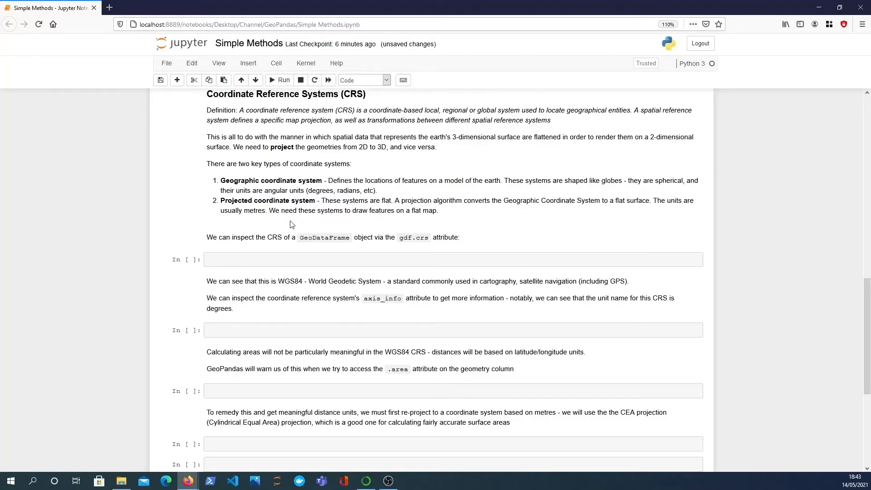
mouse_move(272, 211)
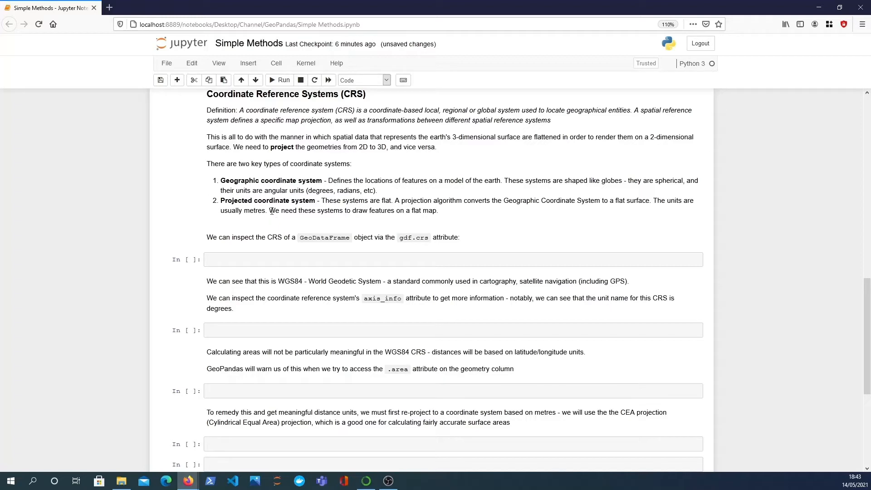
mouse_move(374, 200)
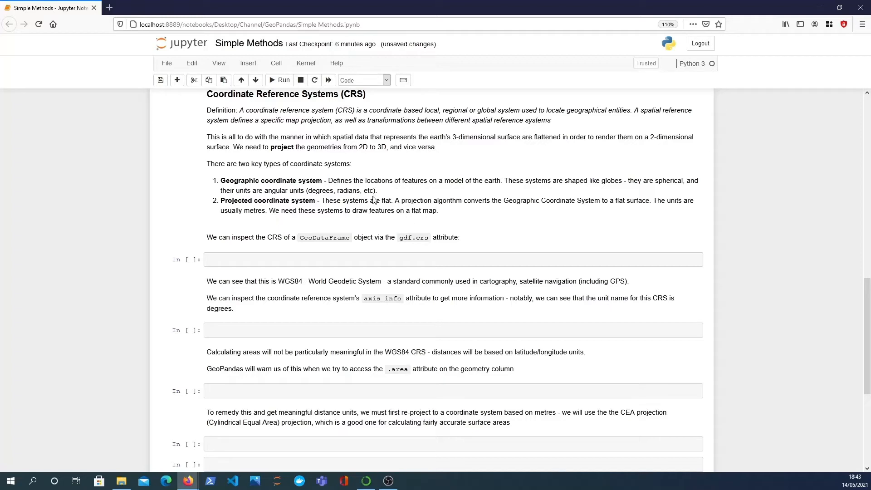
mouse_move(439, 215)
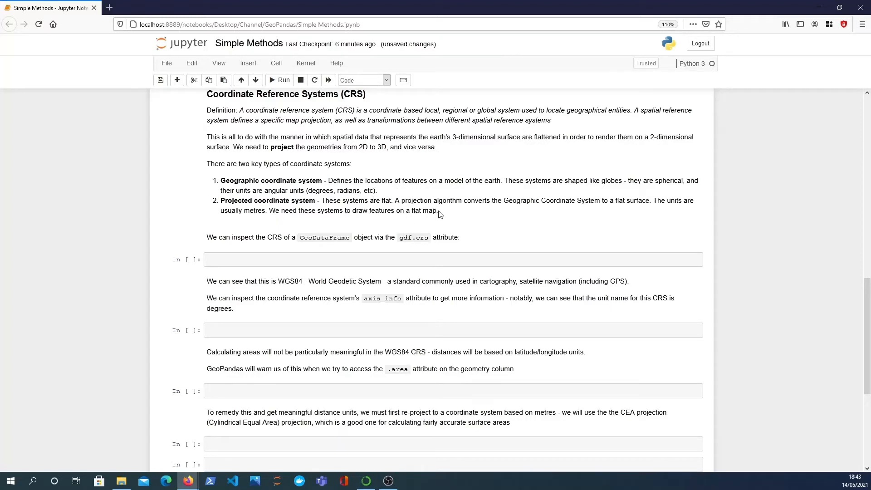
mouse_move(568, 202)
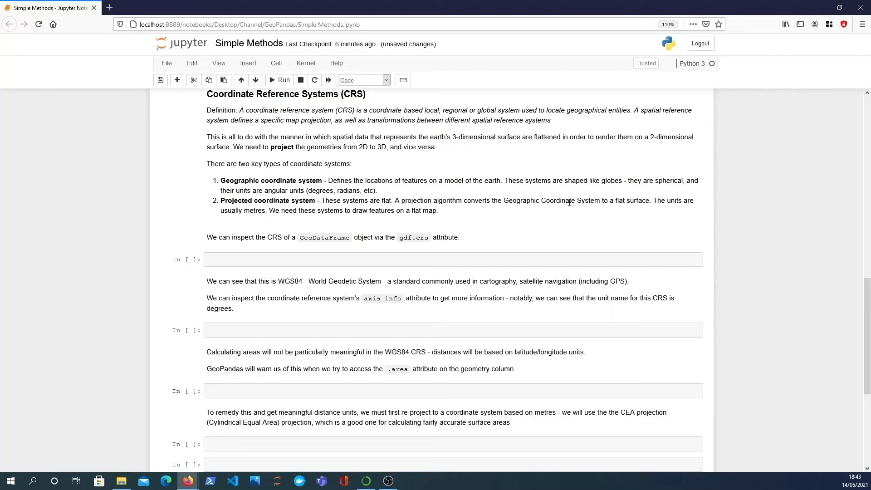
mouse_move(505, 204)
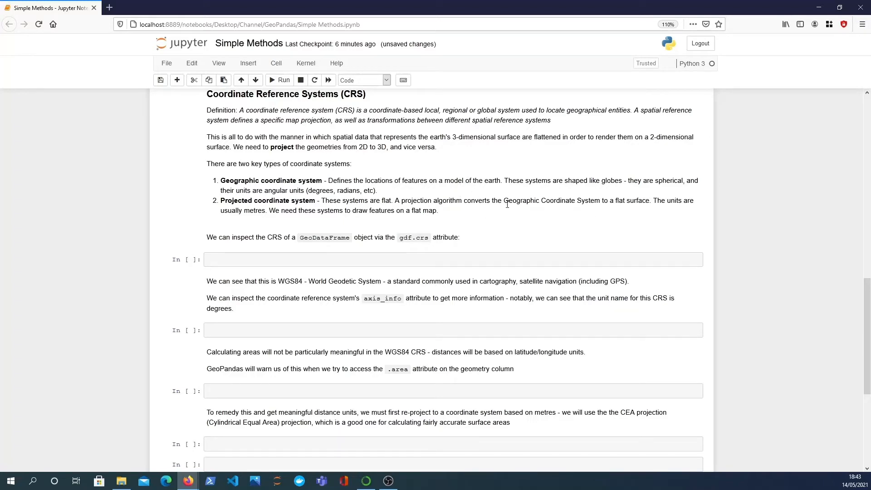
mouse_move(545, 228)
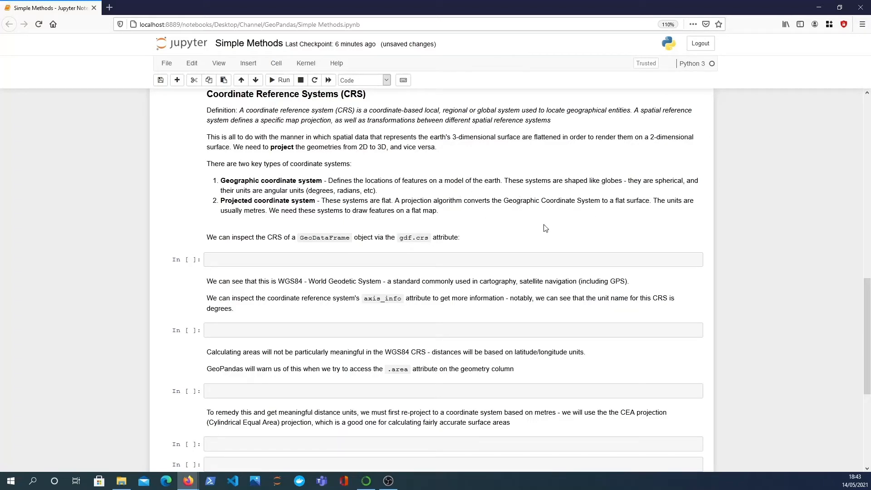
mouse_move(558, 233)
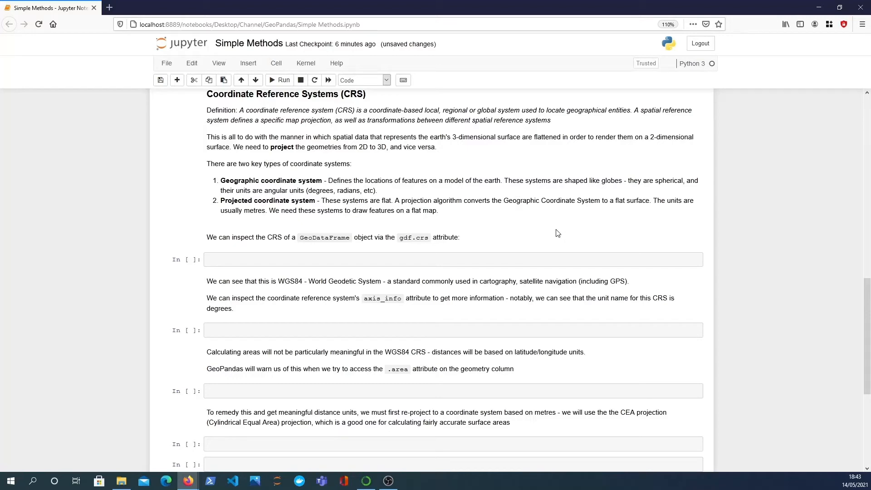
mouse_move(96, 379)
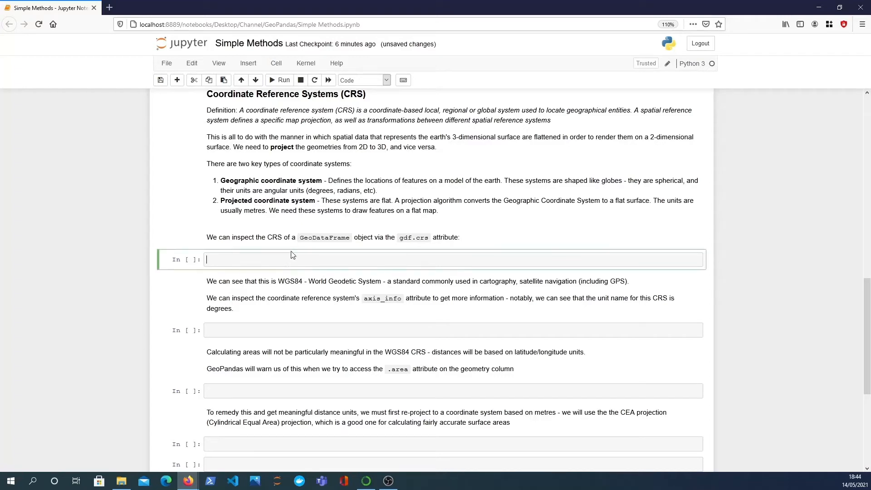
mouse_move(291, 237)
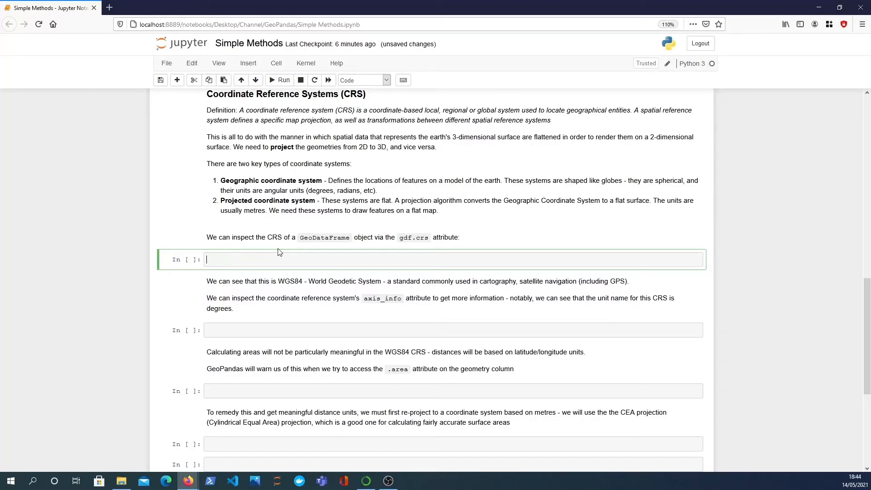
type("gdf.")
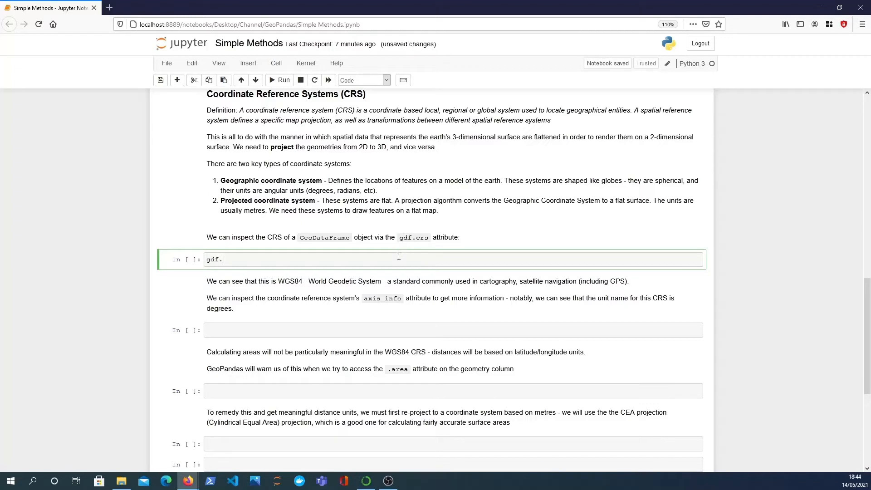
- Run gdf.crs and highlight the WGS 84 (EPSG:4326) name and degree axis unit in the output
left_click(282, 79)
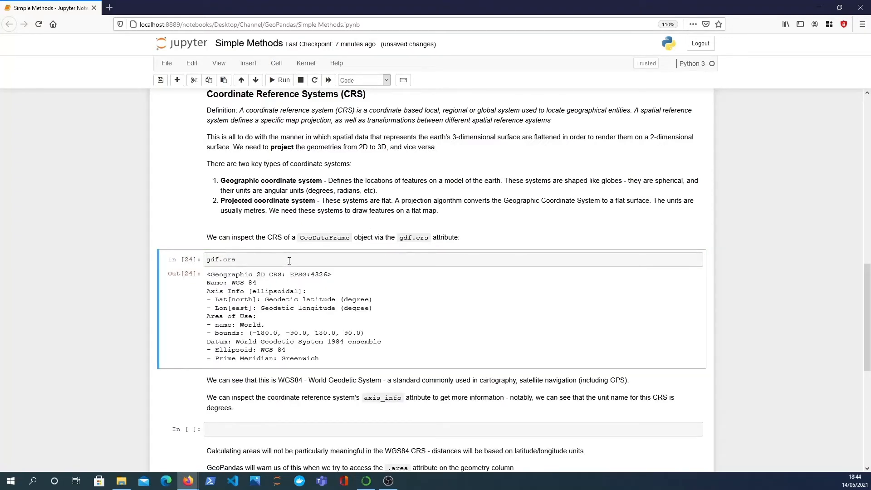
scroll("down", 3)
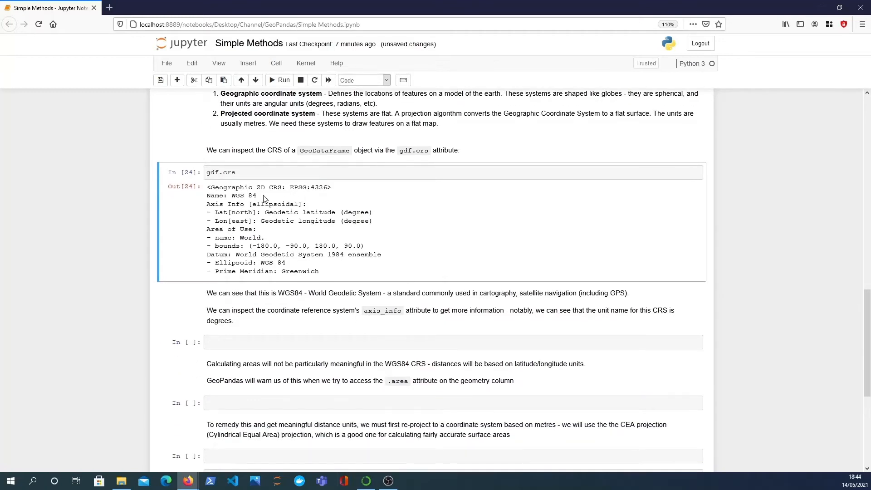
double_click(243, 196)
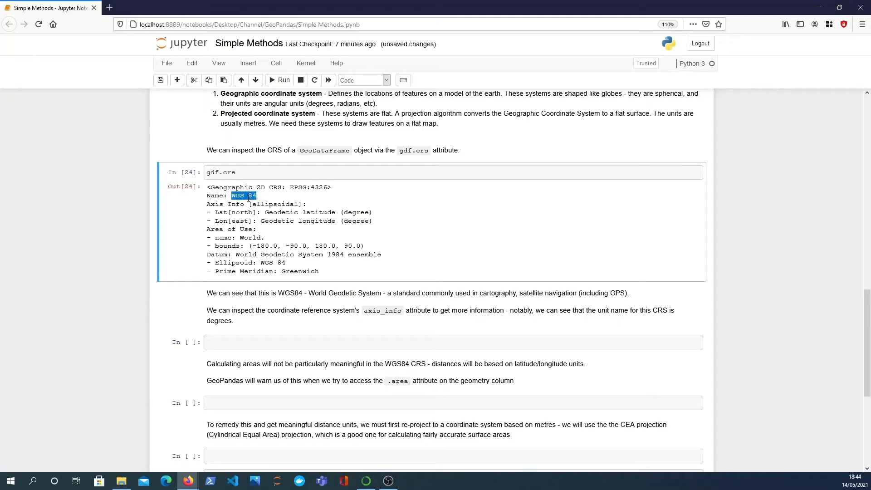
mouse_move(281, 186)
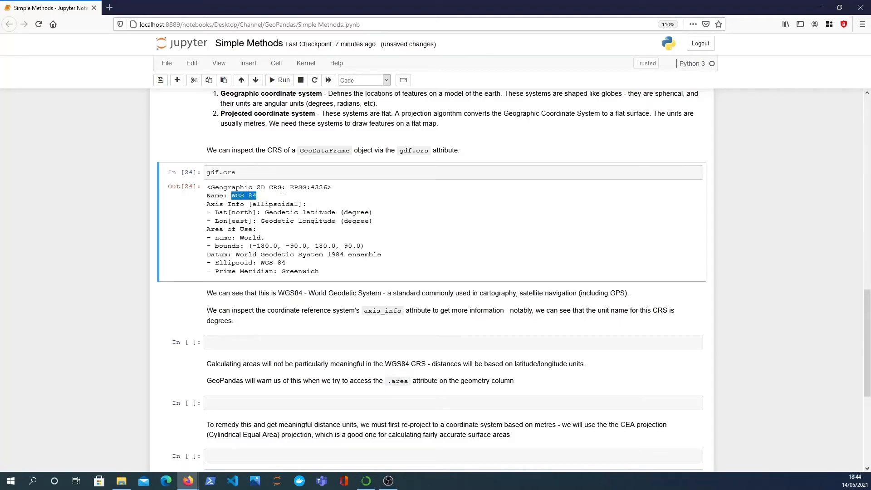
mouse_move(328, 201)
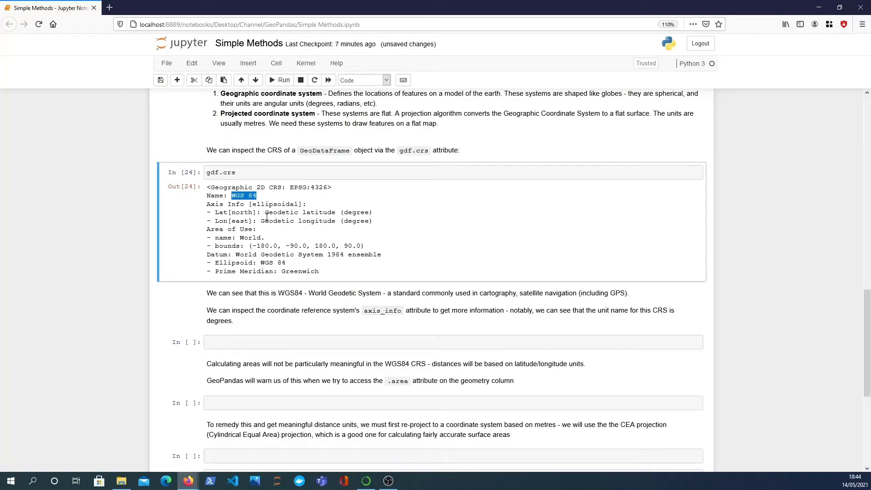
double_click(356, 212)
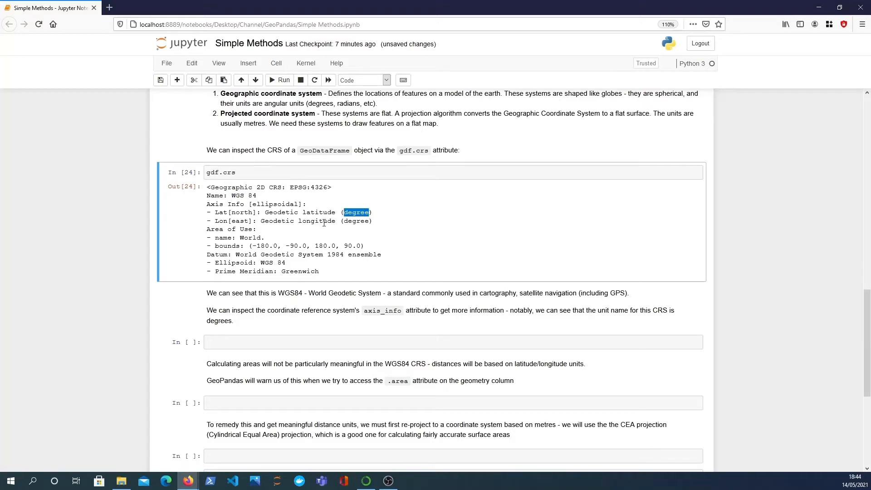
mouse_move(327, 280)
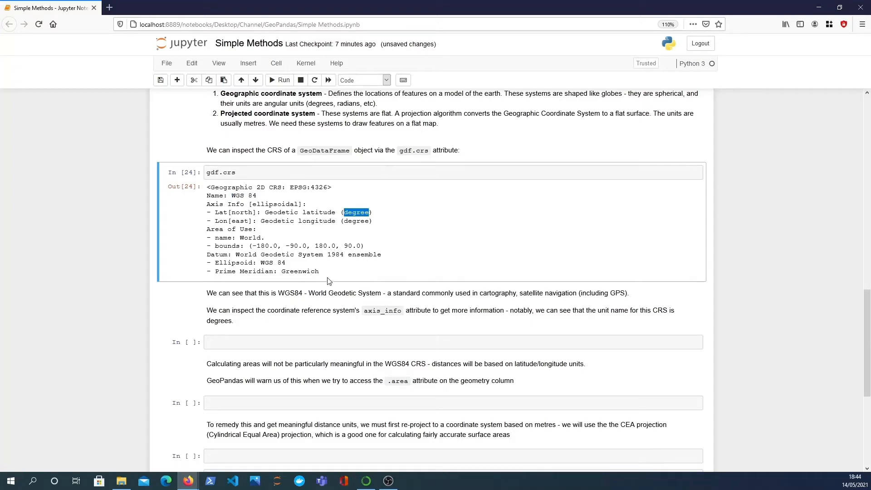
mouse_move(351, 267)
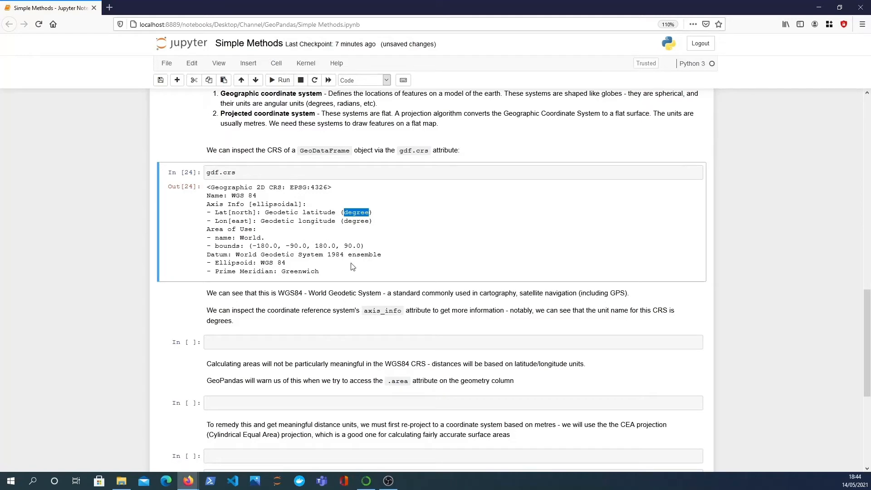
scroll("down", 3)
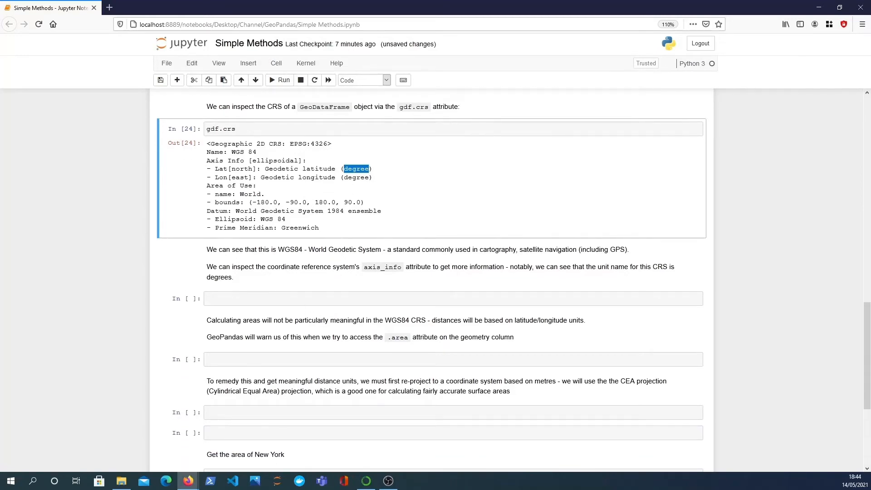
mouse_move(410, 263)
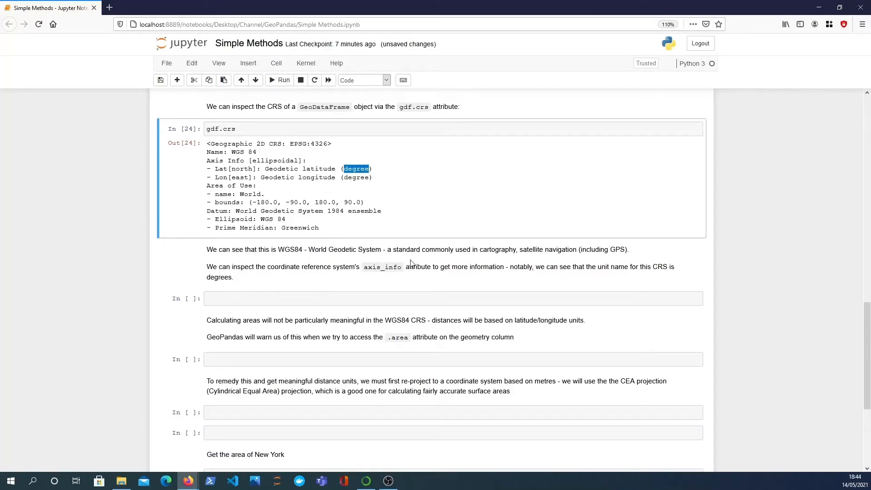
mouse_move(311, 259)
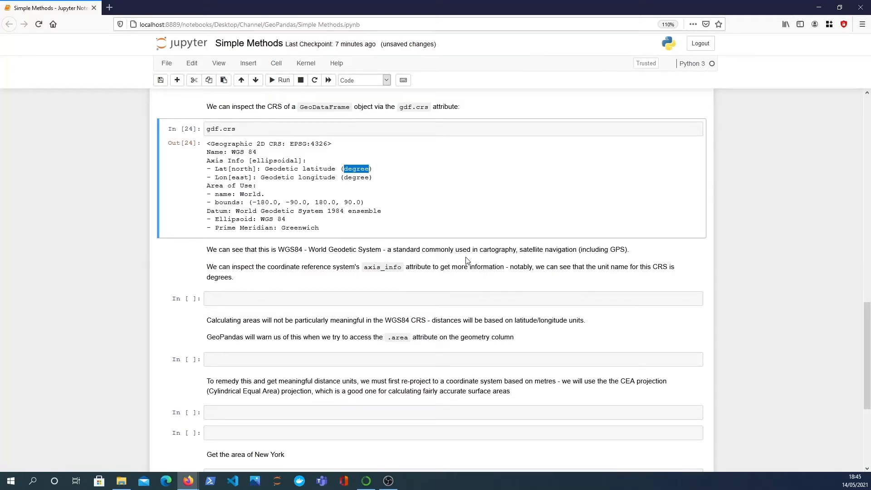
mouse_move(494, 262)
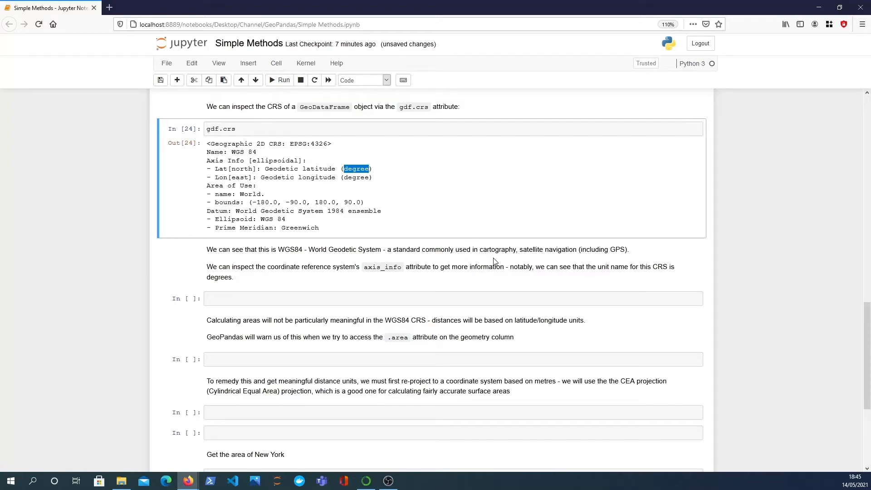
mouse_move(615, 248)
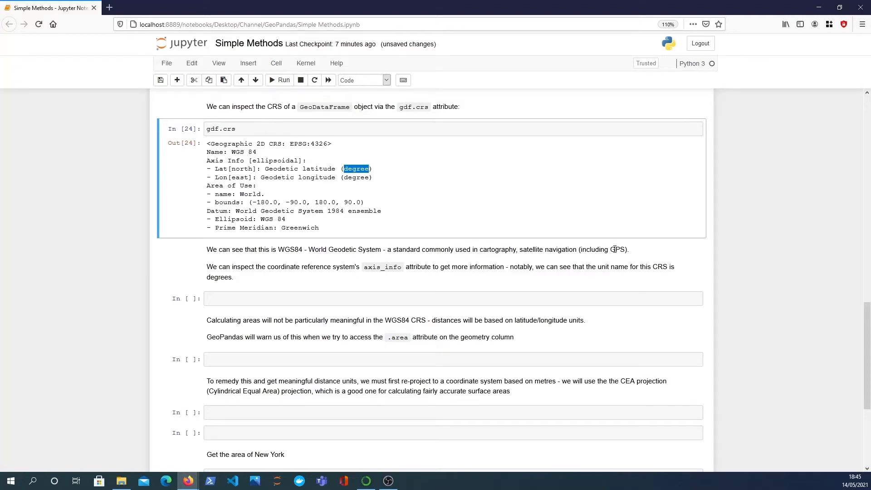
mouse_move(294, 294)
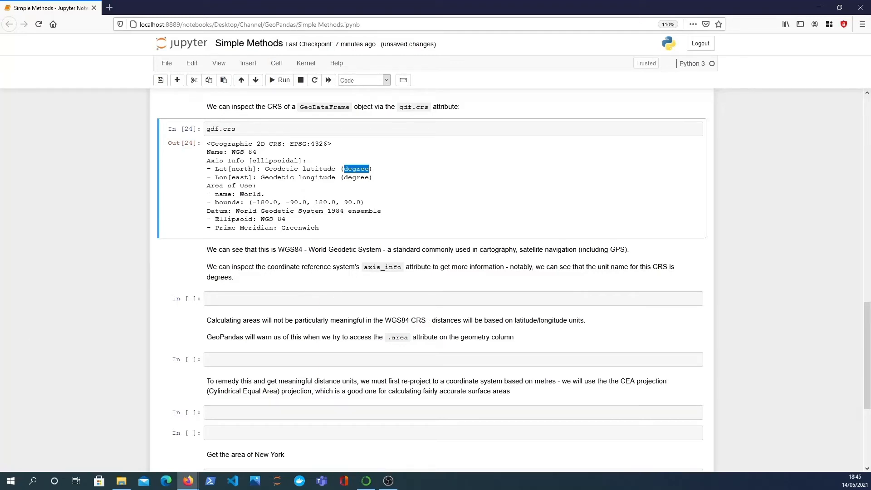
mouse_move(263, 292)
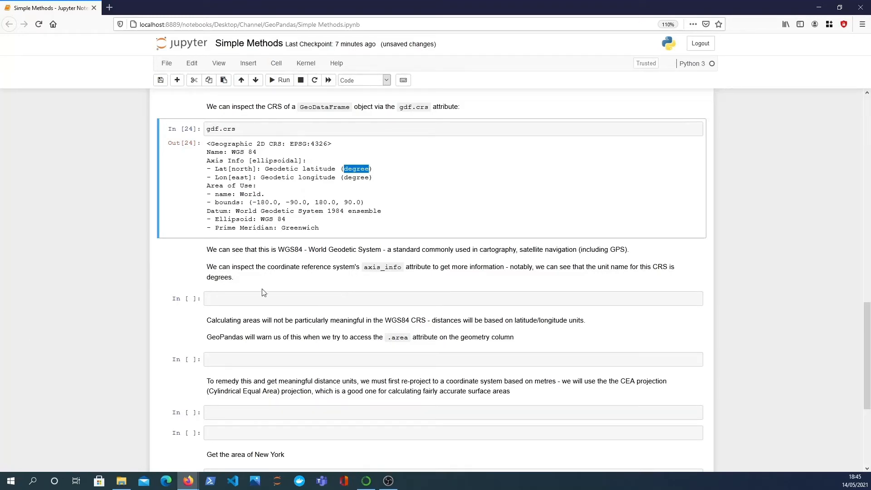
type("gdf.ax0s")
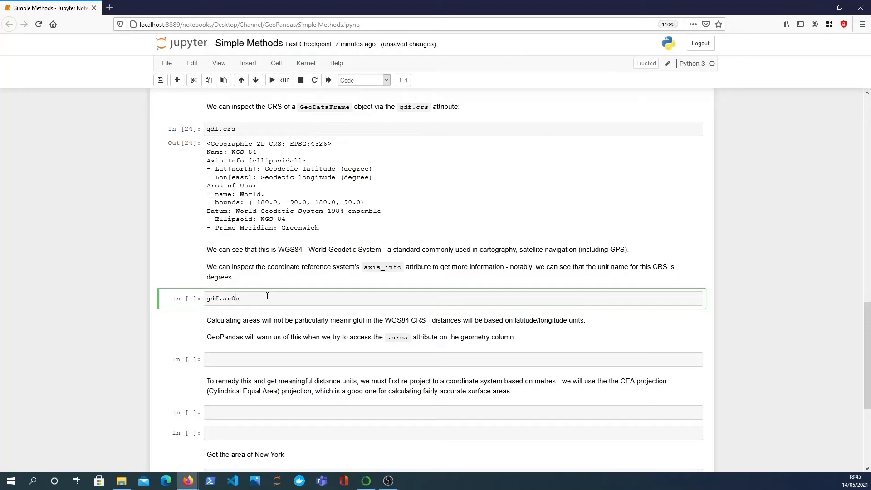
type("axis_i")
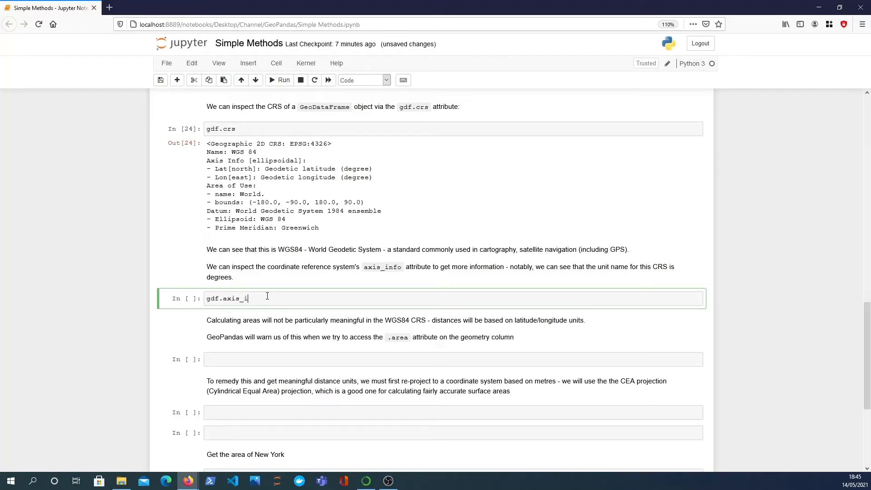
type("nfo")
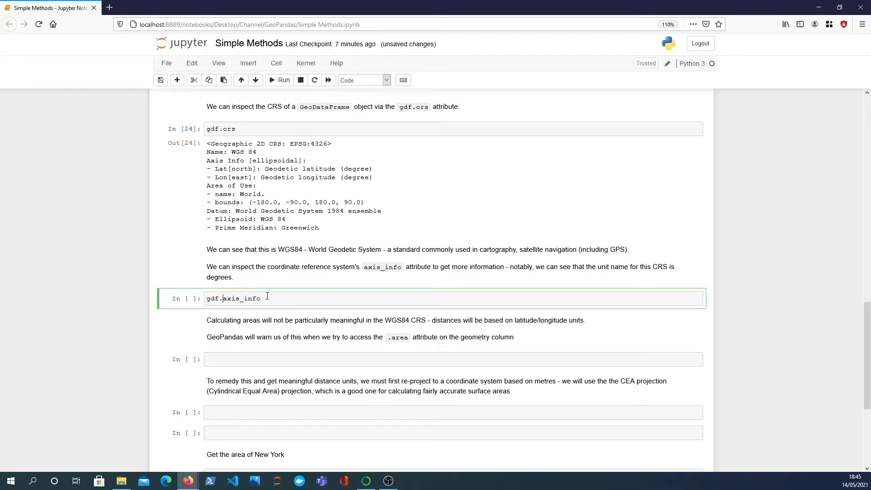
left_click(283, 80)
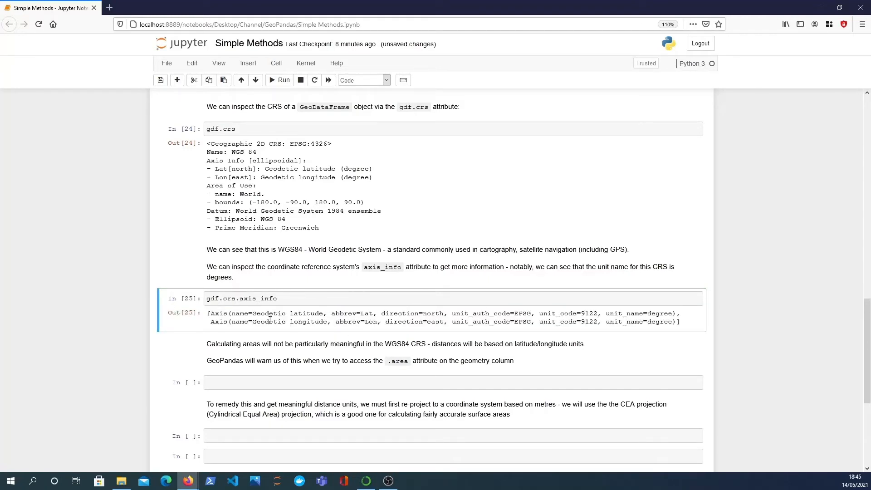
scroll("down", 3)
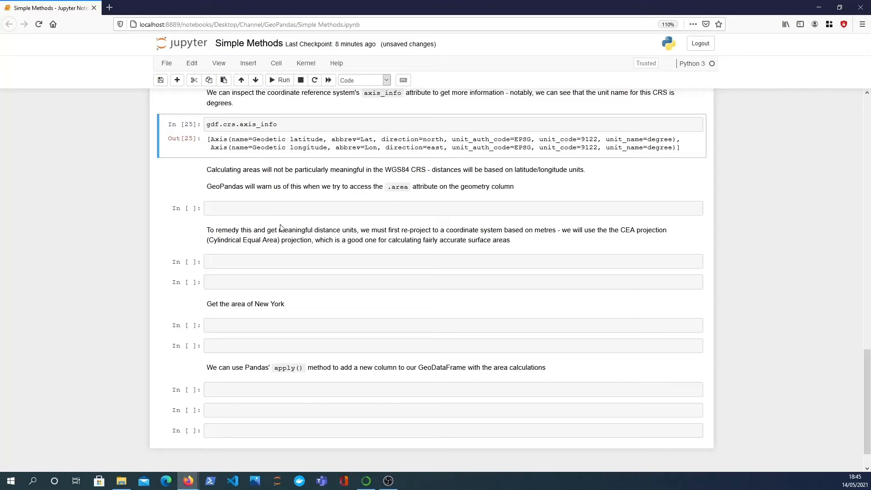
mouse_move(366, 218)
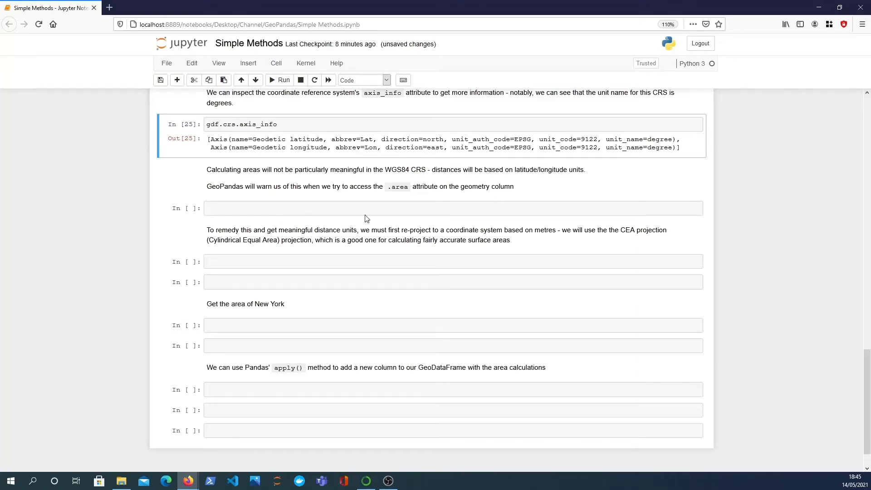
double_click(403, 169)
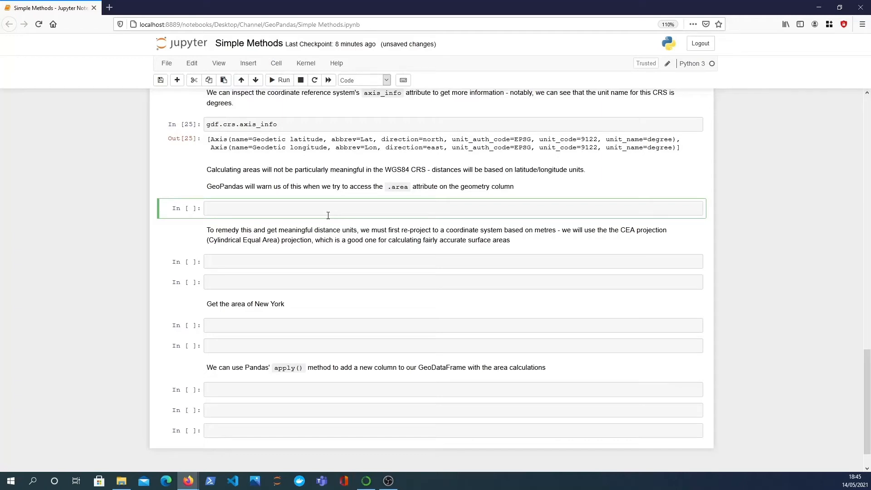
- Run gdf.area and review the degree-based state areas with the geographic-CRS warning
type("gdf.")
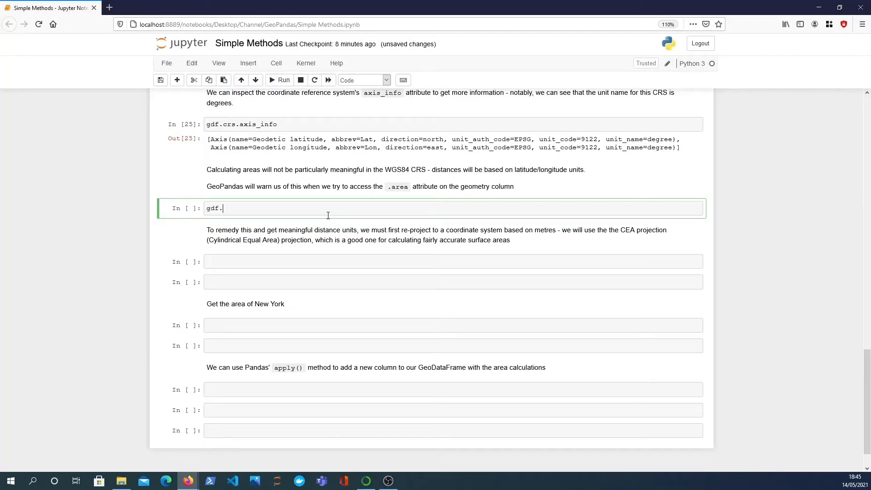
left_click(280, 79)
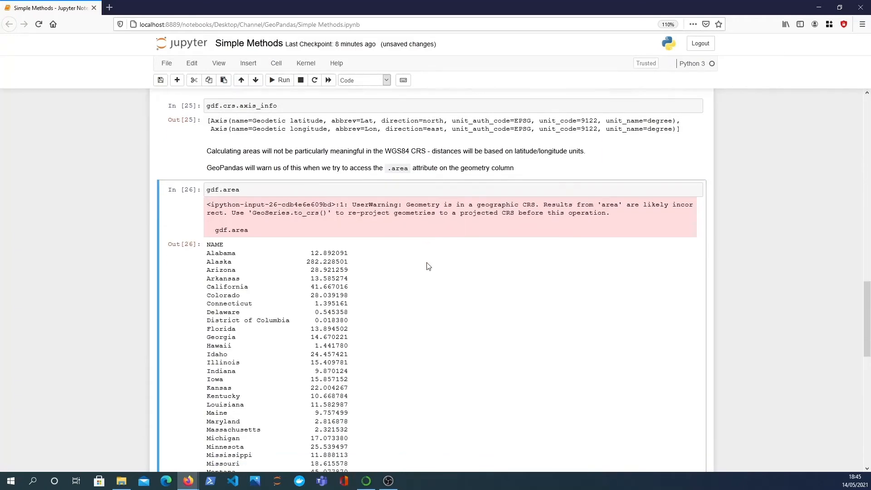
scroll("down", 3)
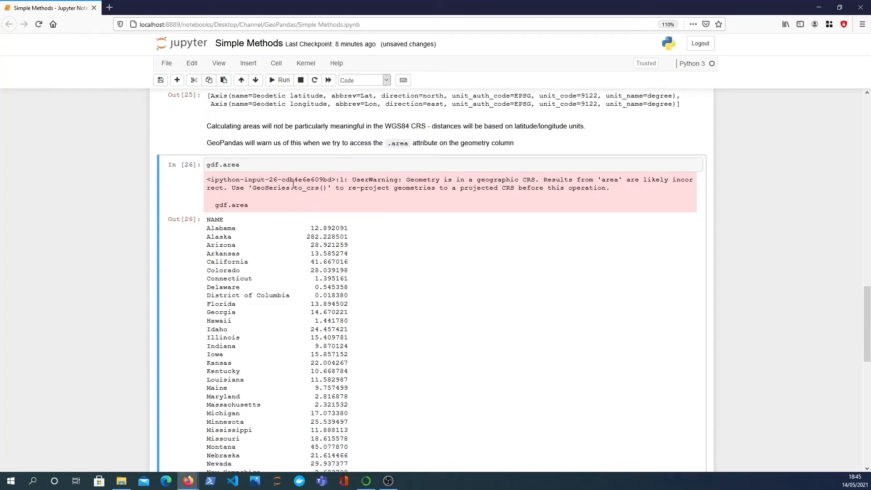
mouse_move(343, 201)
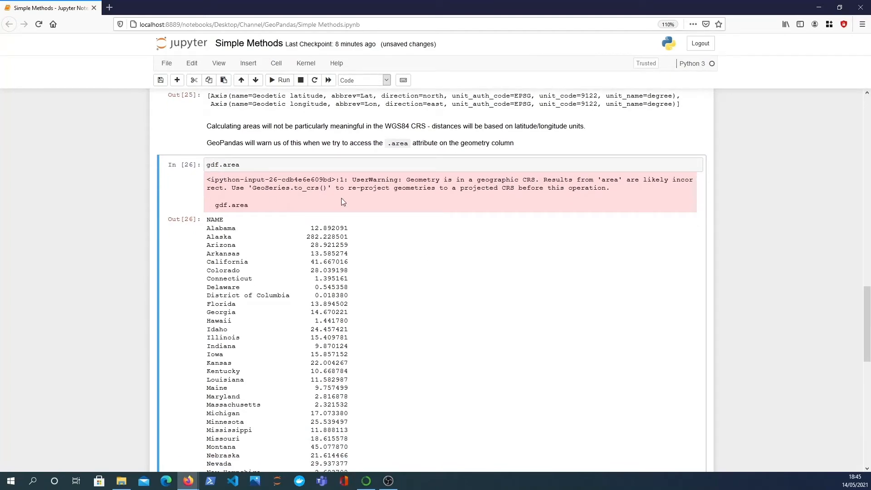
mouse_move(273, 157)
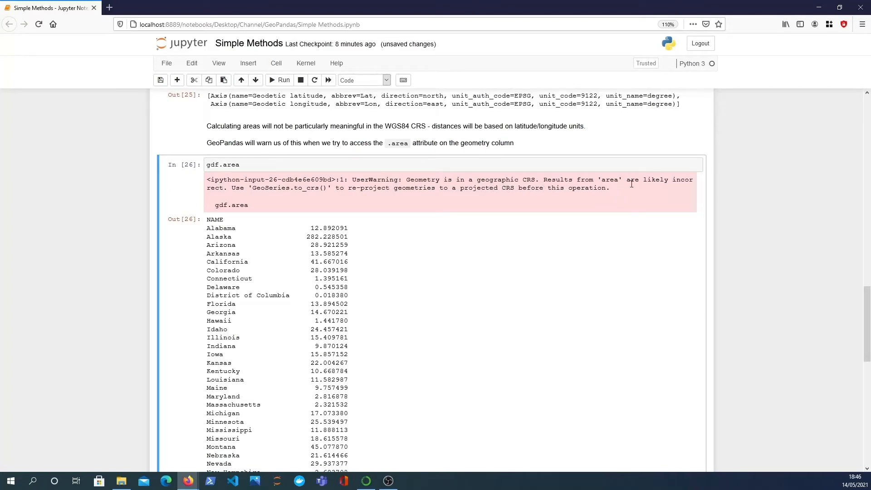
scroll("down", 3)
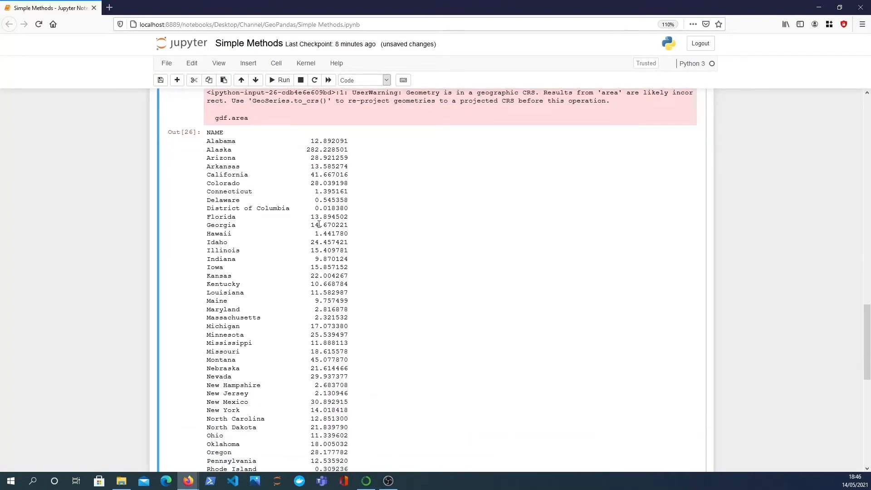
scroll("down", 3)
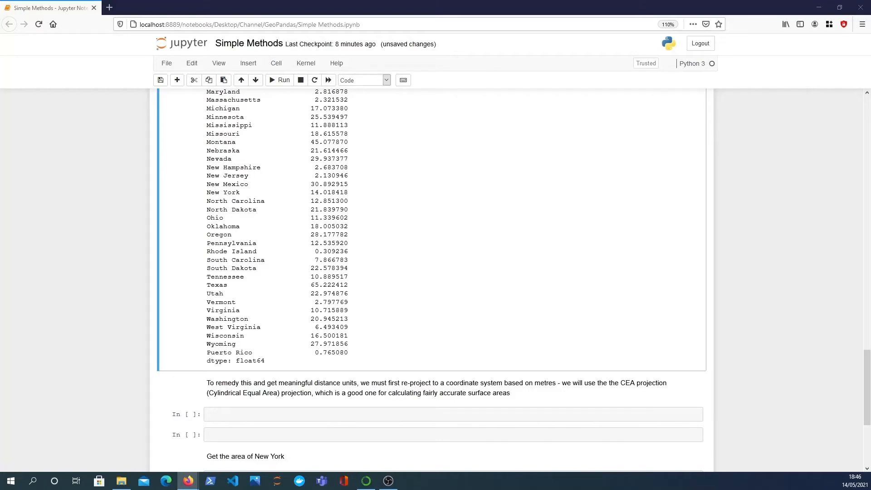
mouse_move(450, 379)
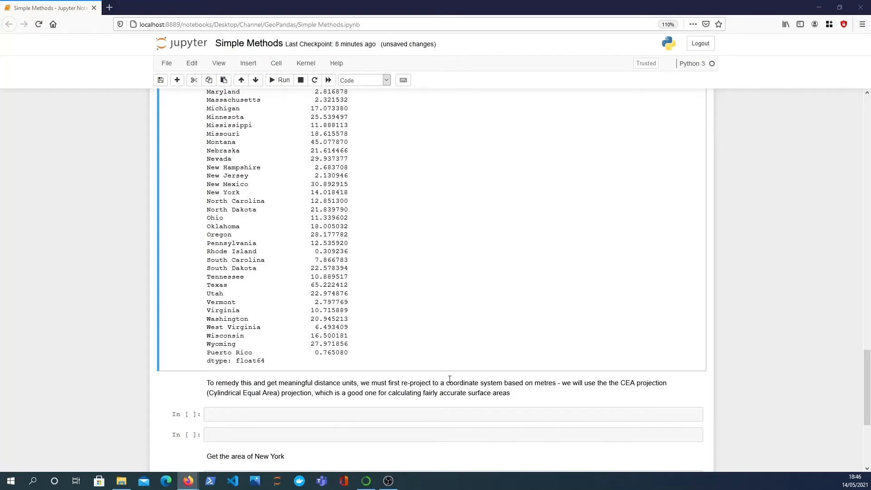
scroll("down", 3)
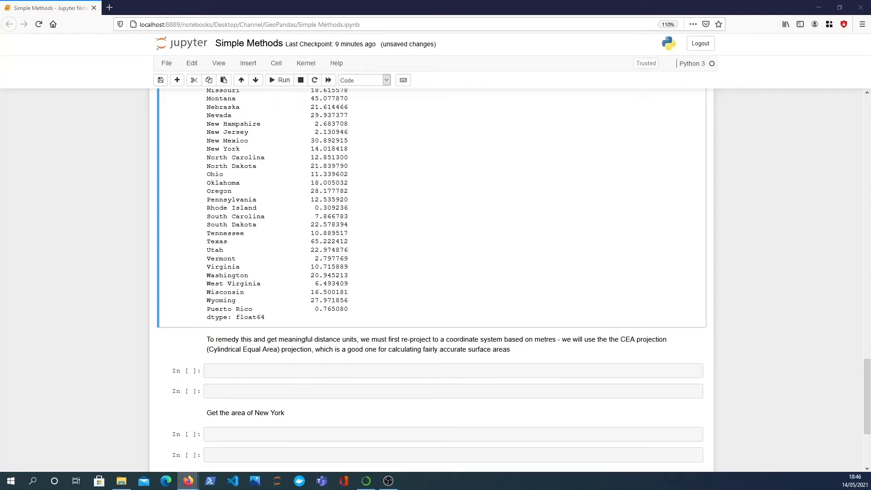
mouse_move(528, 356)
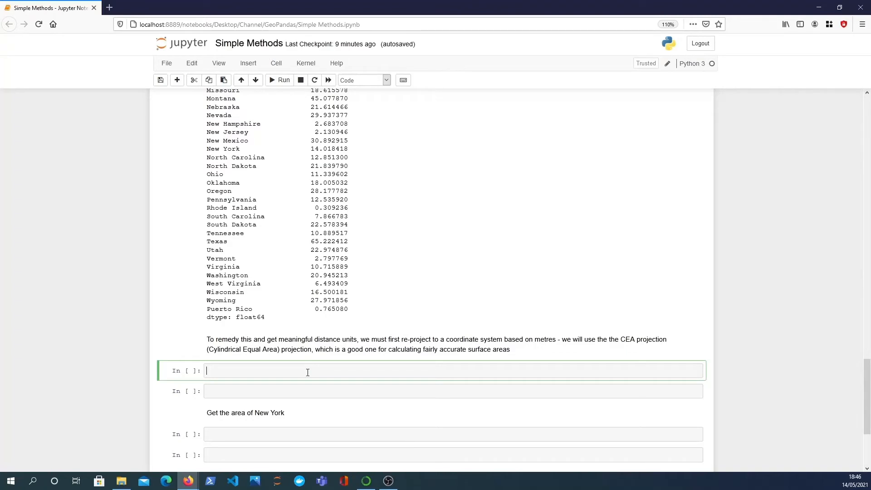
- Re-project the states with gdf_mercator = gdf.to_crs({'proj': 'cea'})
type("gdf_mercator = g")
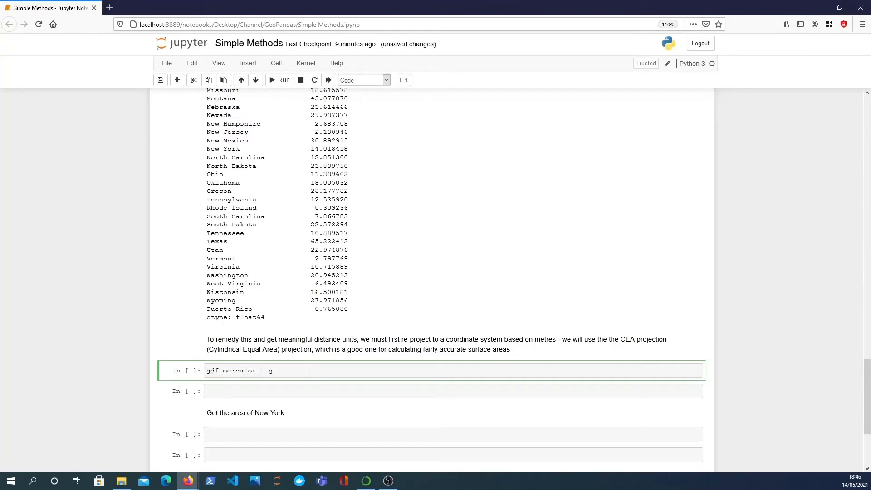
type("df.to_")
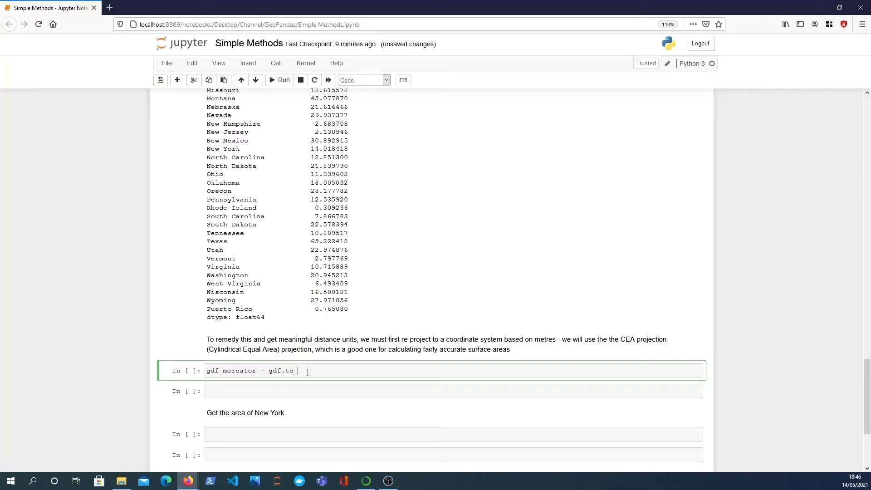
type("crs")
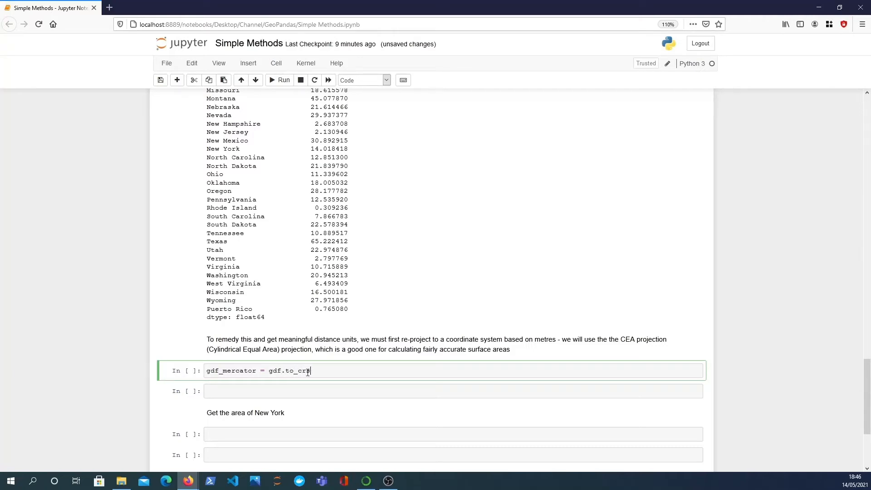
type("({''})")
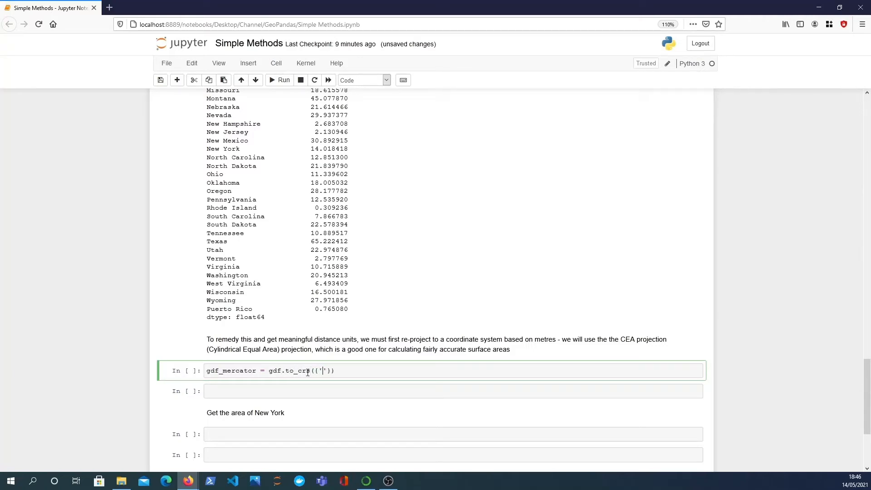
type("proj':")
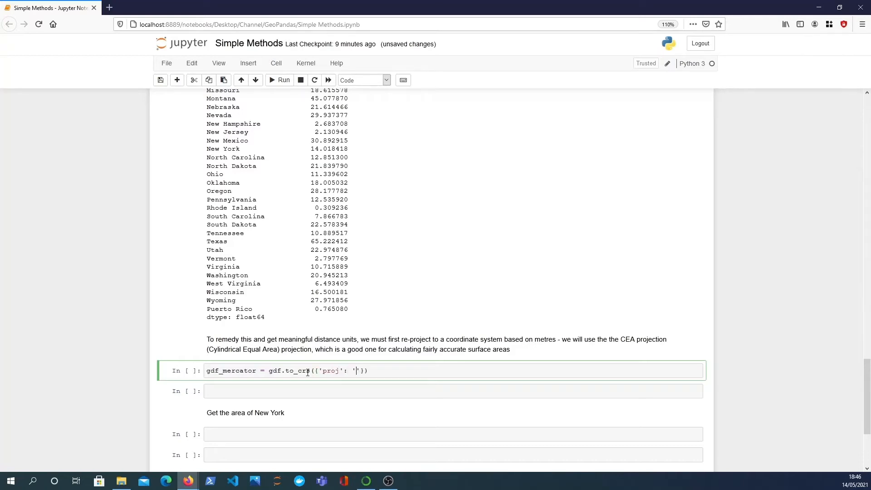
type("c")
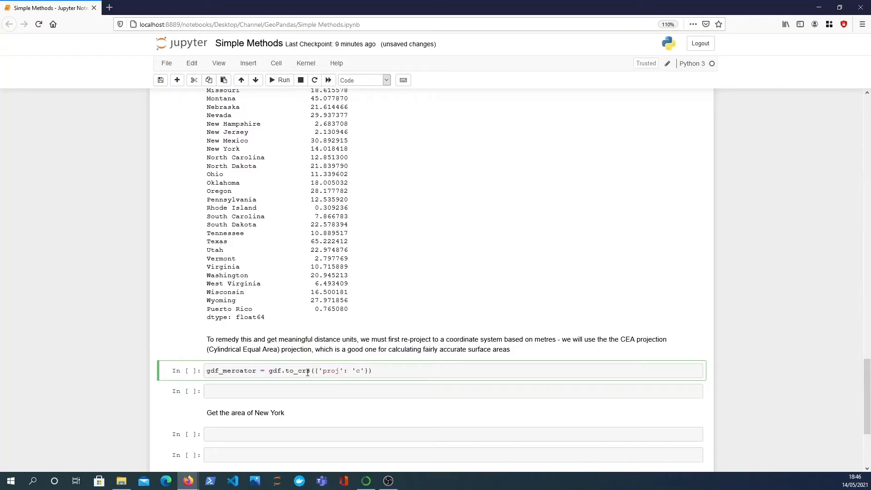
type("ea")
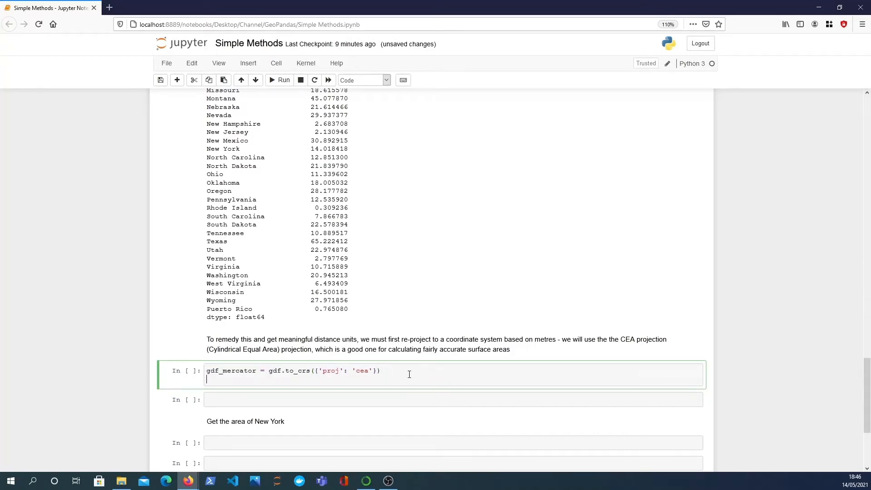
- Display gdf_mercator.crs, showing the Lambert Cylindrical Equal Area CRS in metres
type("gdf_mer")
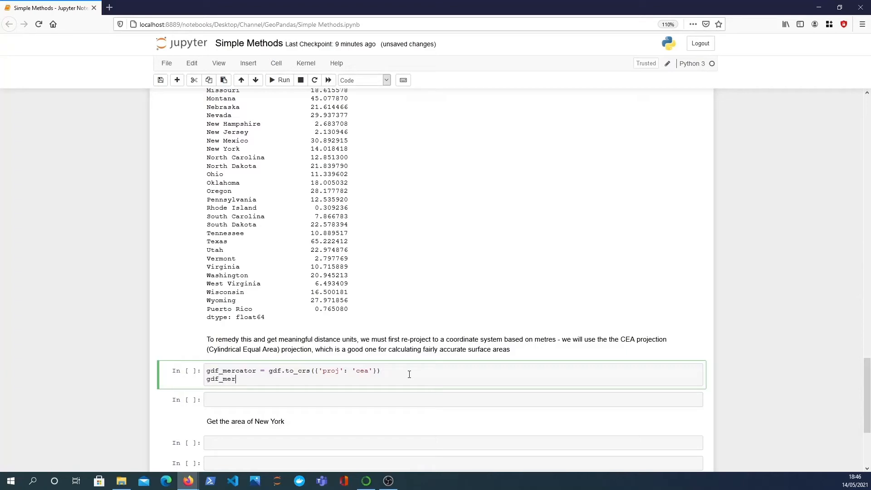
type("cator")
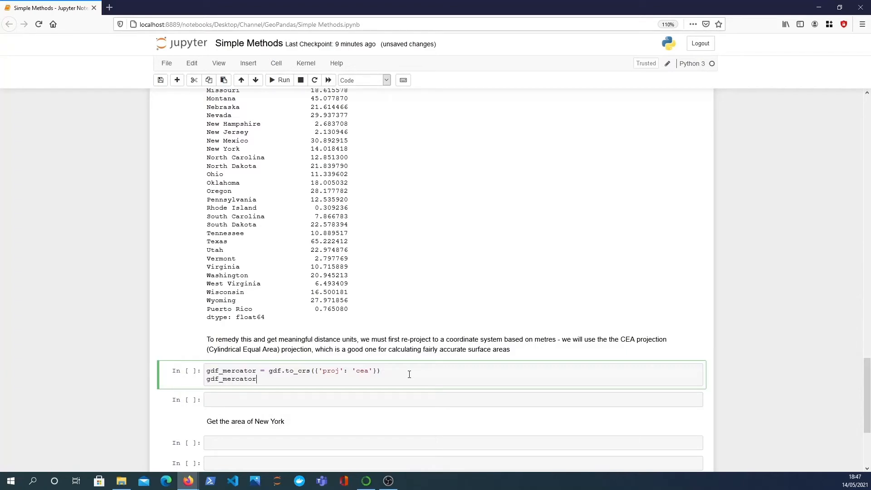
left_click(283, 80)
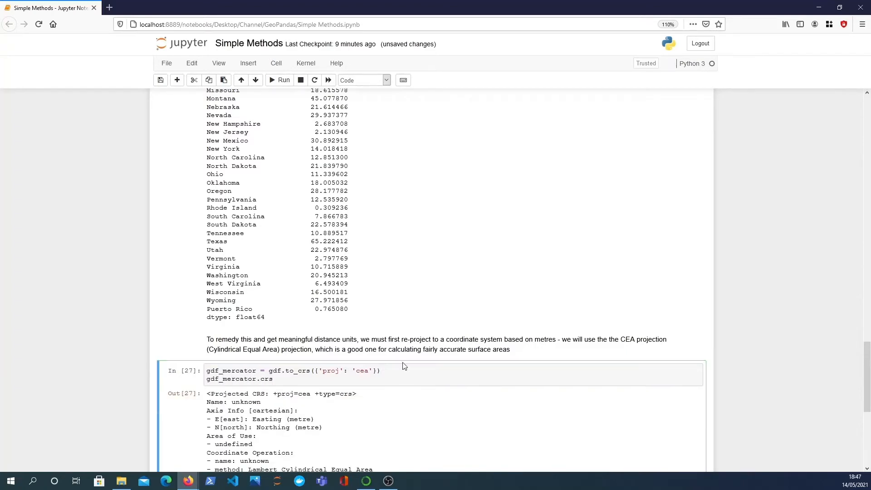
scroll("down", 3)
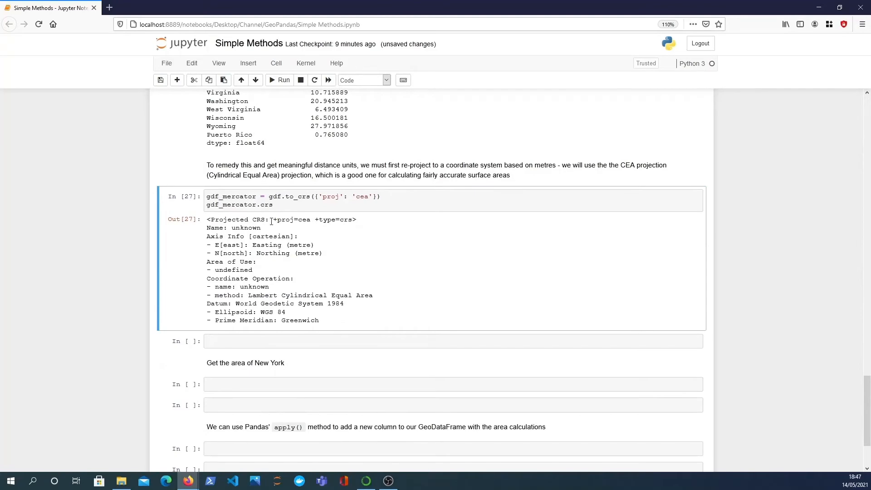
scroll("up", 3)
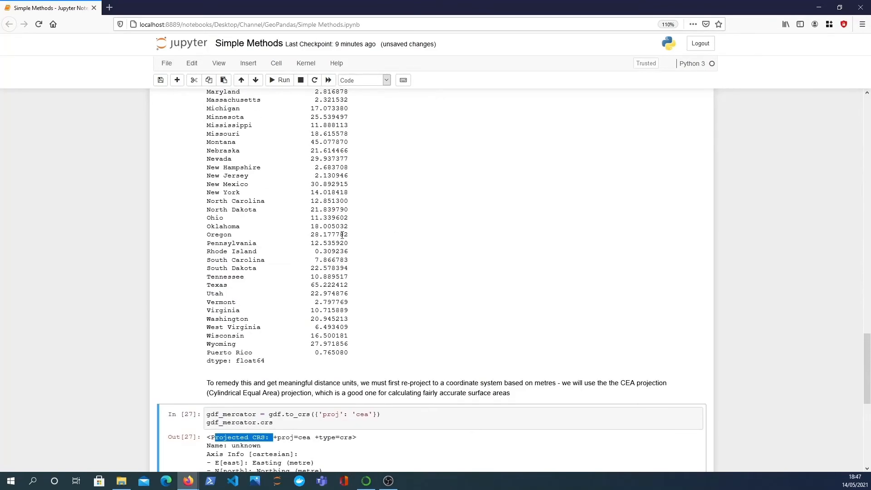
scroll("up", 3)
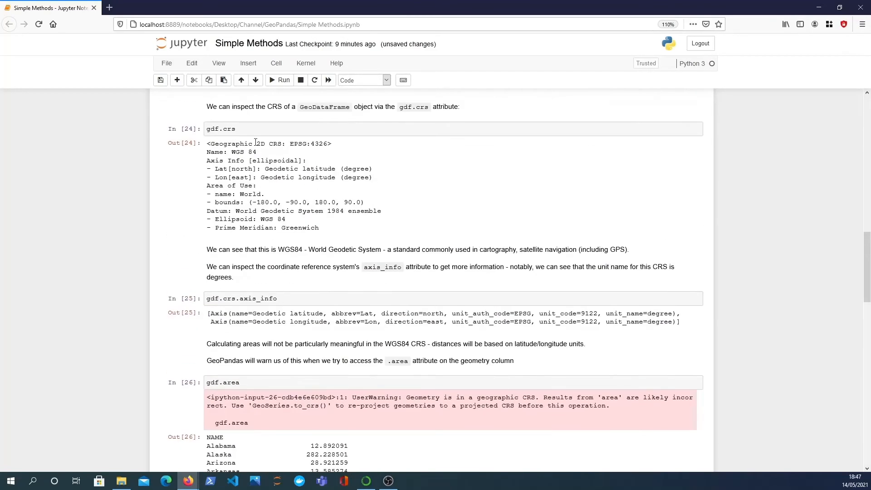
scroll("down", 3)
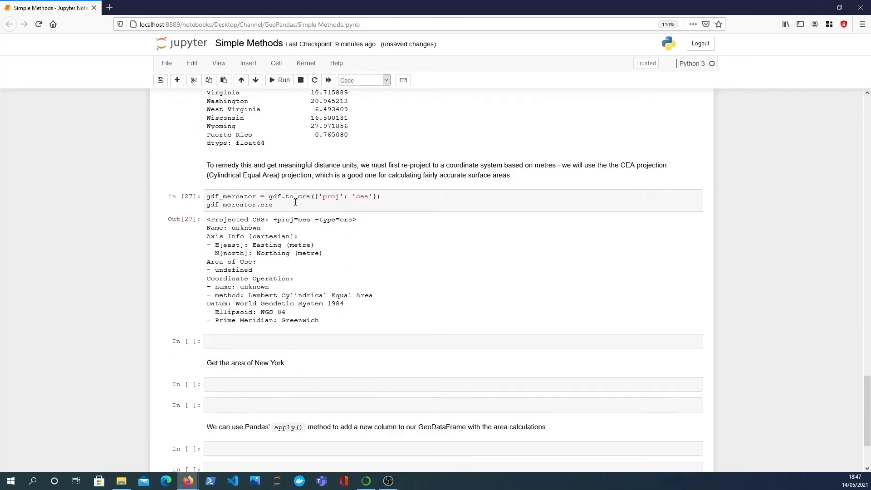
mouse_move(265, 245)
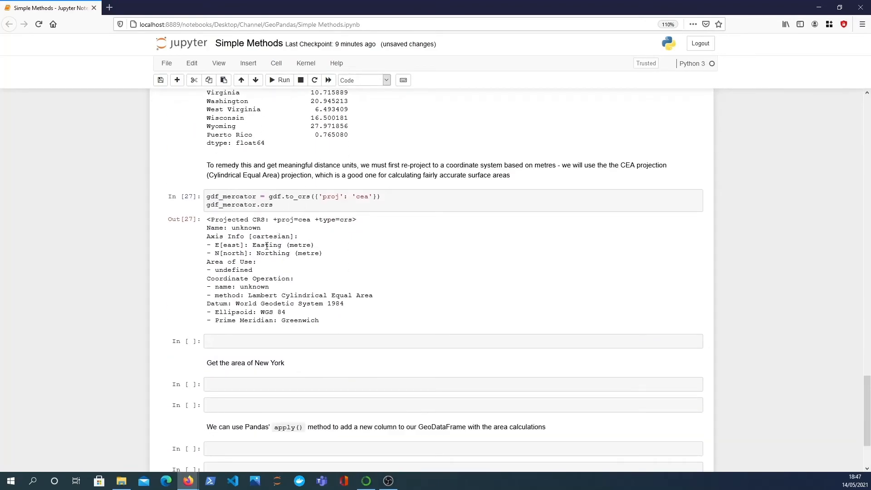
double_click(301, 245)
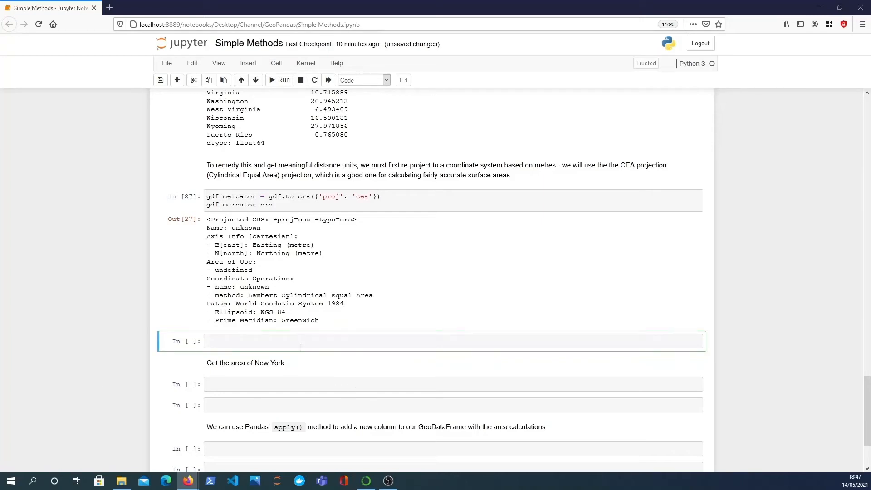
- Plot gdf and gdf_mercator side by side in a 1×2 figure (18×8) contrasting WGS84 and cylindrical maps
type("fig, (ax1, ax2) = plt.subplots(1,2, figsize=(18,8))")
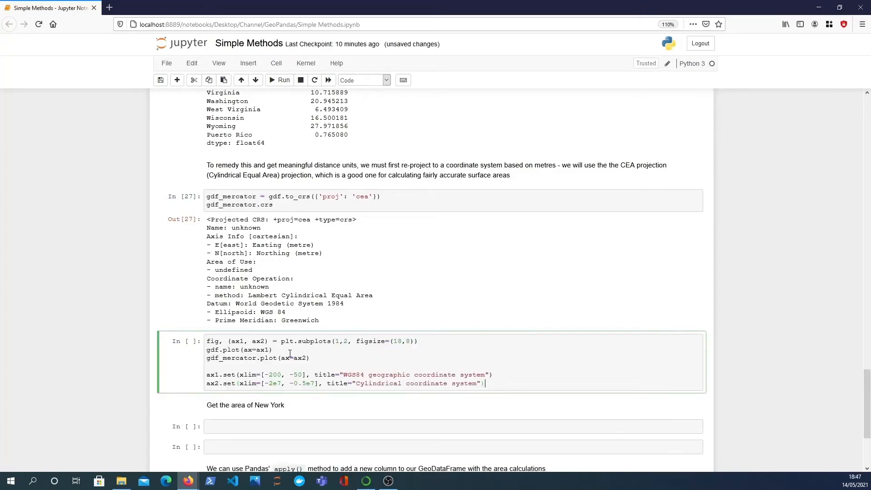
left_click(279, 80)
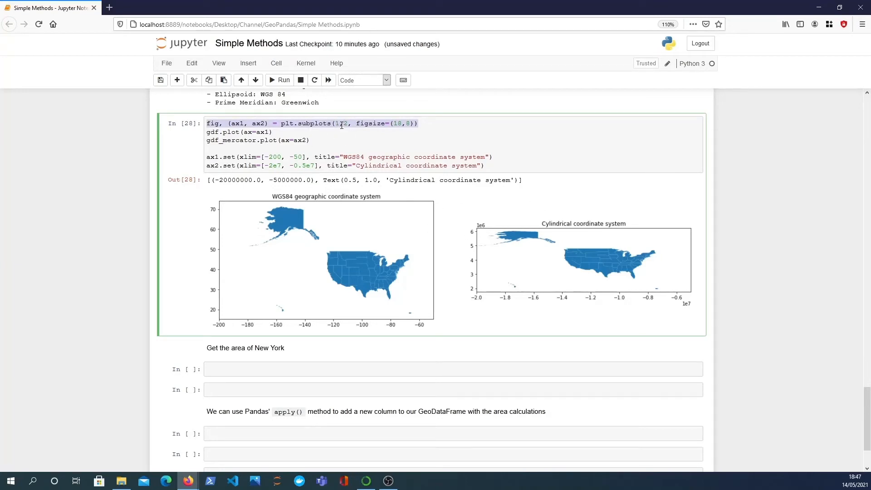
mouse_move(347, 123)
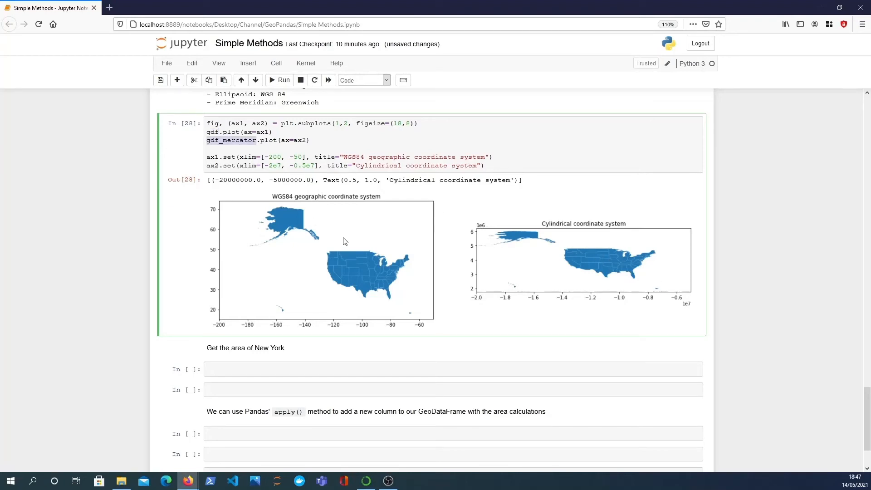
mouse_move(557, 264)
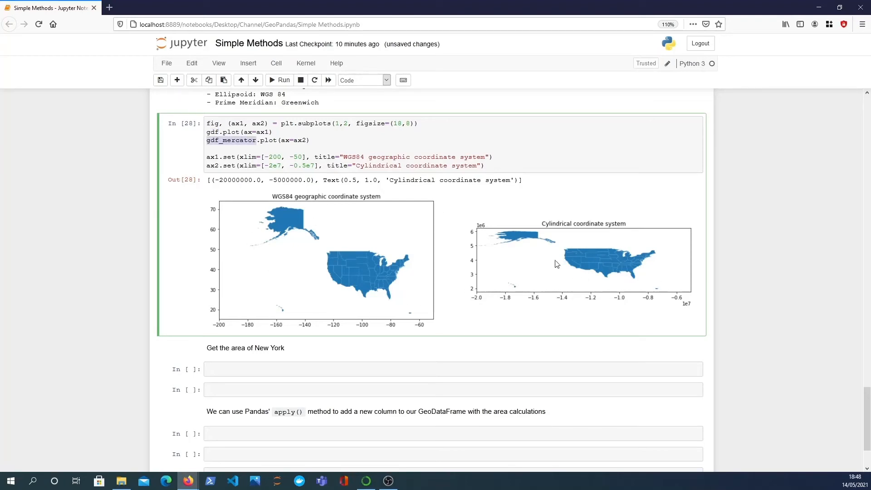
mouse_move(522, 255)
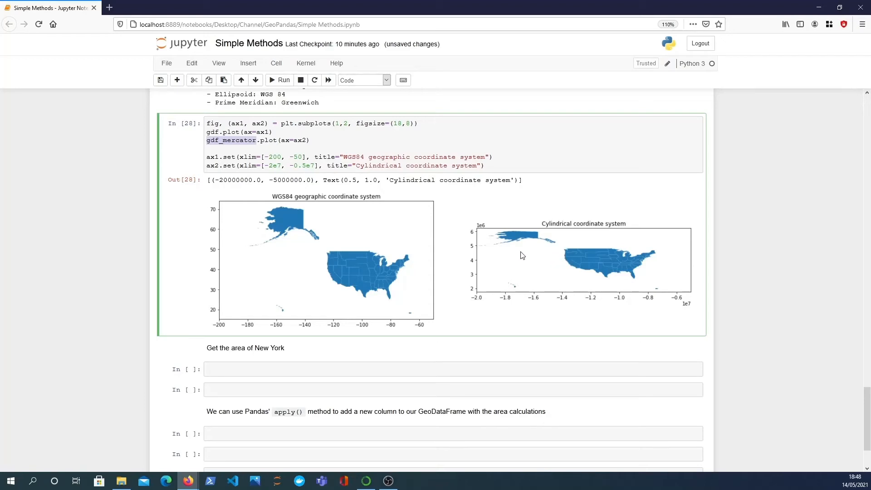
mouse_move(298, 267)
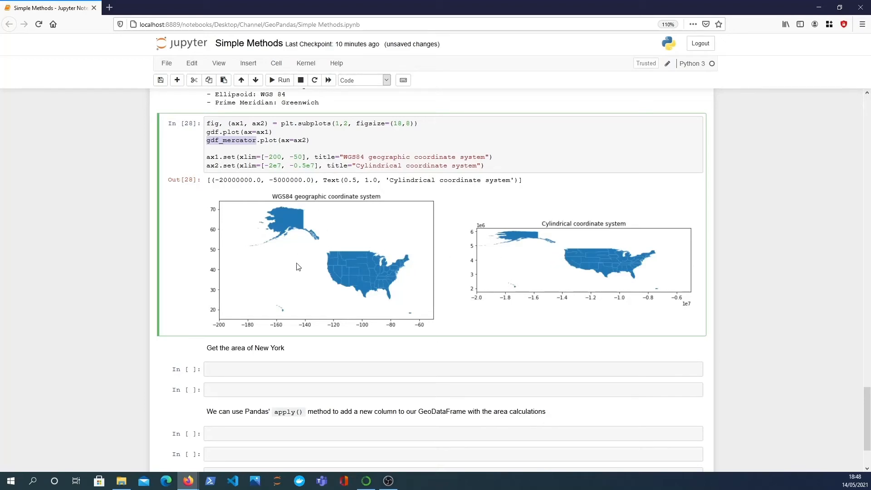
mouse_move(304, 236)
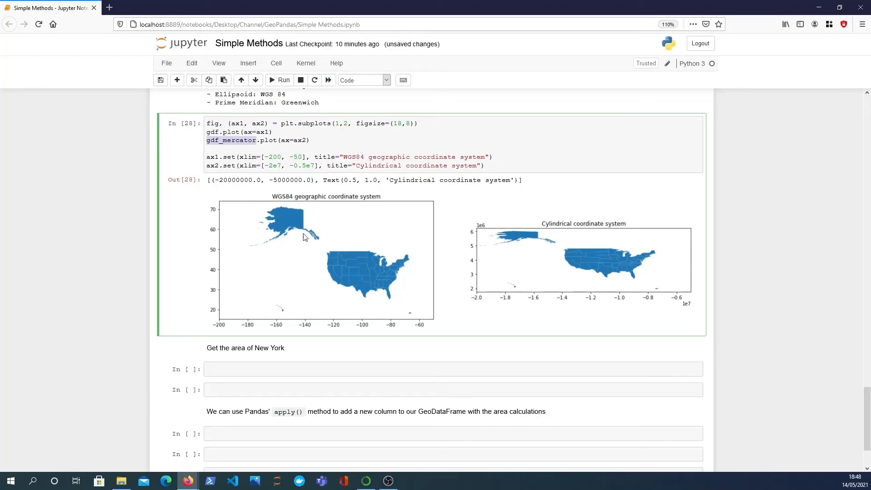
mouse_move(589, 270)
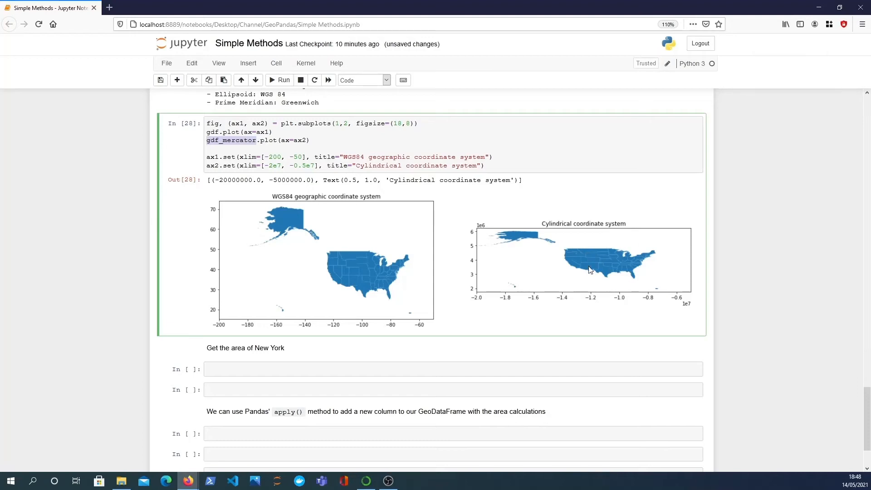
scroll("down", 3)
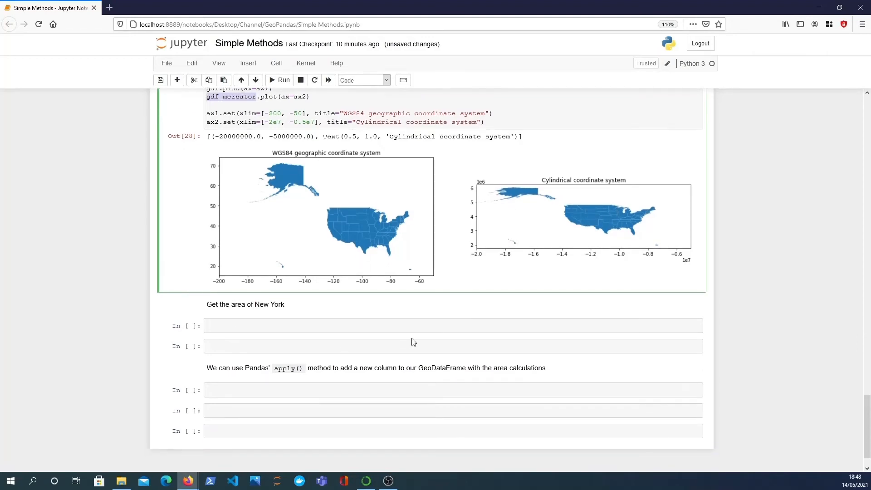
mouse_move(400, 321)
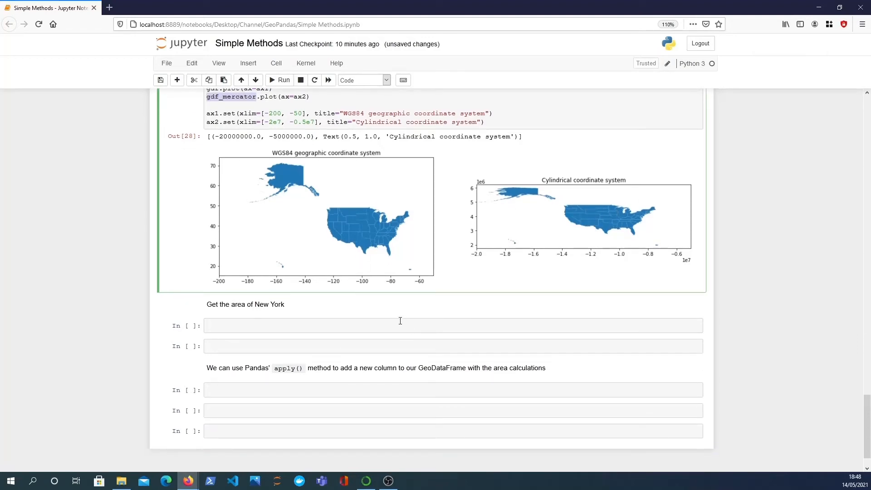
mouse_move(505, 329)
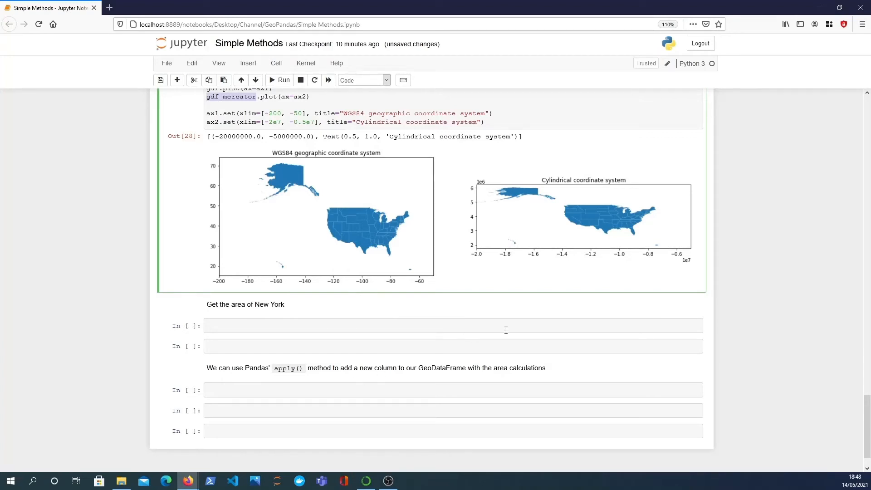
mouse_move(226, 277)
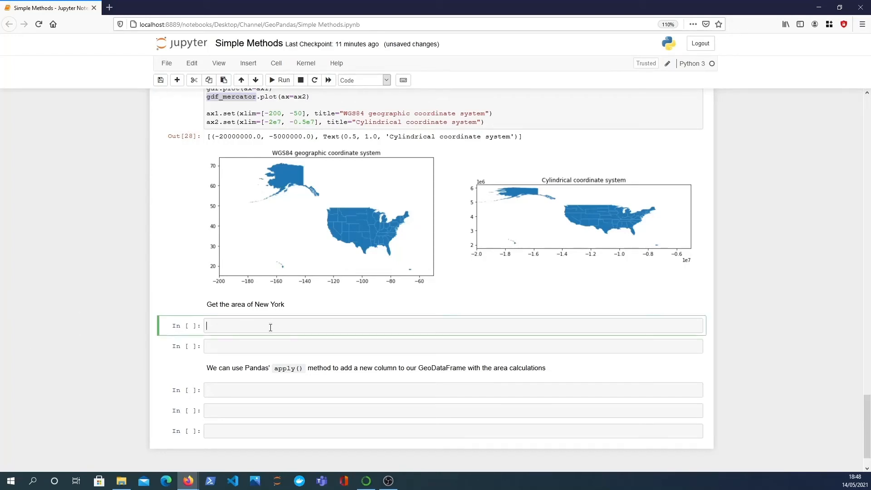
- Compute ny_area = gdf_mercator.loc['New York', 'geometry'].area, outputting about 127091661390.5 m²
type("ny")
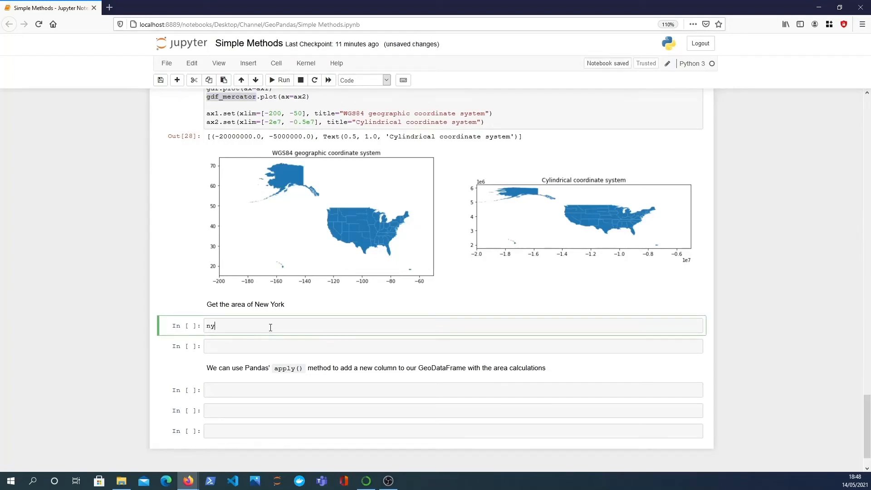
type("_area = g")
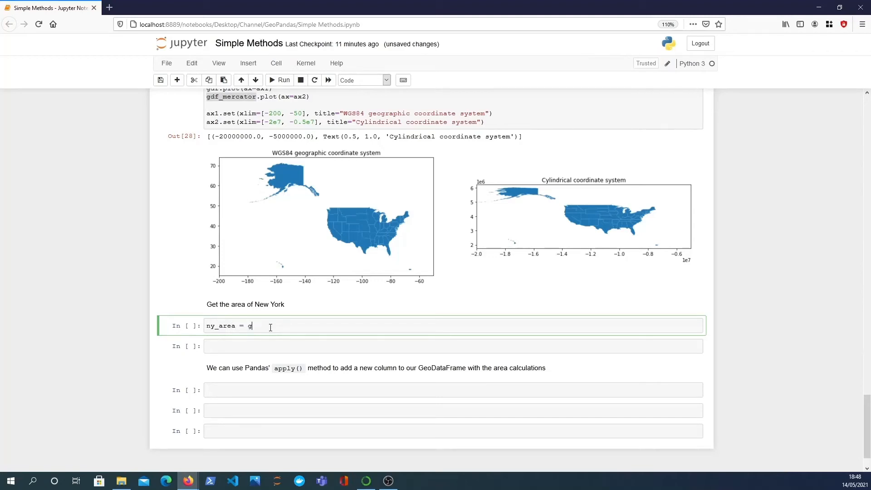
type("df_mercator.loc['New Y")
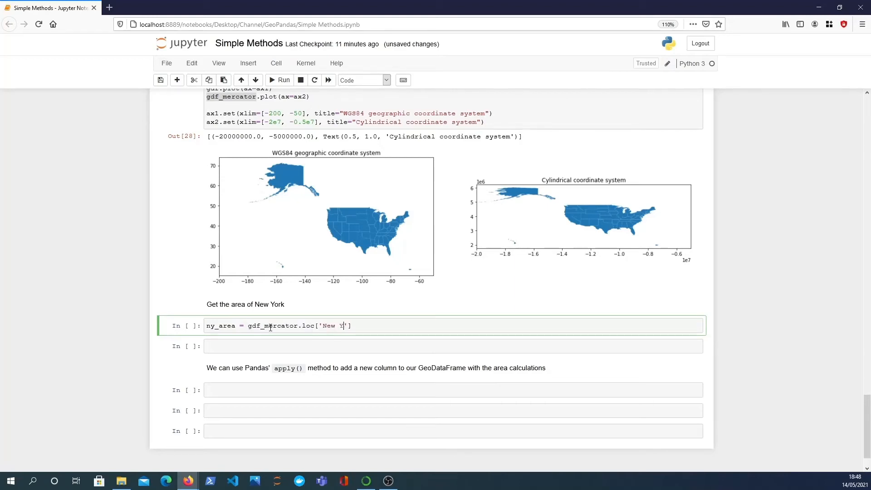
type("ork")
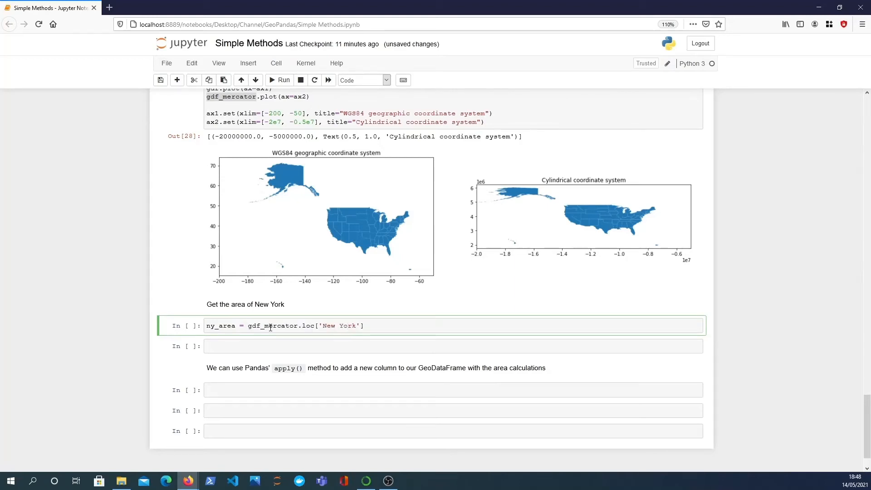
type(", ''")
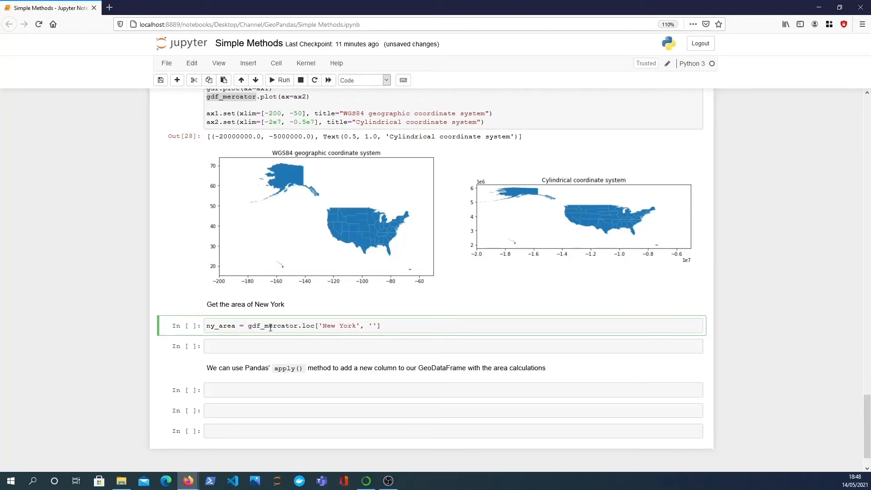
type("geo")
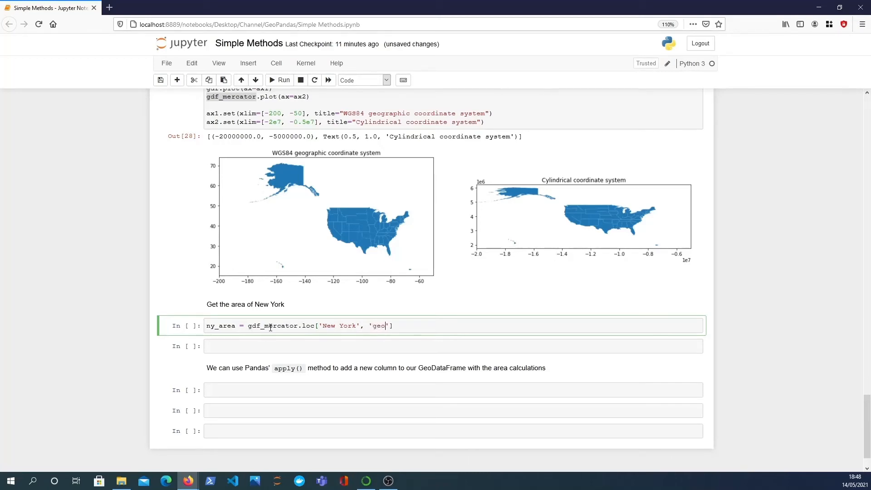
type("metry")
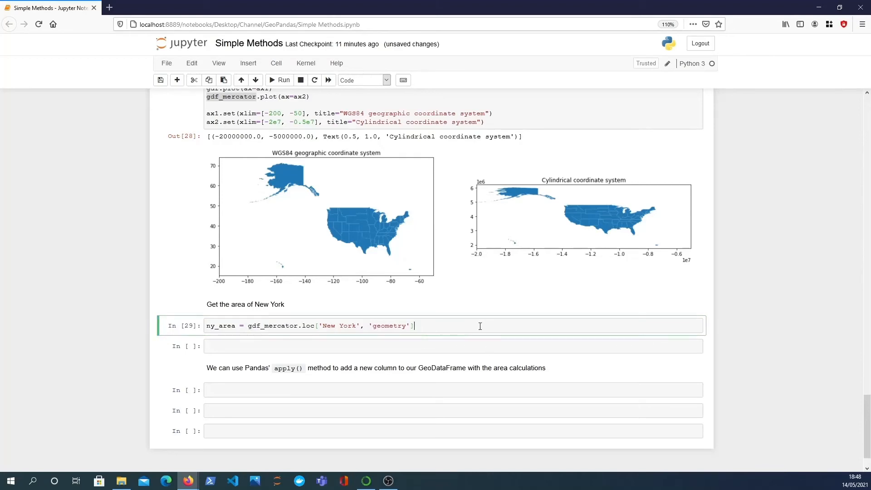
type(".")
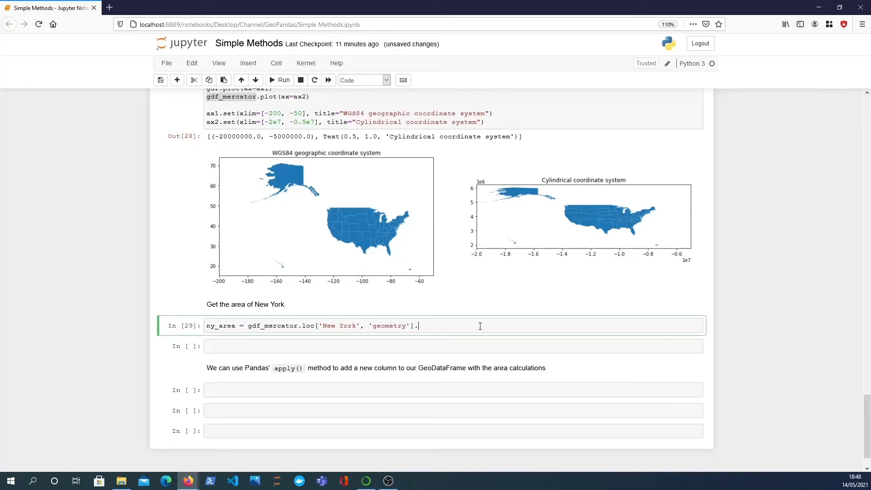
type("area")
type("ny_ar")
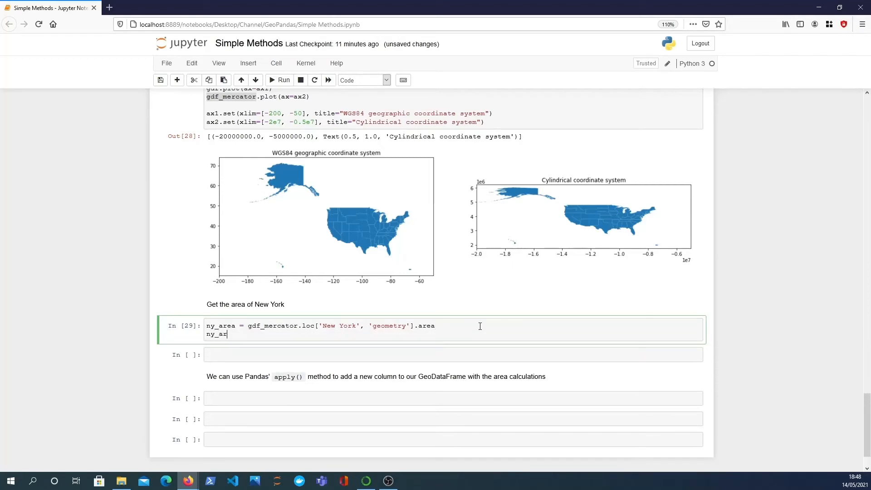
left_click(282, 79)
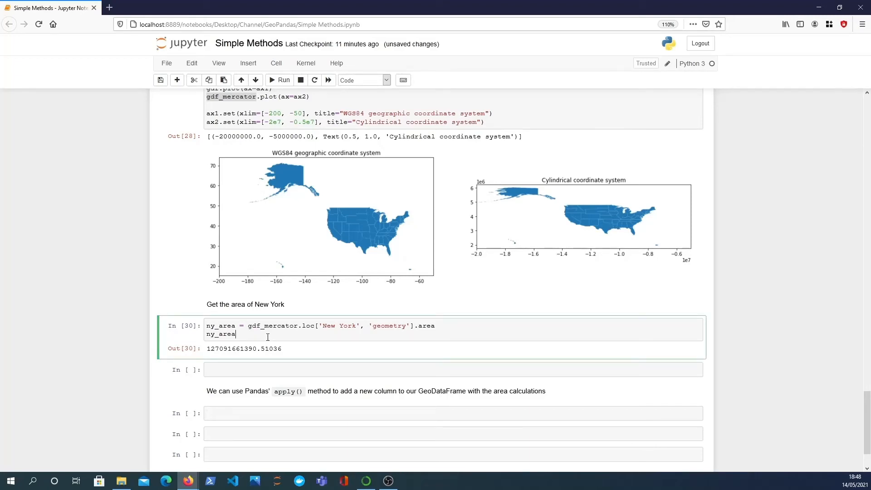
- Replace the bare ny_area display line with the start of a print(f...) statement
key("Backspace")
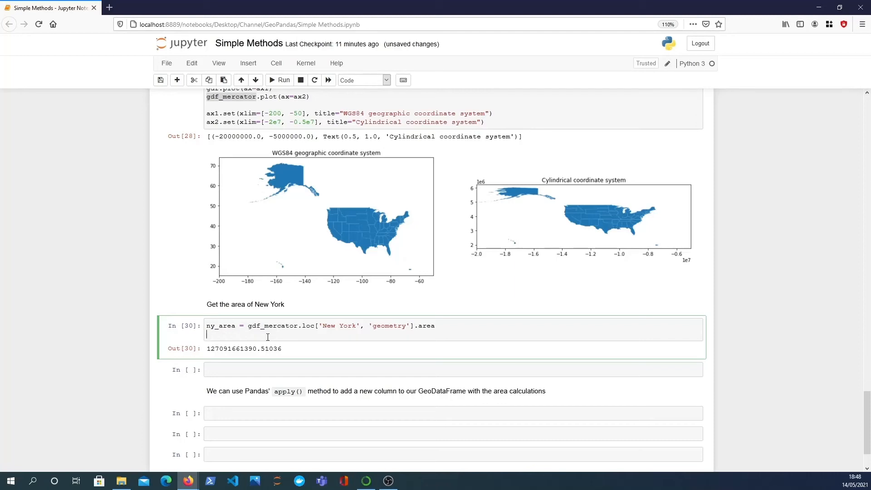
type("print(f\"")
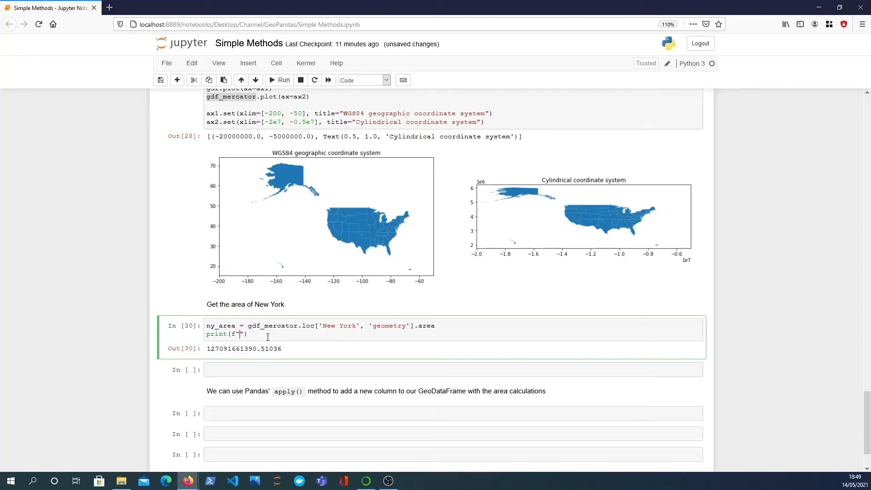
- Print ny_area in an f-string with thousands separators
type("{ny_area}")
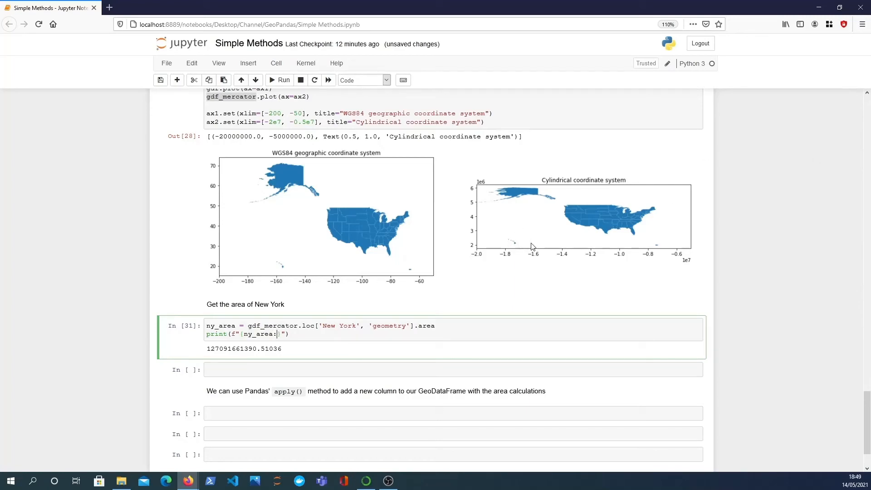
type(",")
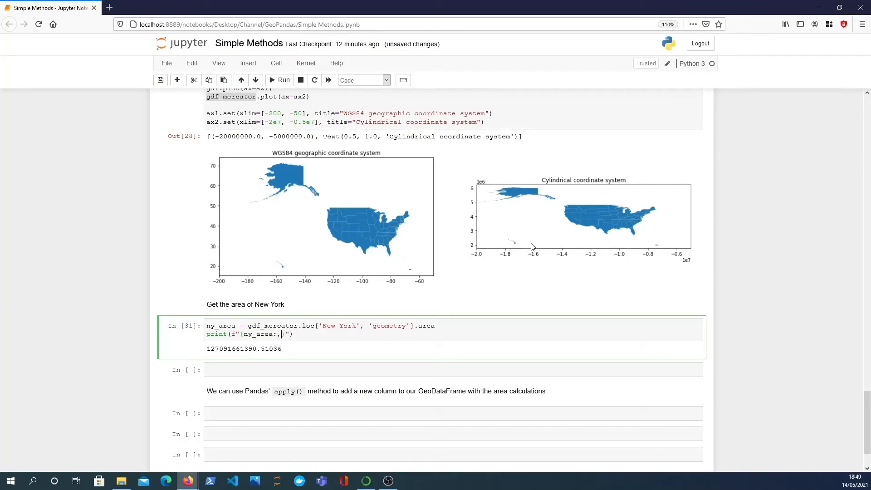
left_click(282, 80)
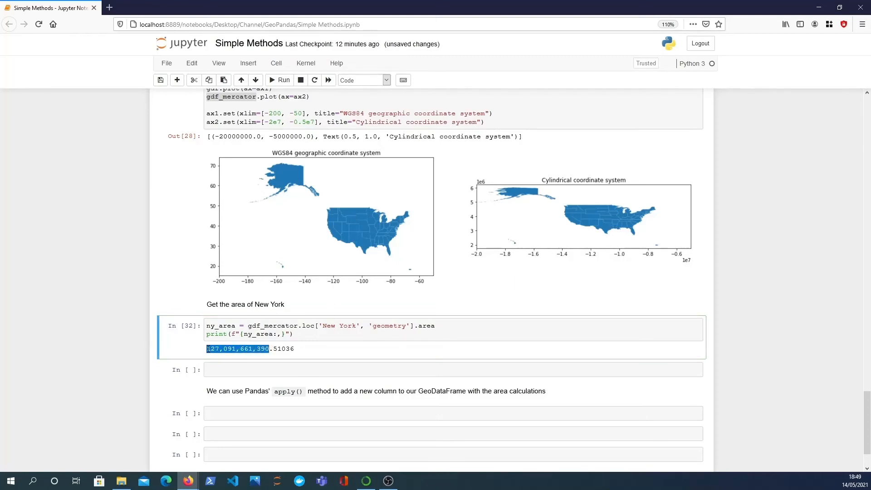
- Add .2f so the area prints as 127,091,661,390.51, then start a raw ny_area cell
left_click(320, 333)
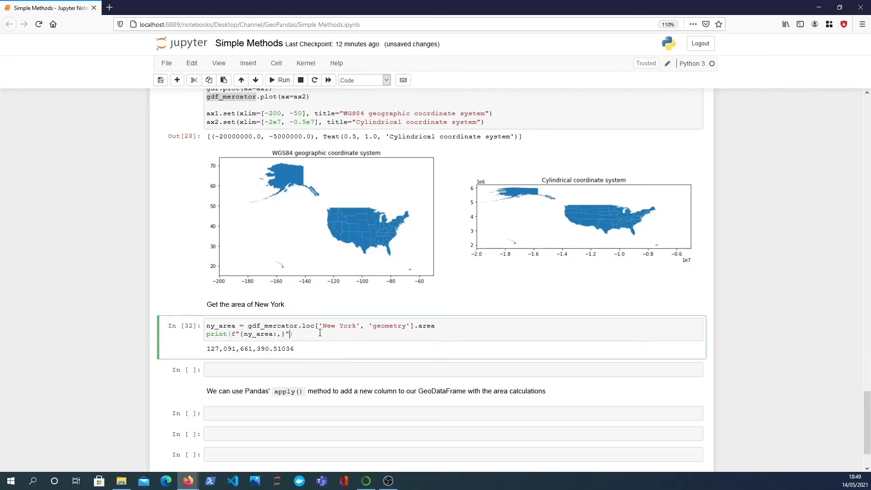
type(".2f")
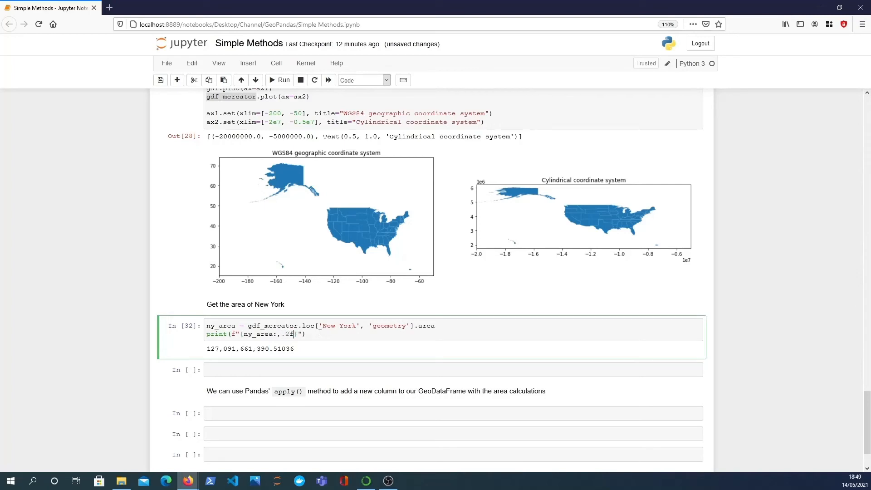
left_click(280, 80)
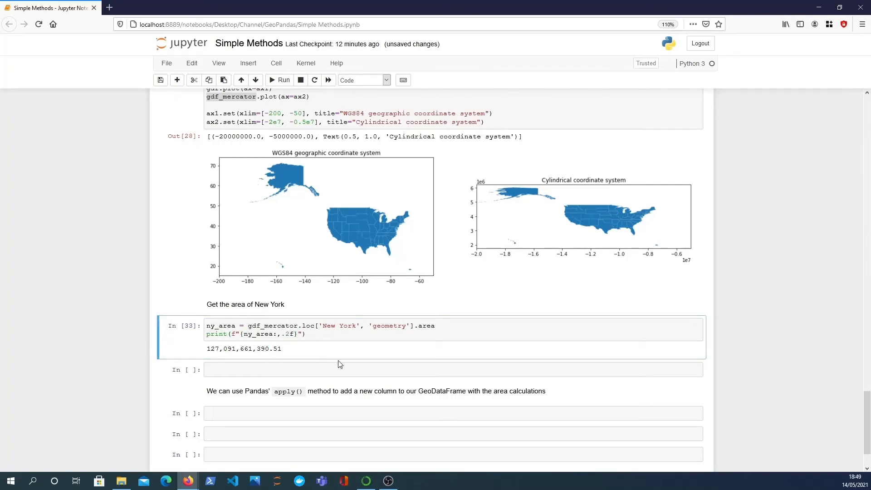
left_click(274, 334)
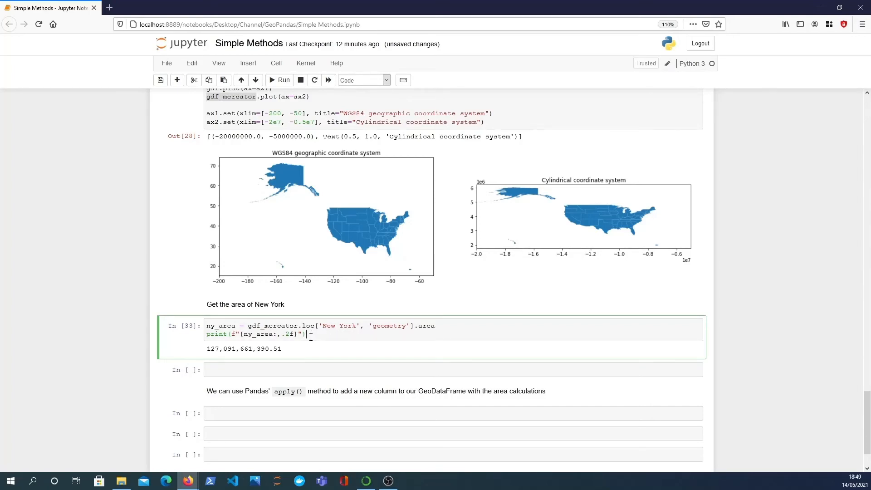
type("yn")
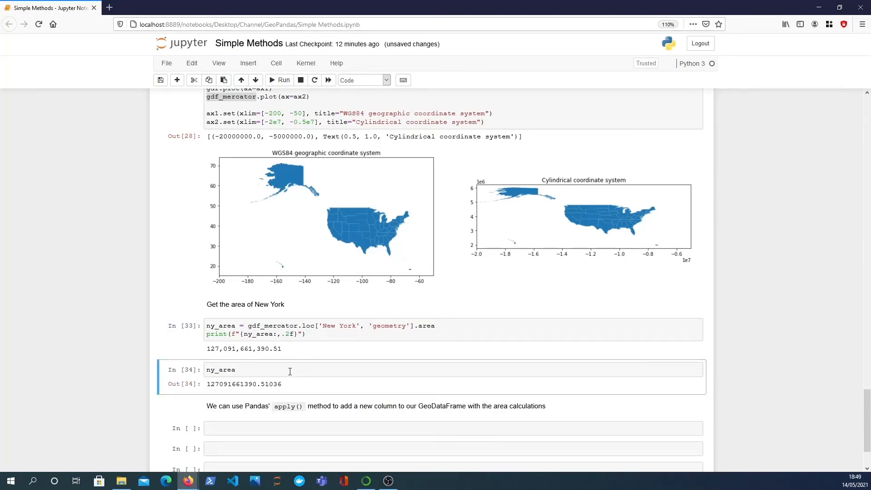
- Compute ny_area / 10**6, giving about 127091.66 square kilometres
type("/ 10")
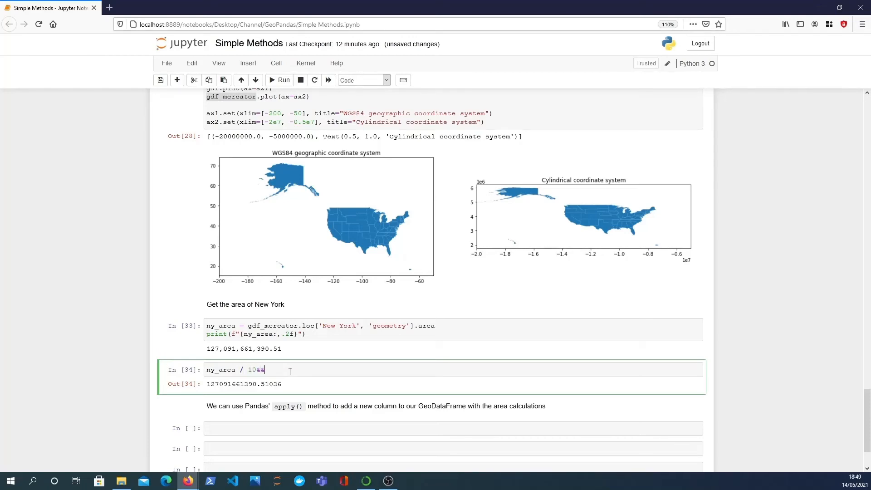
type("**6")
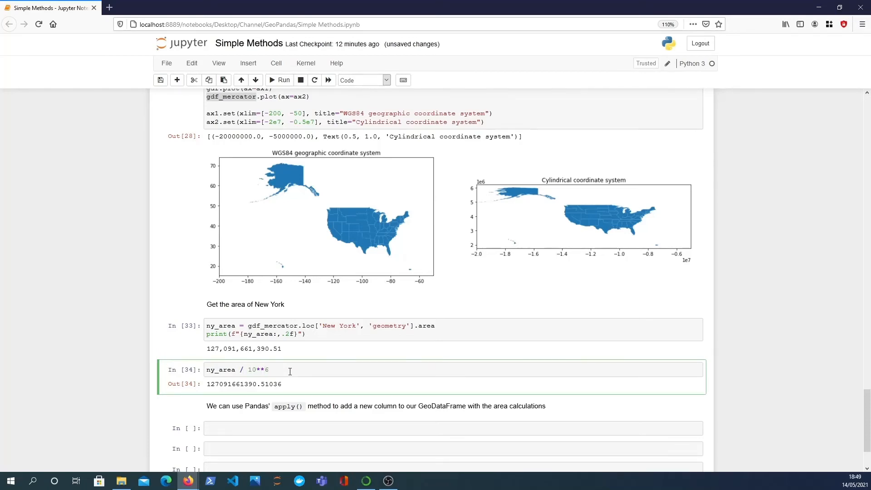
left_click(279, 79)
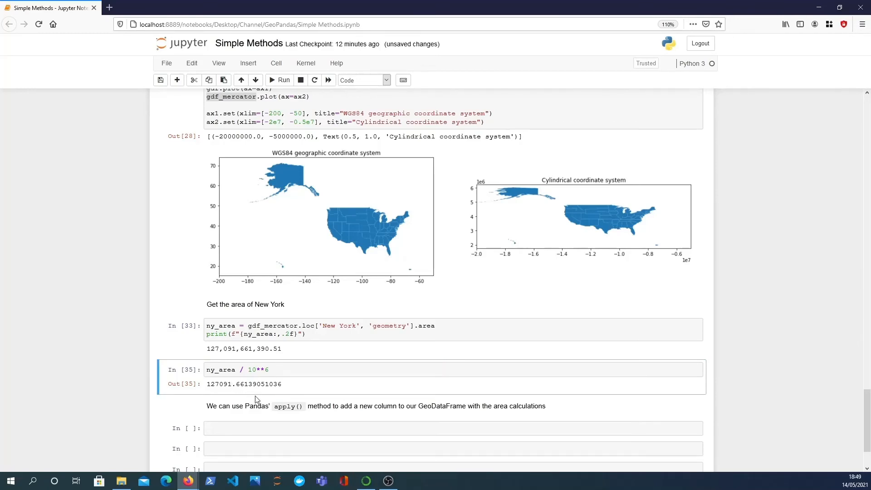
scroll("down", 3)
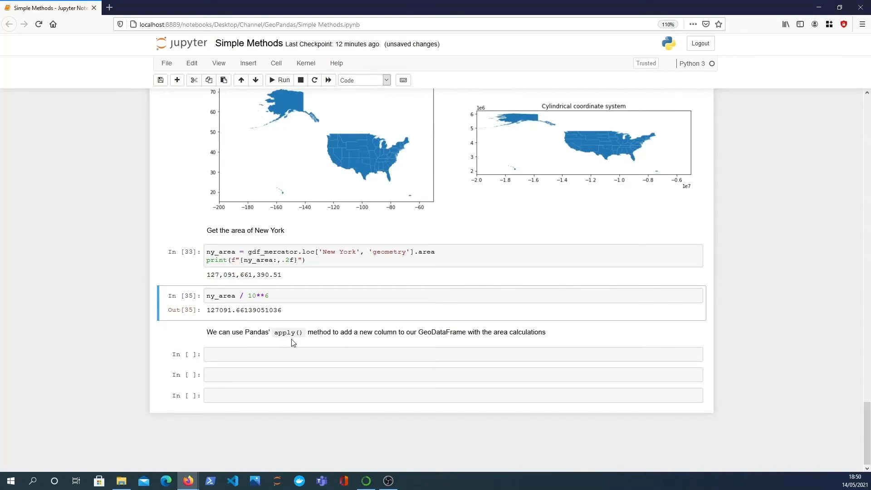
mouse_move(72, 386)
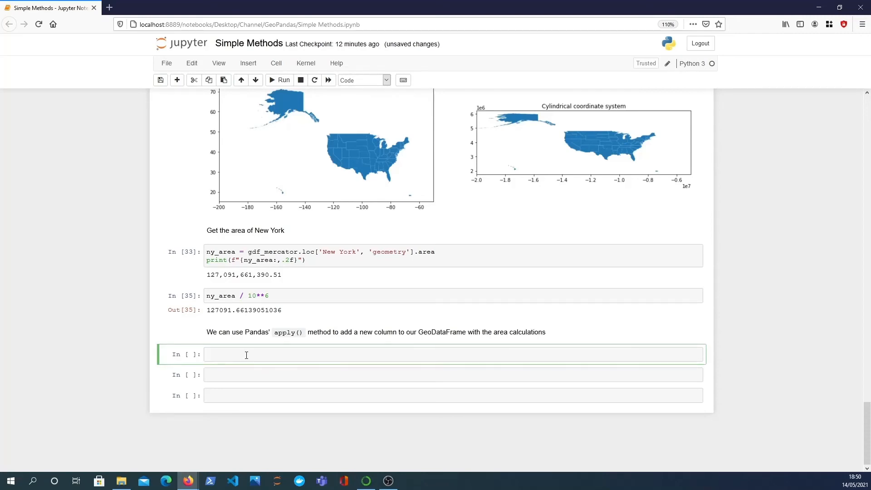
- Begin assigning gdf_mercator['state_area'] from the geometry column via apply
type("gdf_mer")
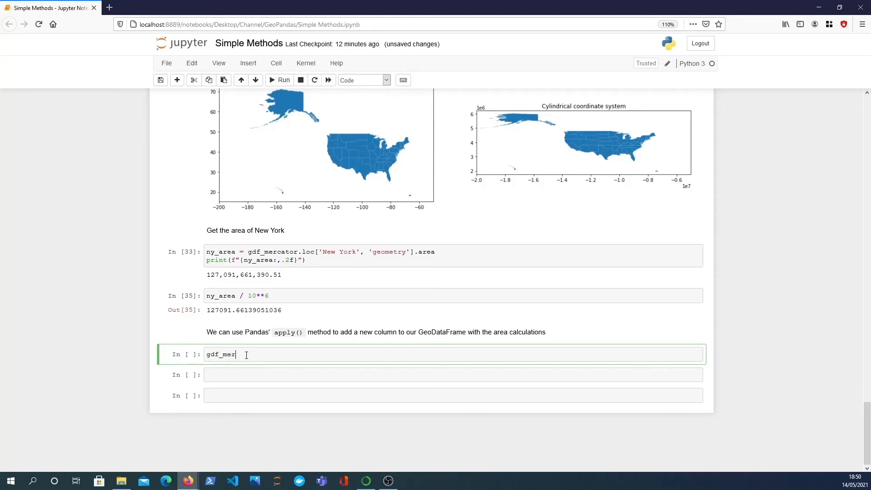
type("cator['']")
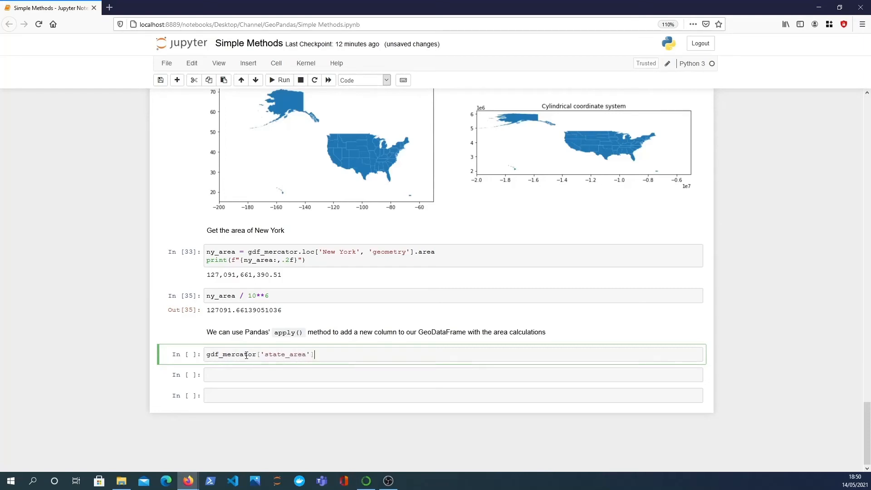
type("=")
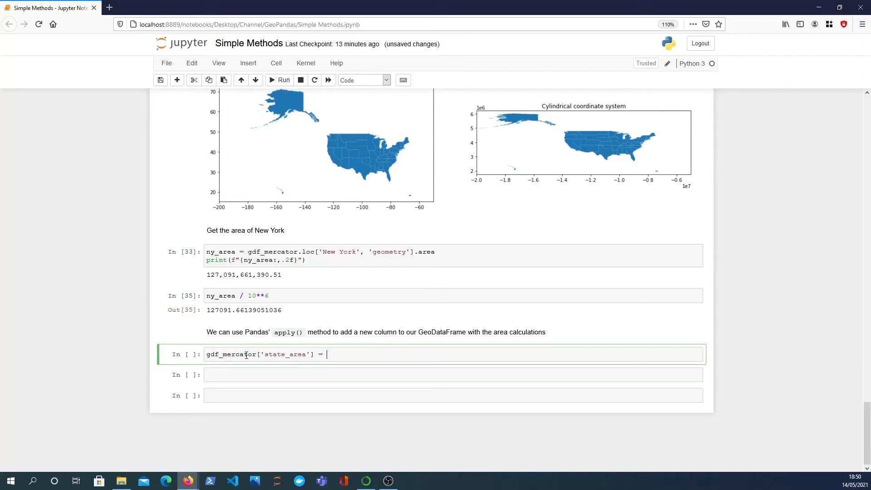
mouse_move(405, 354)
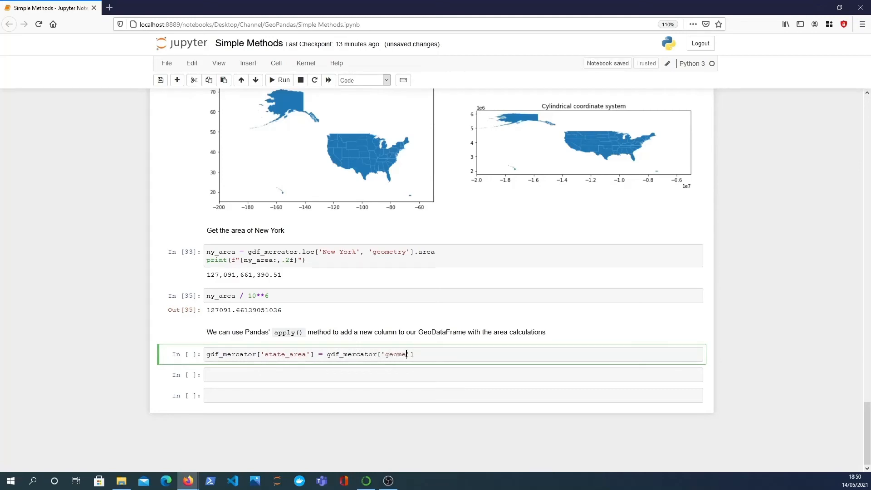
type("try'].")
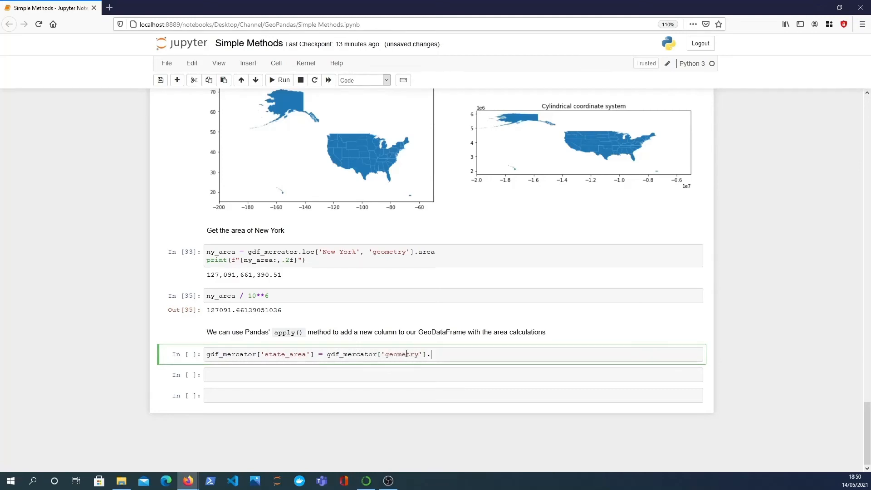
type("apply(lam")
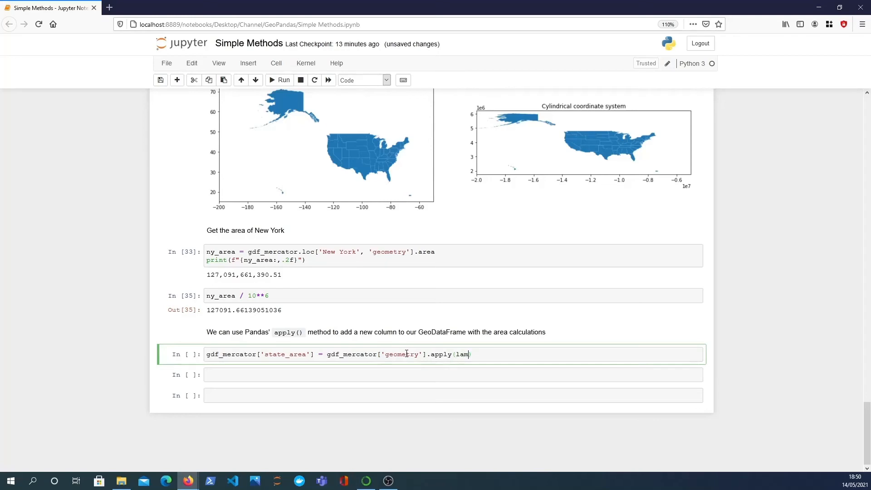
- Finish the lambda x: x.area / 10**6 so state_area holds each geometry's area in km²
type("bda x")
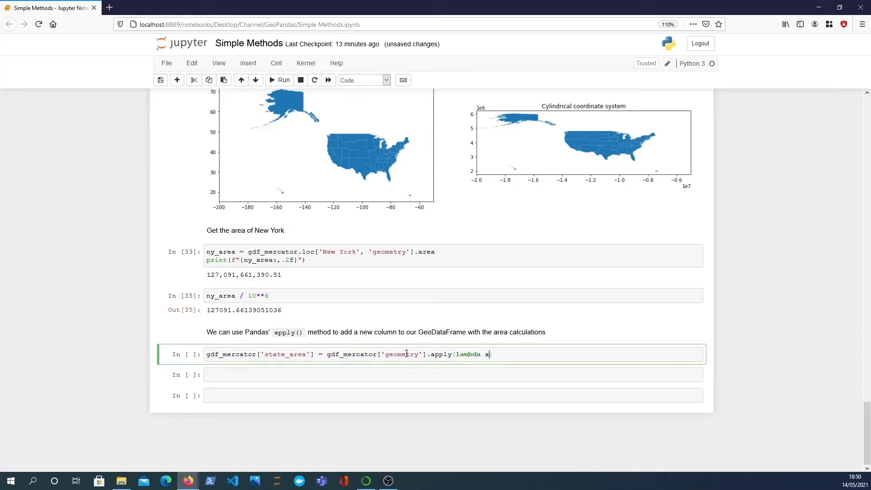
type(":")
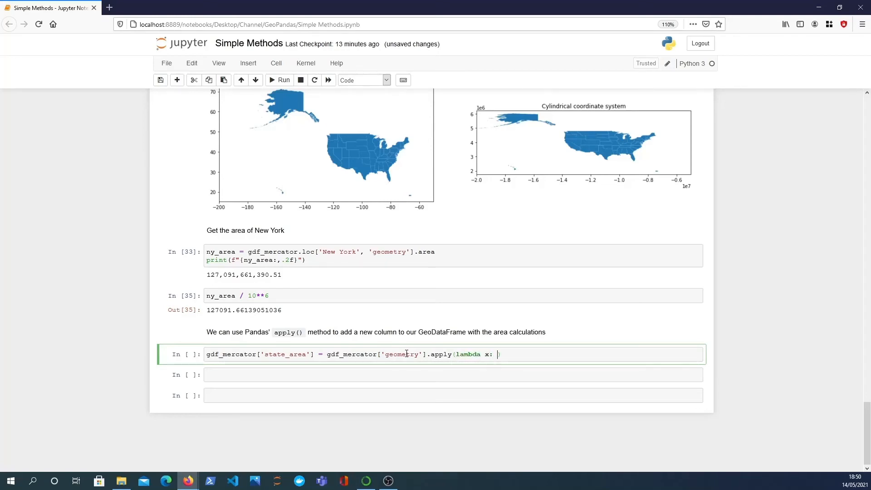
type("x.area)")
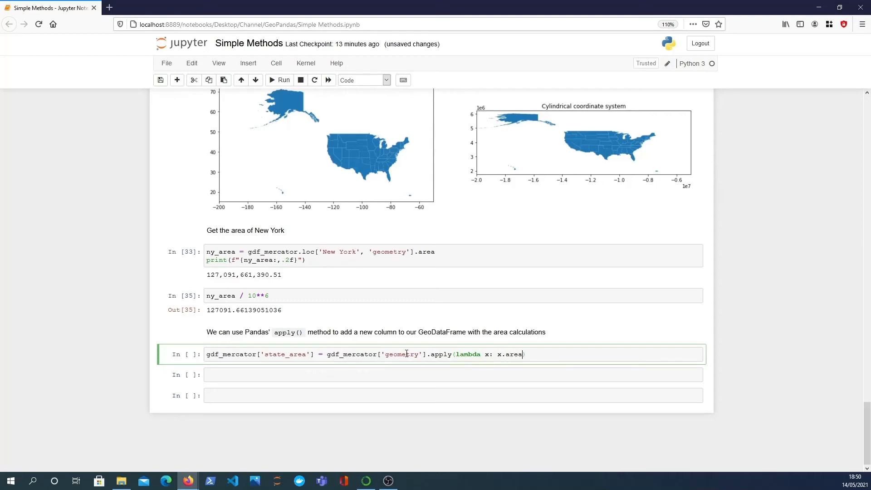
type("/ 10**6")
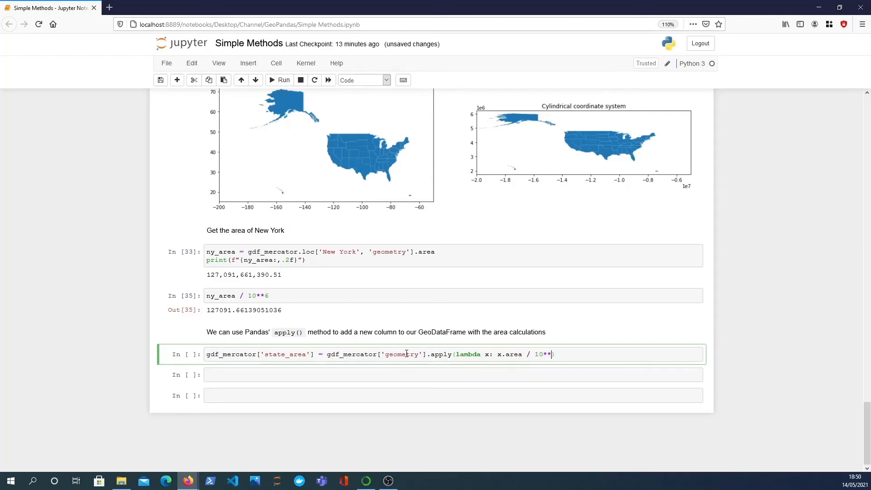
type("6")
type("gdf_mercator")
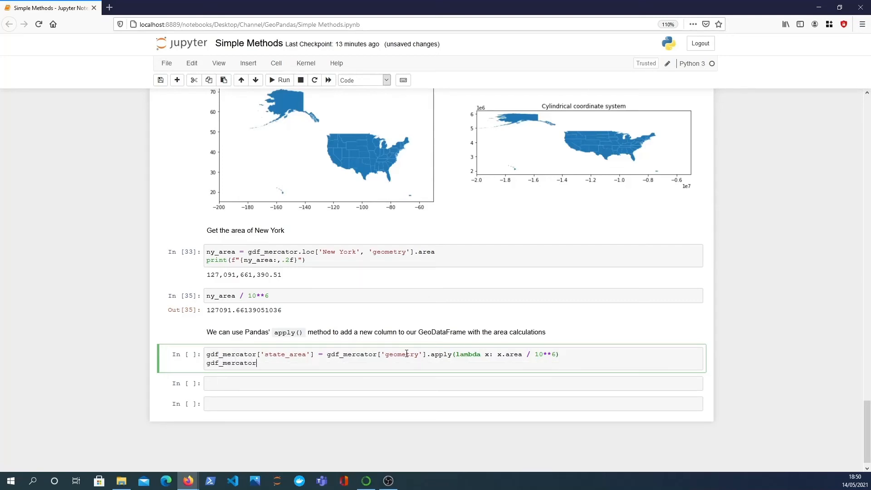
- Run the cell to show the first five states with state_area, Alabama at 1.339003e+05
left_click(279, 79)
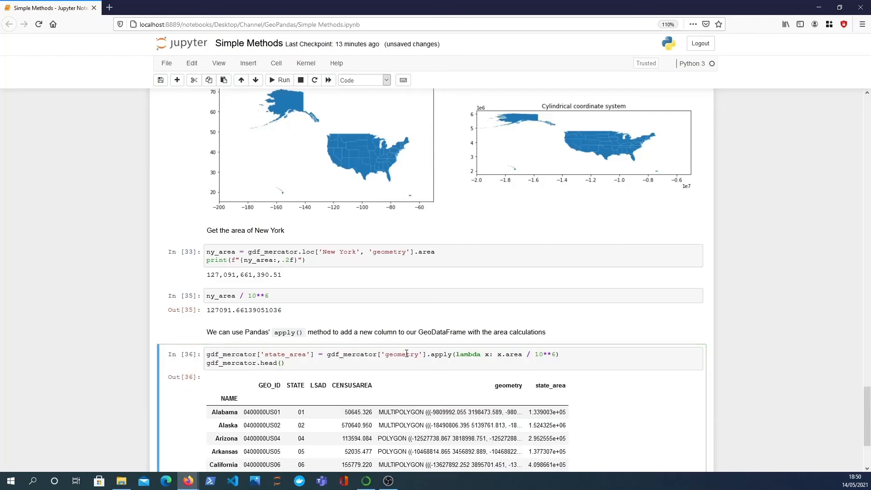
scroll("down", 3)
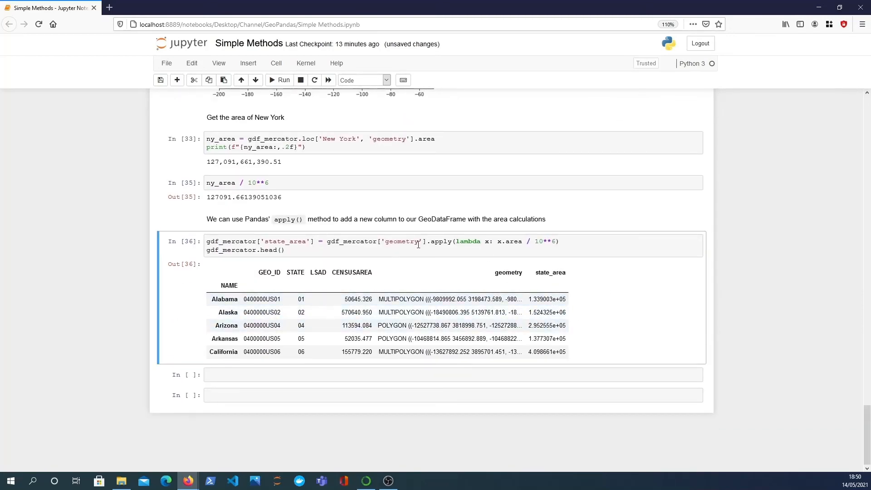
mouse_move(376, 265)
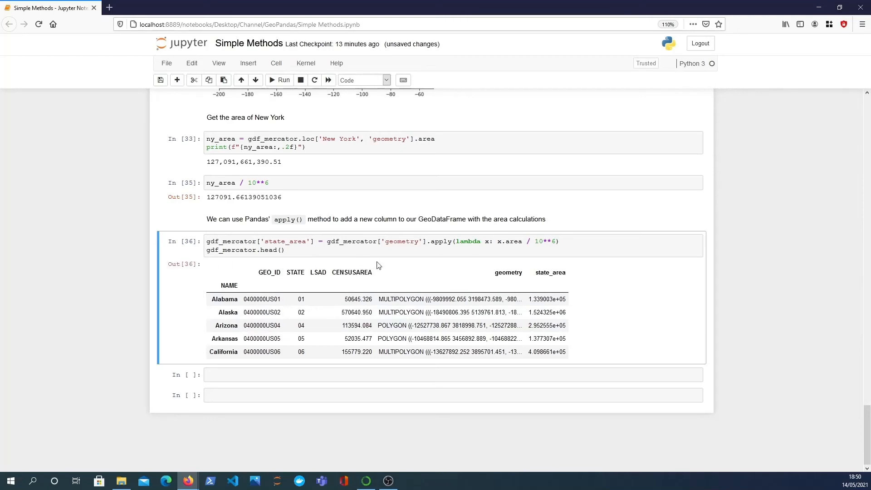
mouse_move(313, 243)
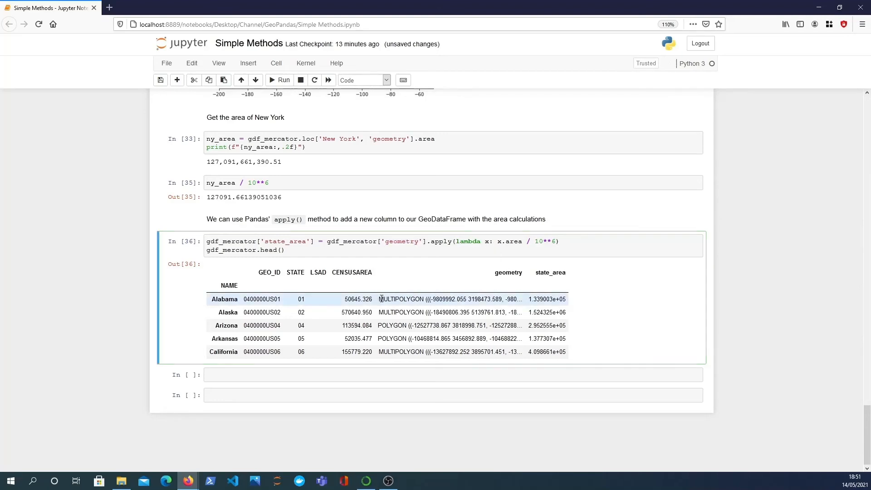
double_click(450, 299)
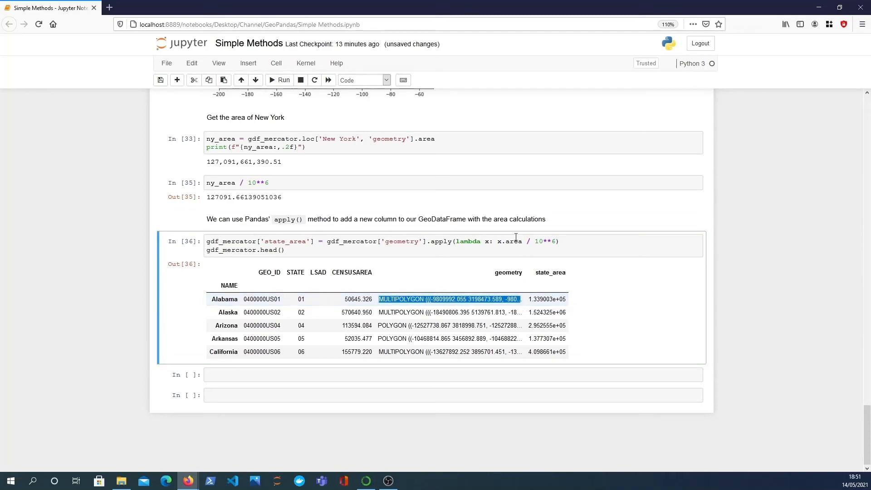
mouse_move(551, 250)
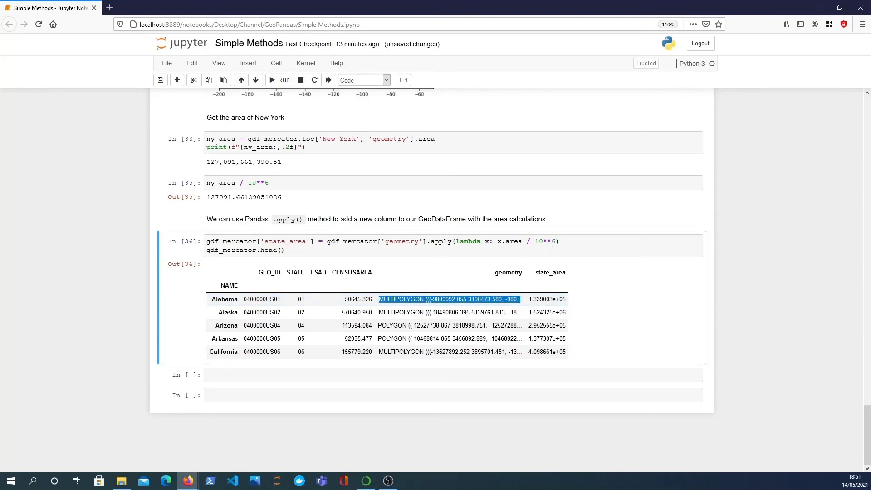
mouse_move(574, 326)
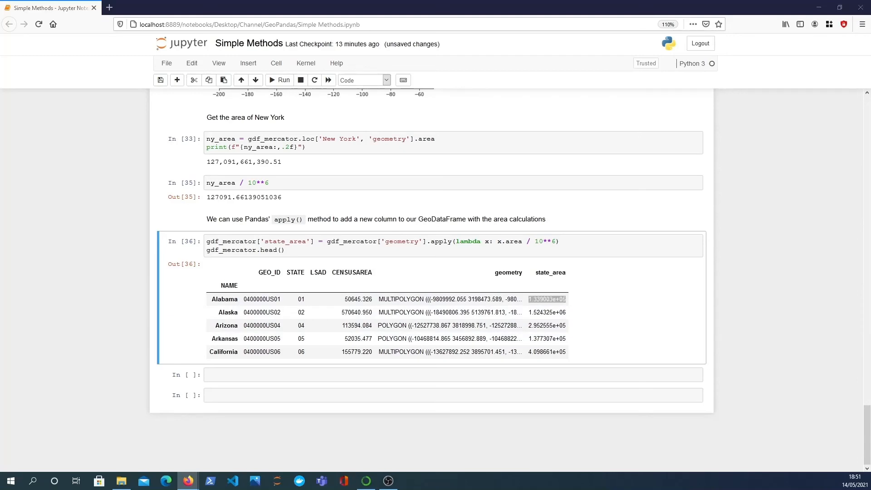
left_click(261, 374)
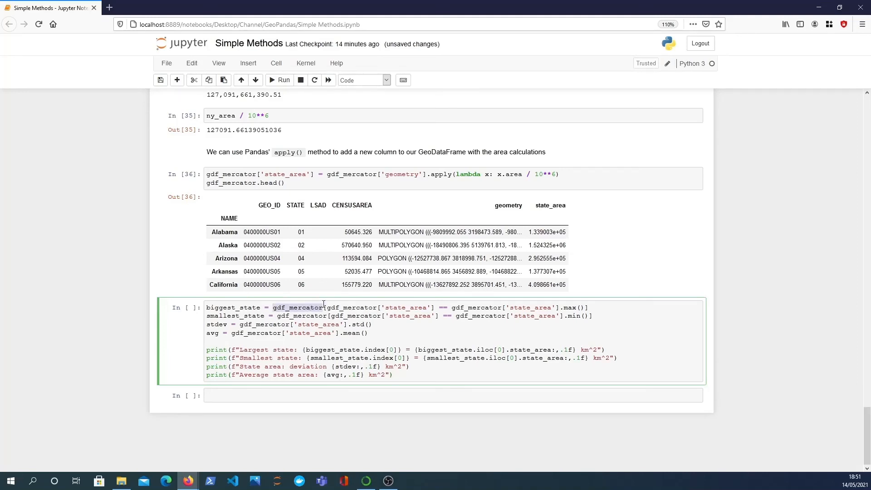
- Select the gdf_mercator name in the unrun max/min/std/mean statistics cell
double_click(405, 307)
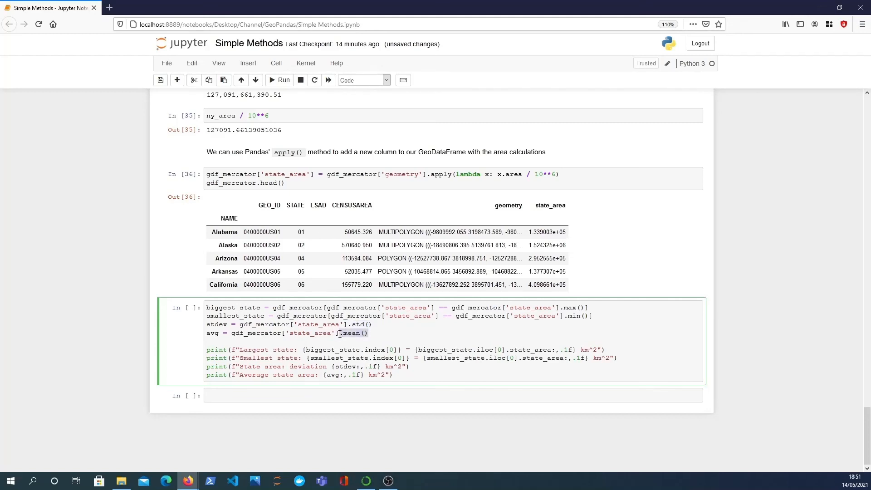
left_click(279, 79)
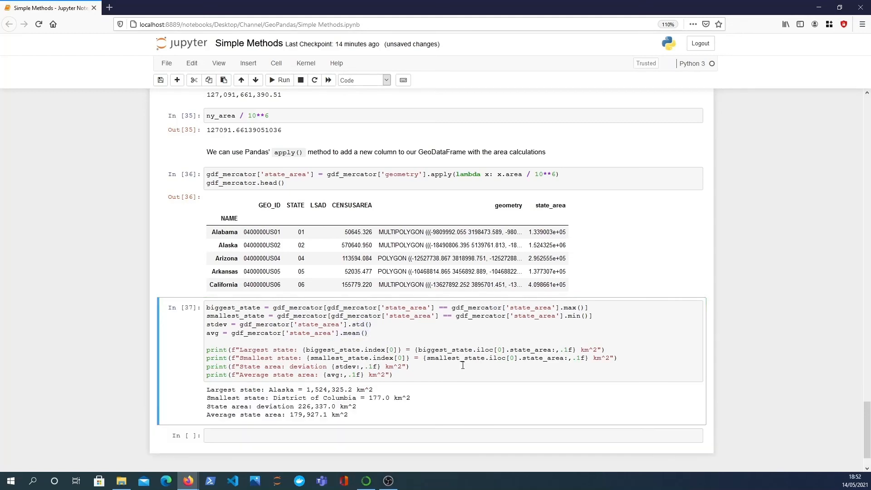
scroll("down", 3)
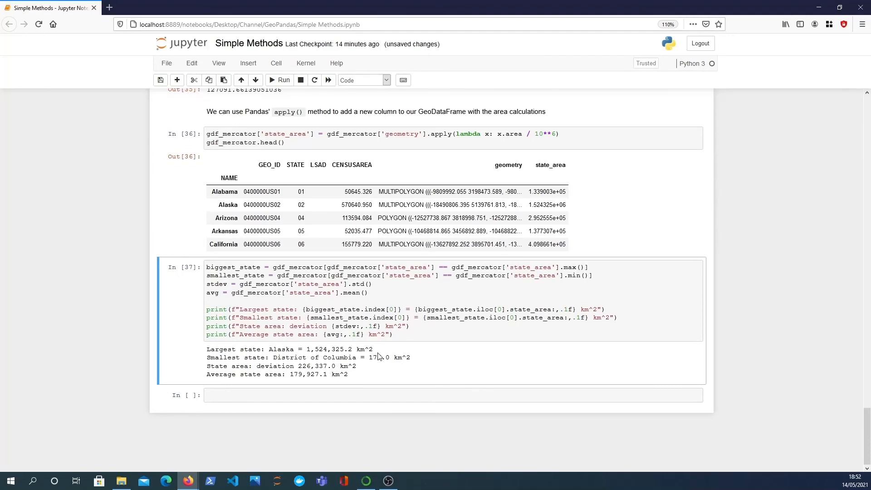
mouse_move(292, 366)
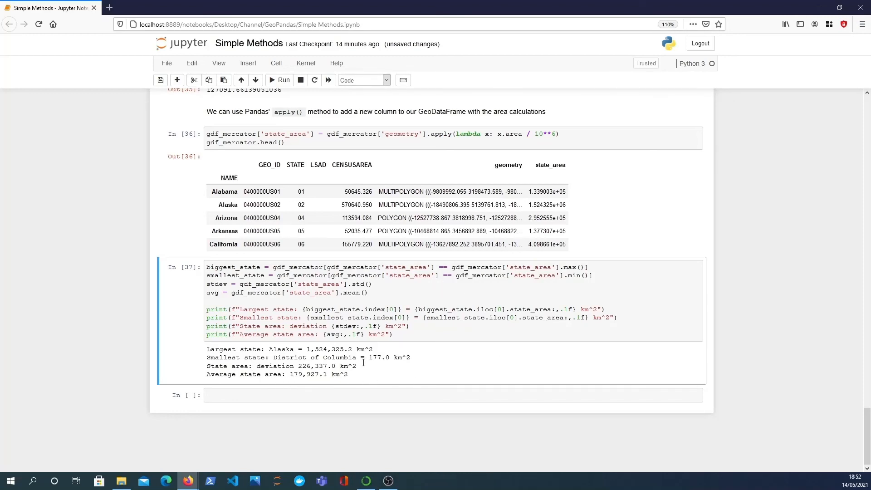
double_click(347, 366)
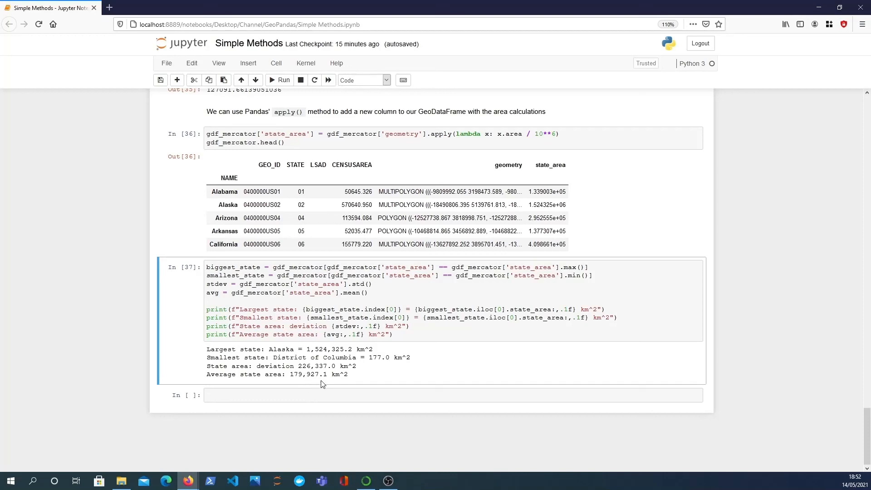
double_click(315, 365)
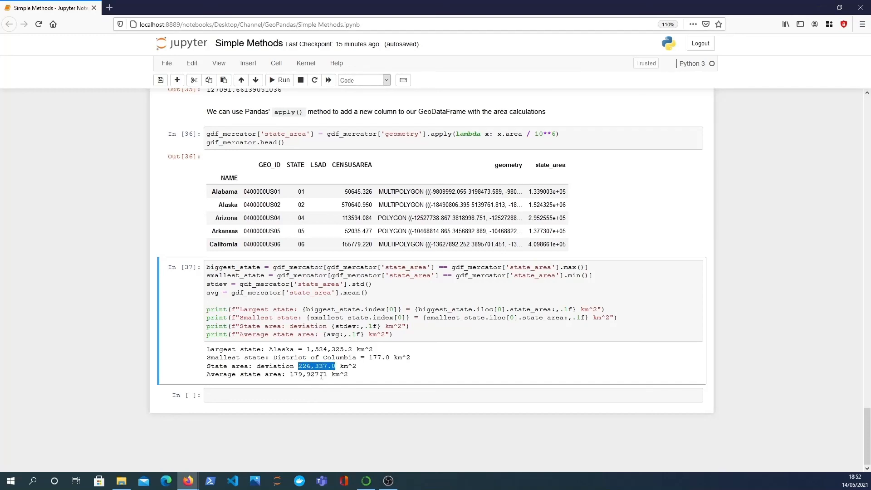
double_click(309, 374)
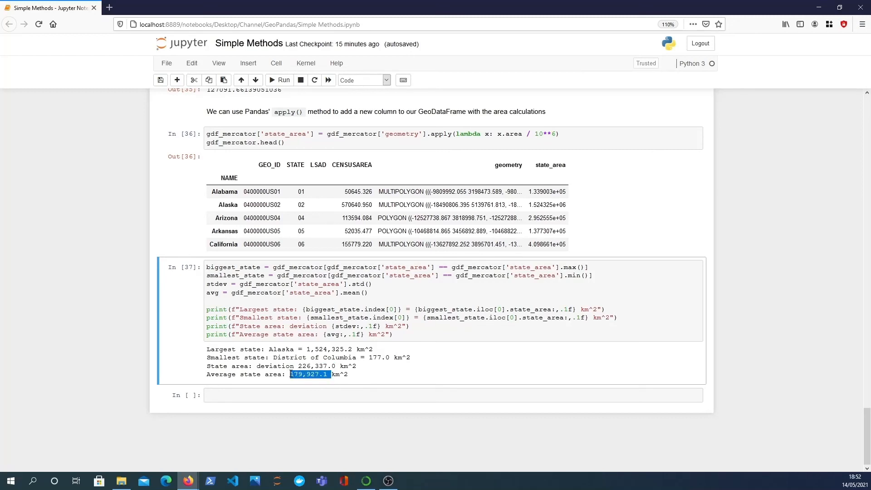
mouse_move(329, 381)
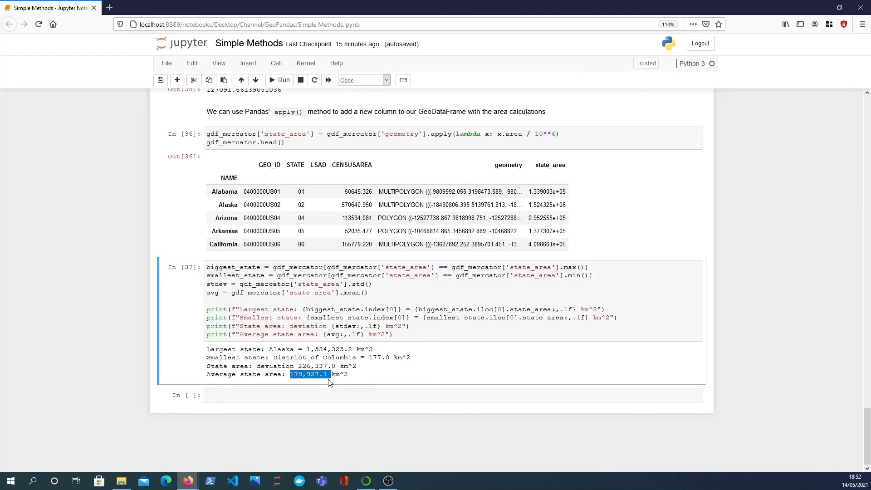
double_click(317, 366)
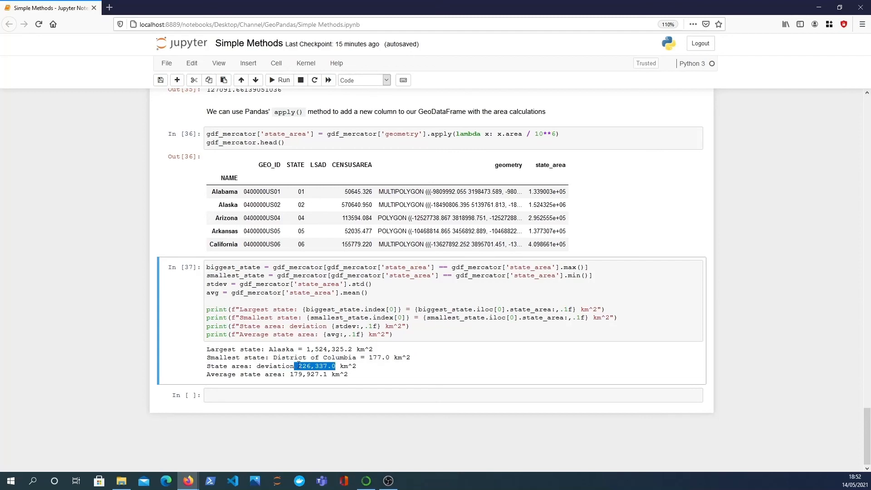
mouse_move(399, 356)
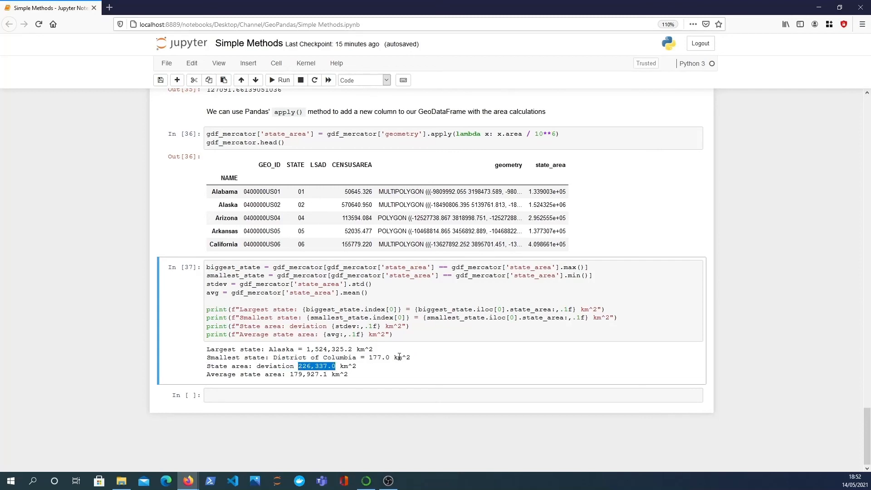
- Run gdf_mercator['state_area'].sort_values(), listing areas ascending from District of Columbia
left_click(333, 395)
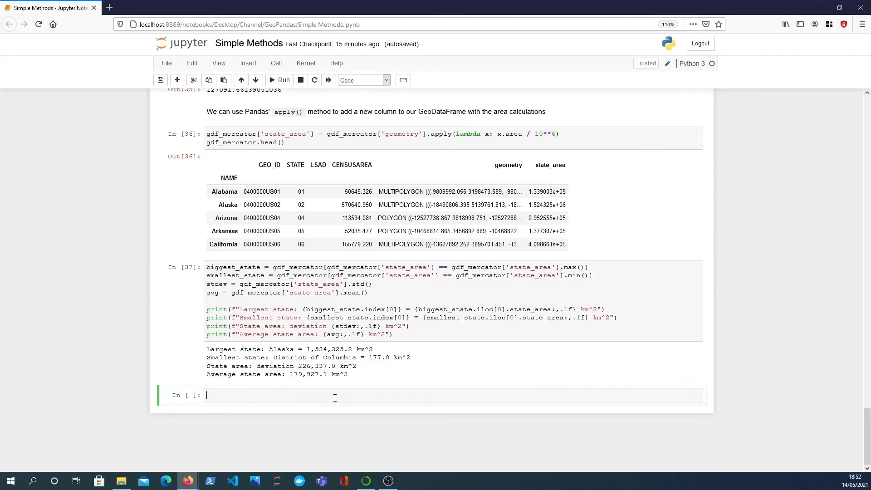
type("gdf")
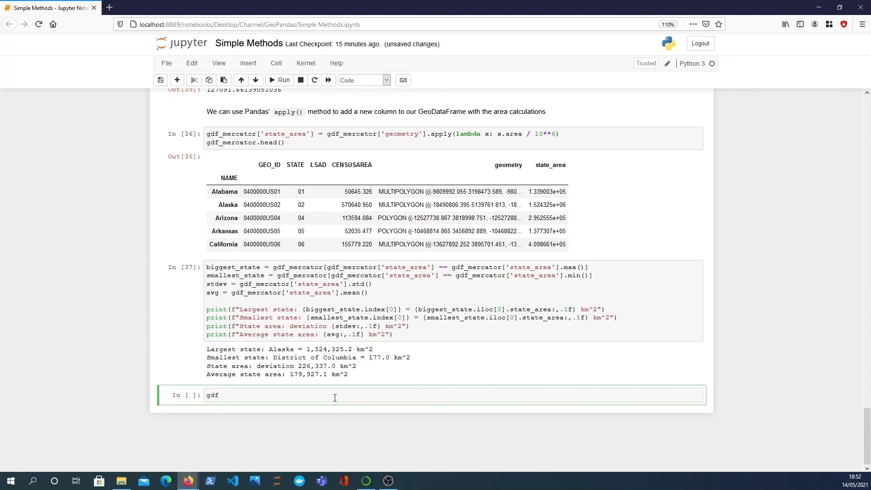
type("_mercator")
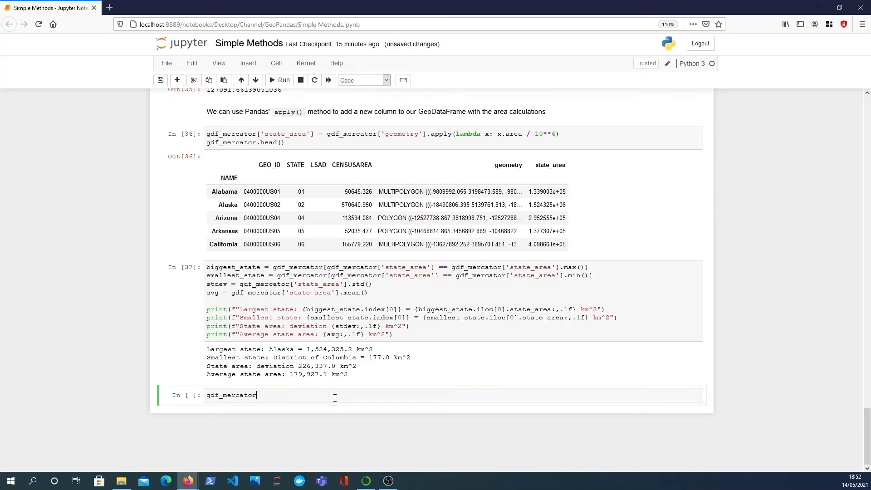
type("['state_'")
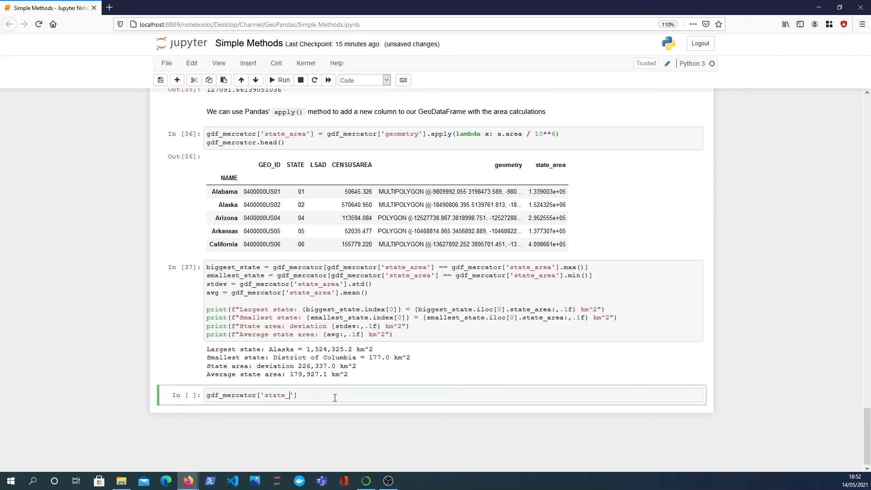
type("area'].sor")
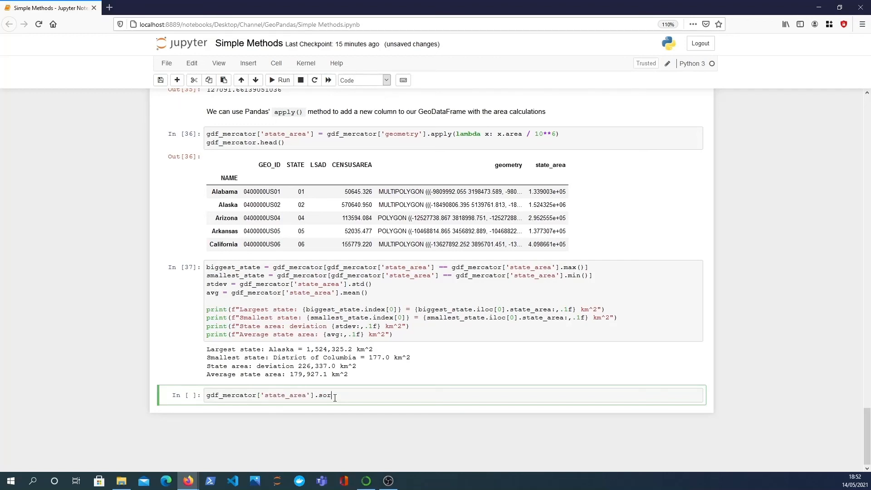
type("t_values()")
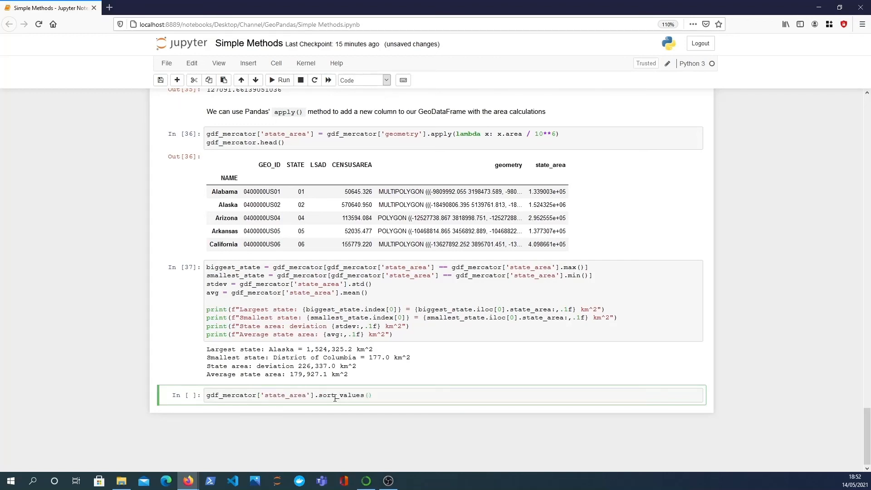
left_click(279, 79)
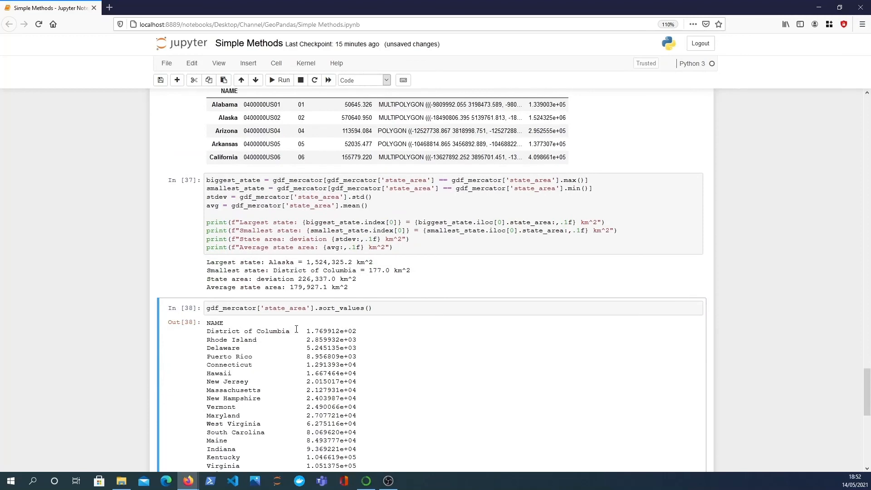
mouse_move(322, 342)
type("[::-1]")
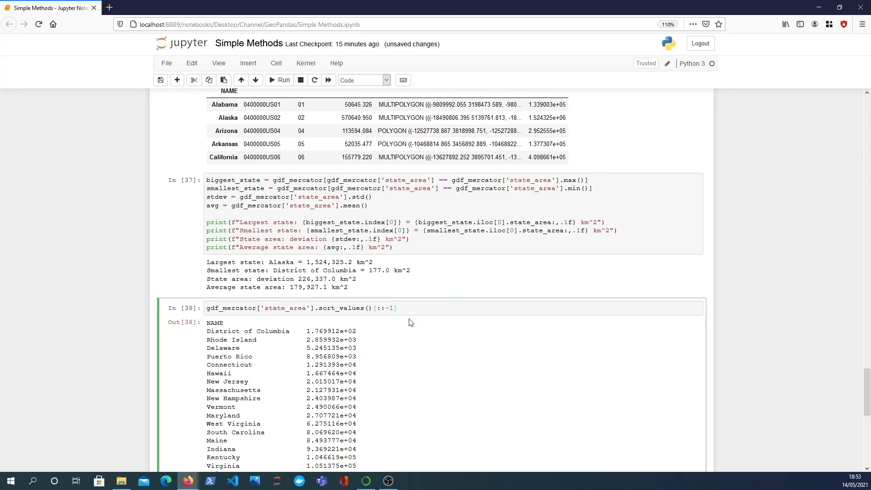
- Rerun with sort_values()[::-1] so areas list descending from Alaska, Texas, California
left_click(283, 79)
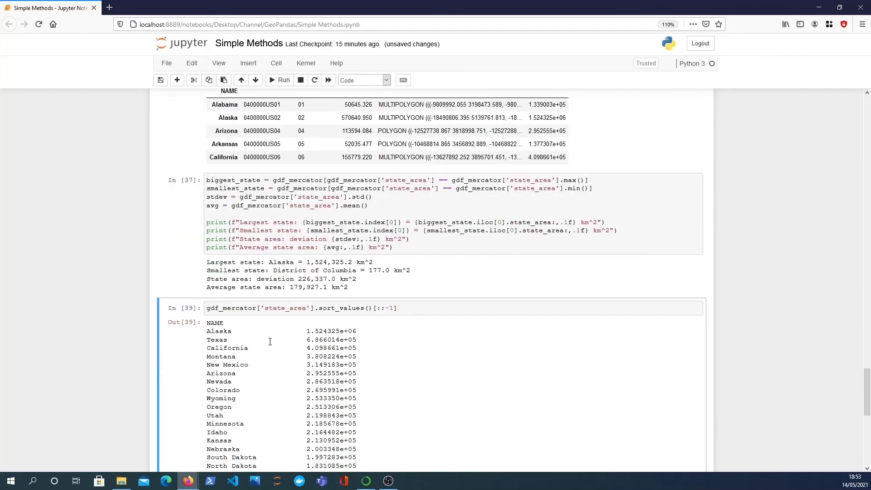
mouse_move(299, 338)
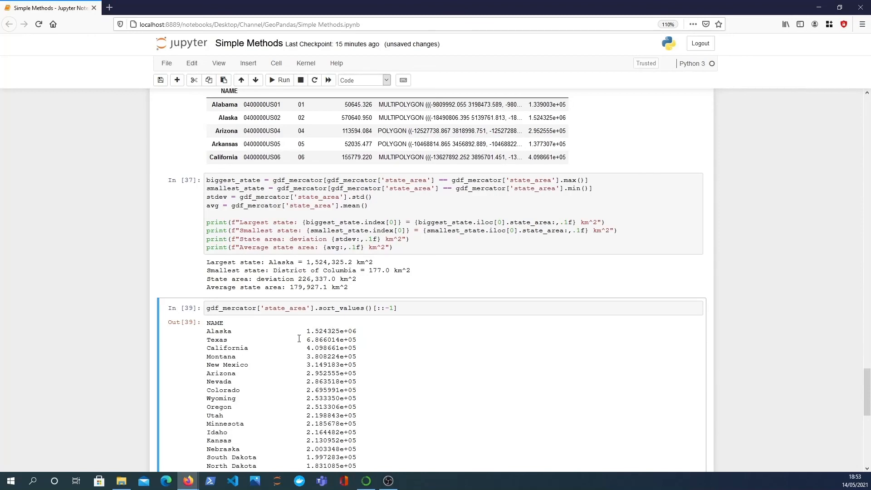
left_click(413, 267)
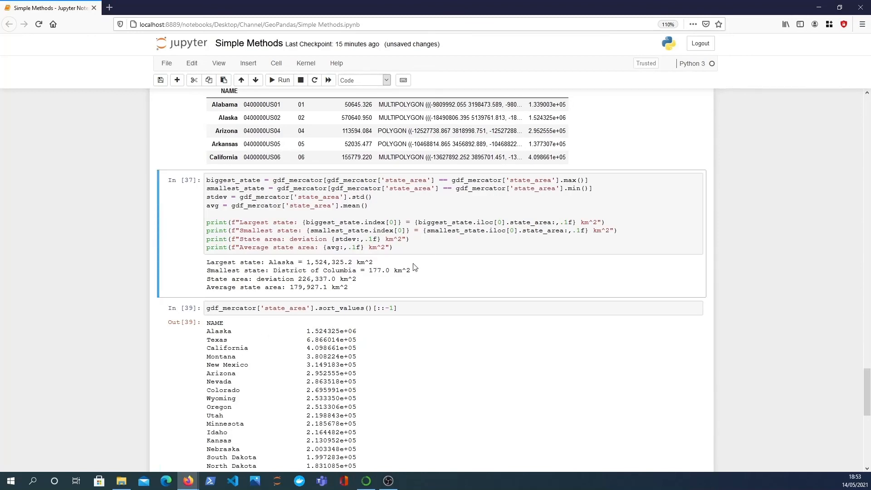
mouse_move(236, 347)
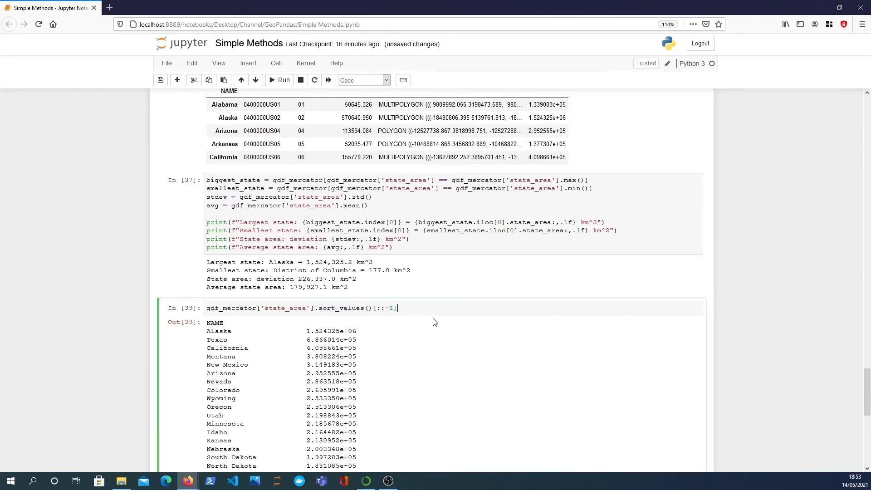
mouse_move(425, 468)
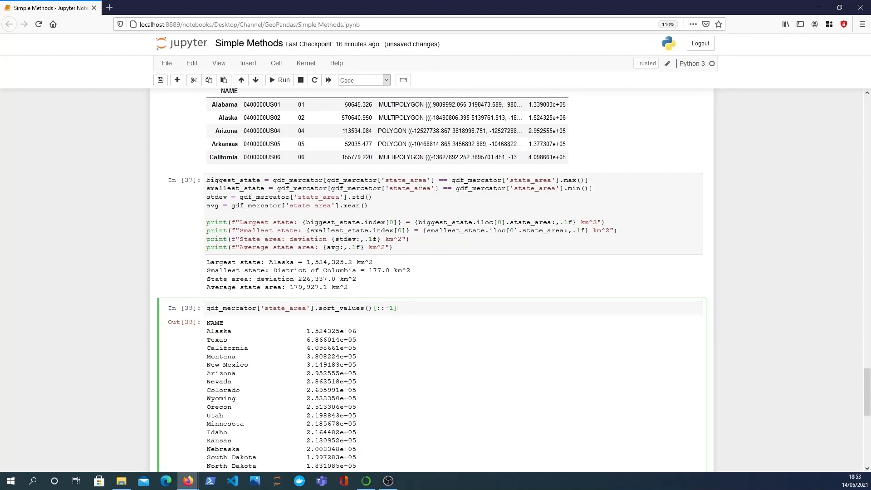
mouse_move(389, 480)
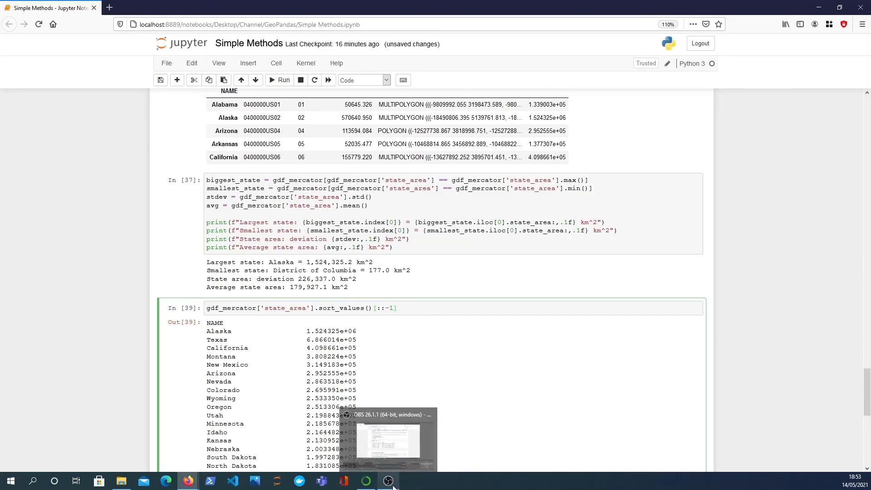
mouse_move(388, 480)
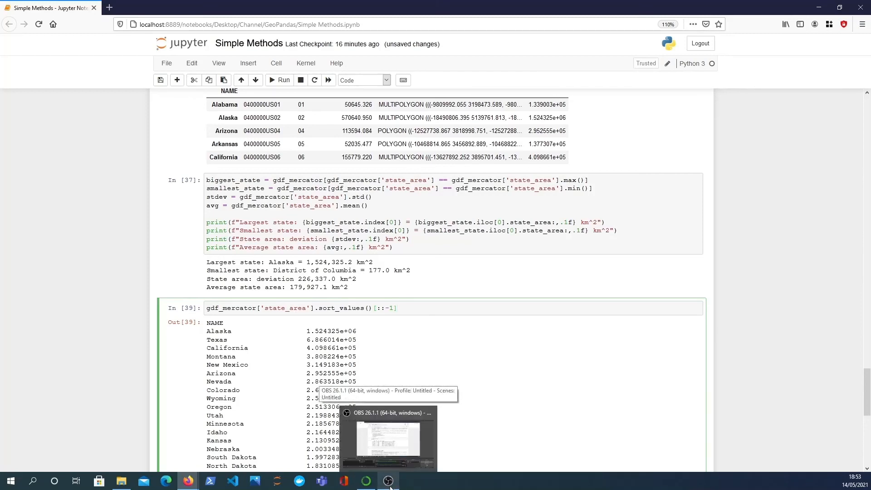
mouse_move(497, 309)
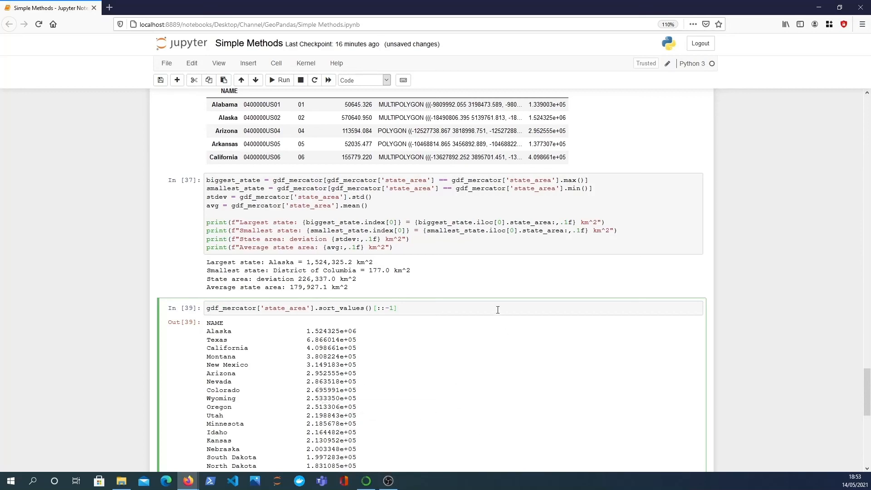
left_click(397, 308)
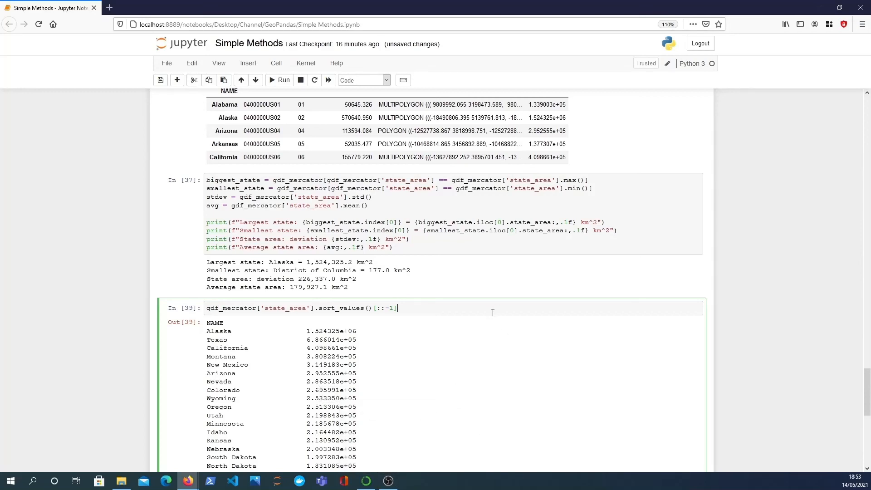
mouse_move(442, 411)
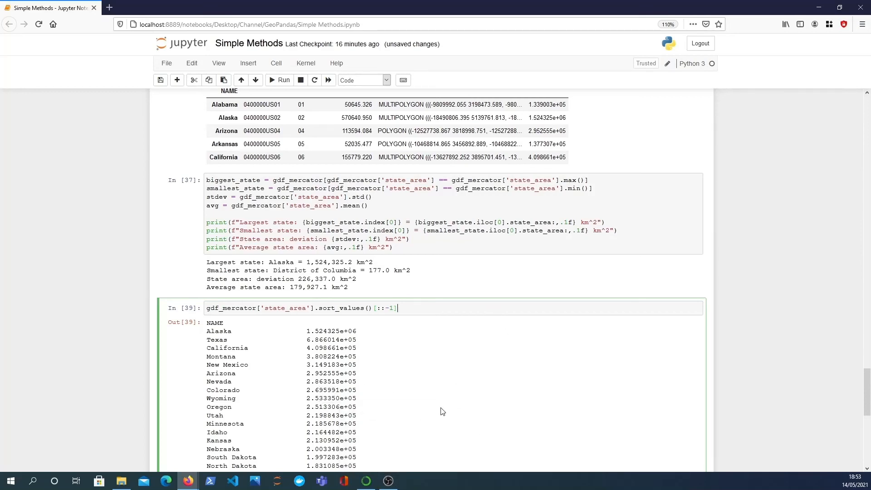
mouse_move(389, 480)
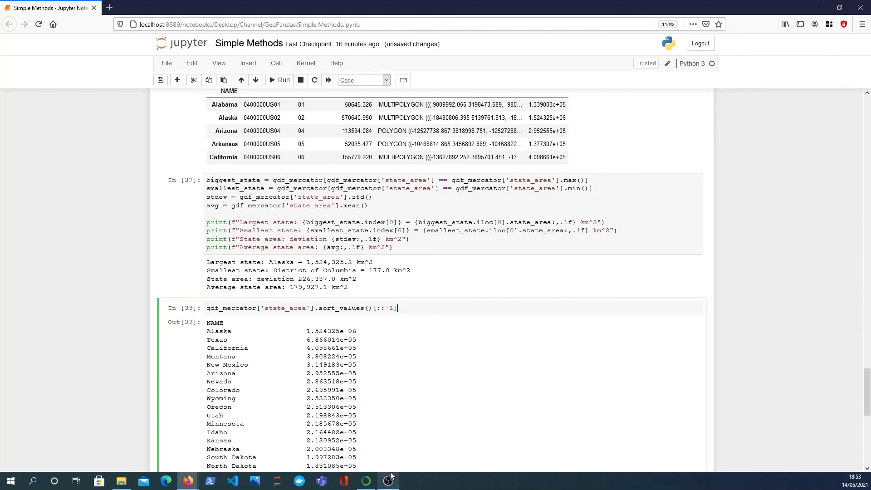